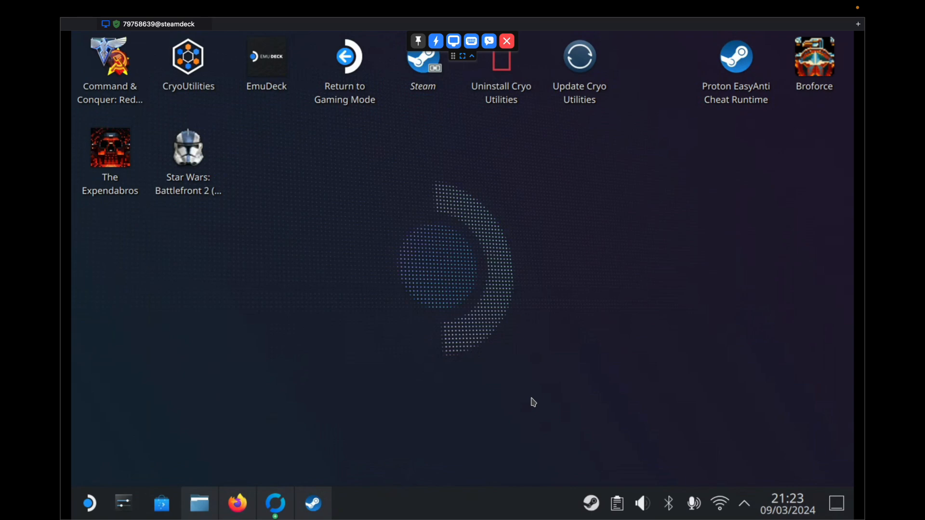
{"action": "mouse_move", "coordinate": [454, 290]}
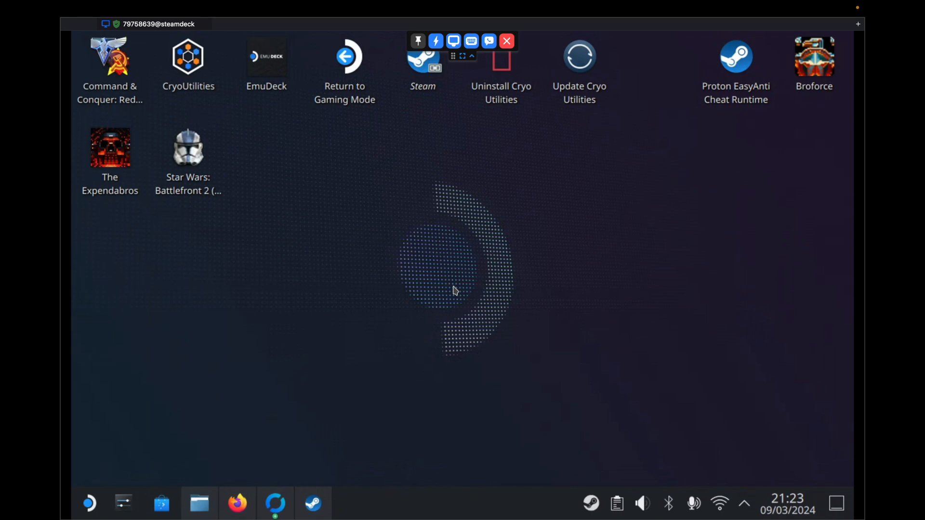
{"action": "mouse_move", "coordinate": [398, 364]}
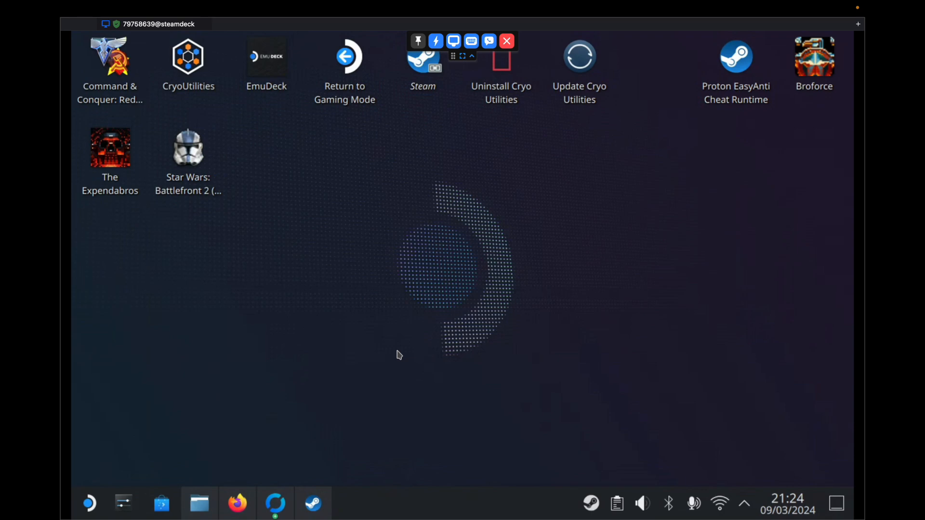
{"action": "mouse_move", "coordinate": [481, 236]}
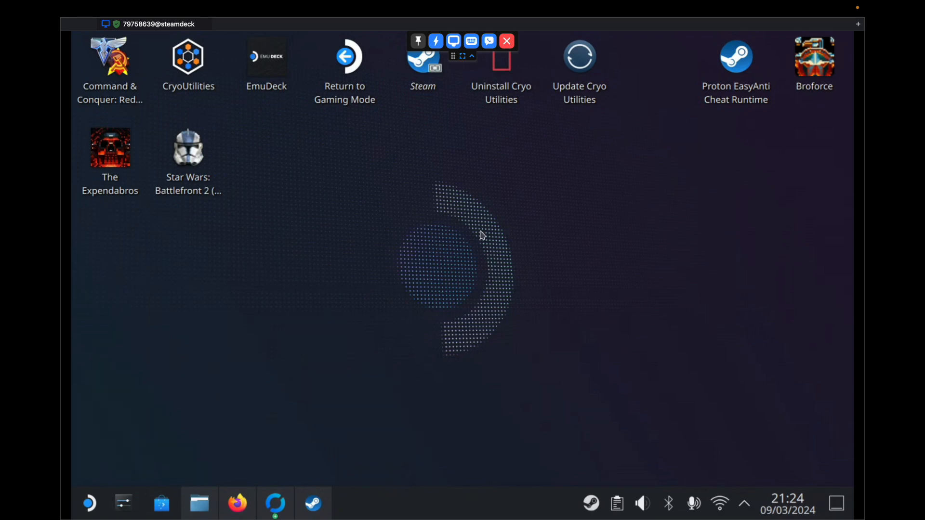
{"action": "mouse_move", "coordinate": [426, 308]}
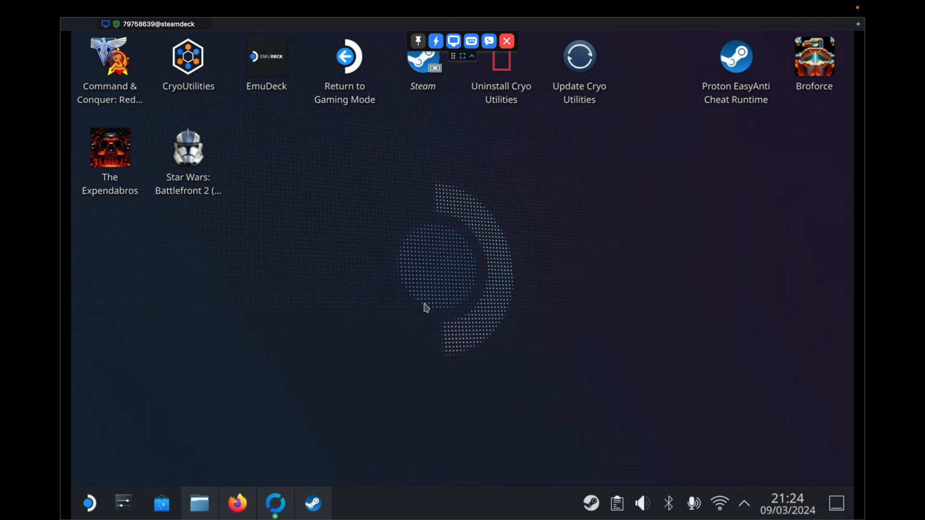
{"action": "mouse_move", "coordinate": [369, 308]}
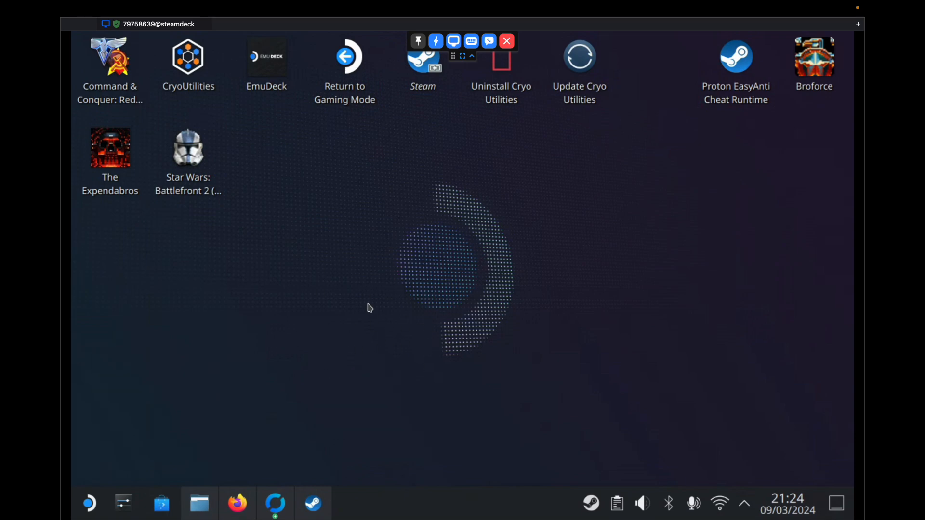
{"action": "mouse_move", "coordinate": [323, 319]}
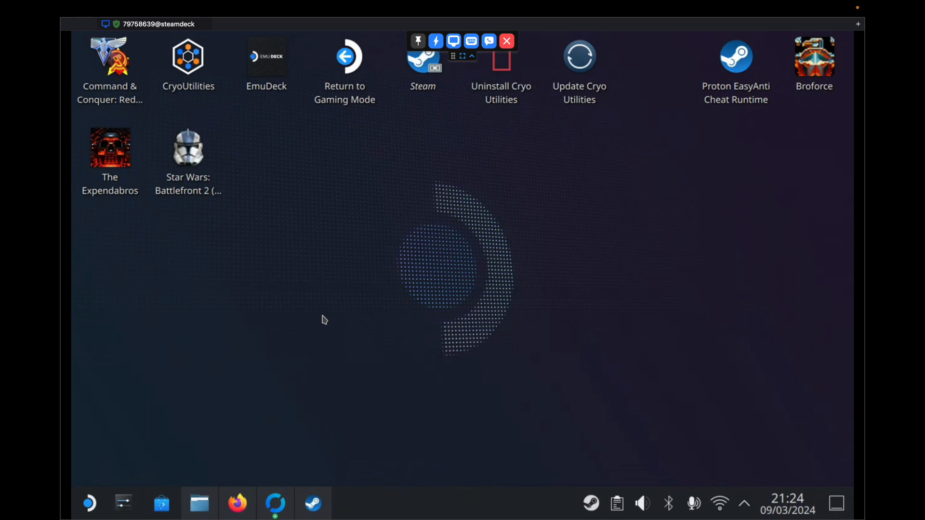
{"action": "mouse_move", "coordinate": [313, 503]}
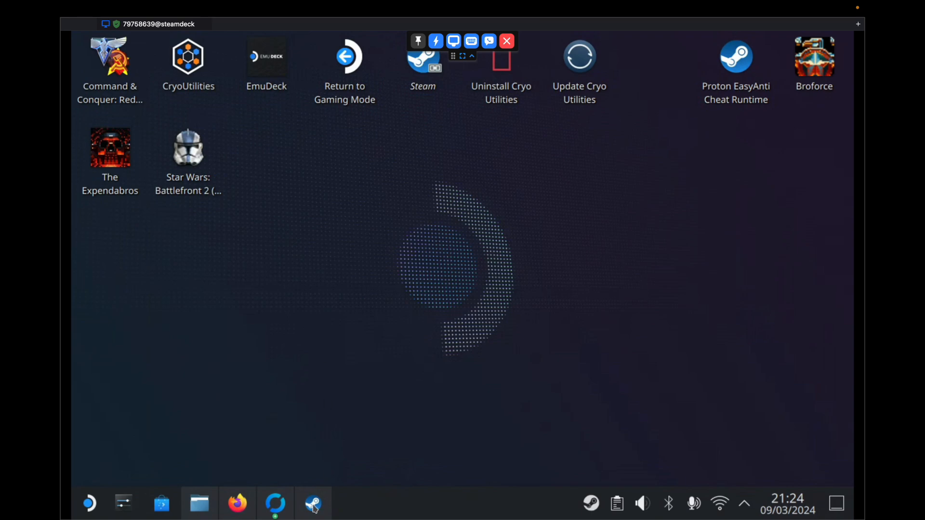
Step: Bring Steam's library to the front showing the Red Alert 2 and Yuri's Revenge page
{"action": "left_click", "coordinate": [314, 504]}
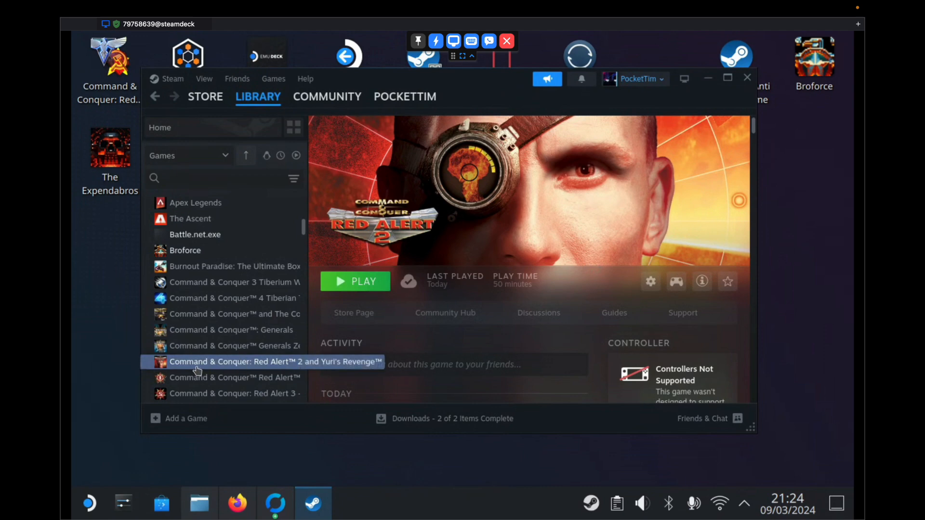
{"action": "mouse_move", "coordinate": [224, 363]}
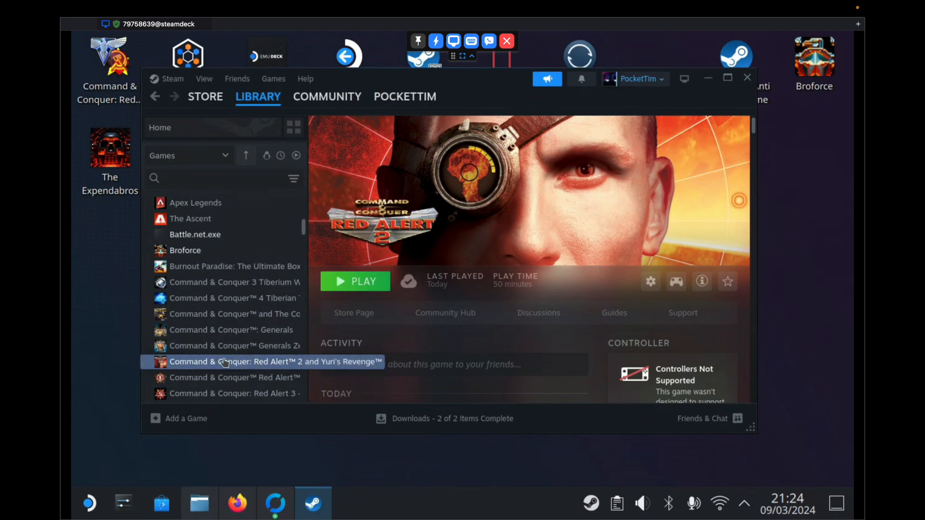
{"action": "mouse_move", "coordinate": [250, 387]}
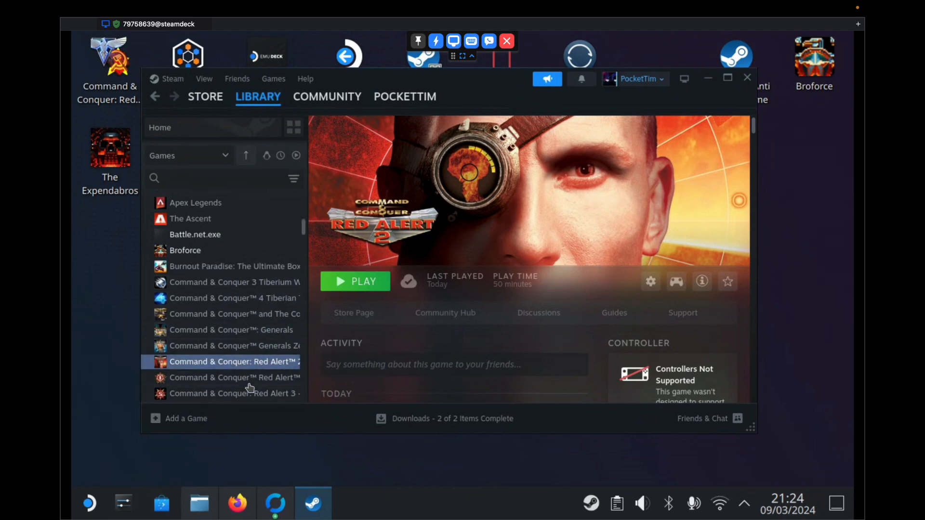
{"action": "mouse_move", "coordinate": [239, 456]}
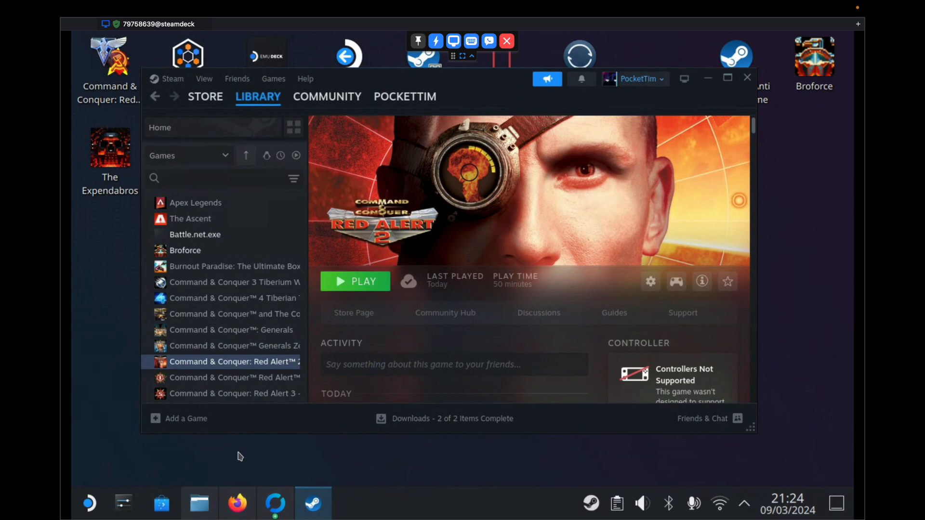
{"action": "mouse_move", "coordinate": [250, 366]}
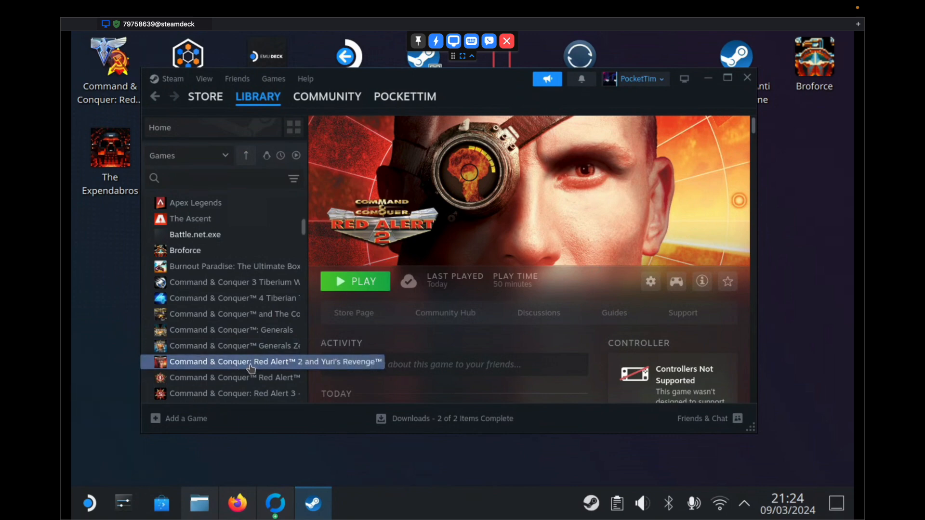
{"action": "mouse_move", "coordinate": [371, 320]}
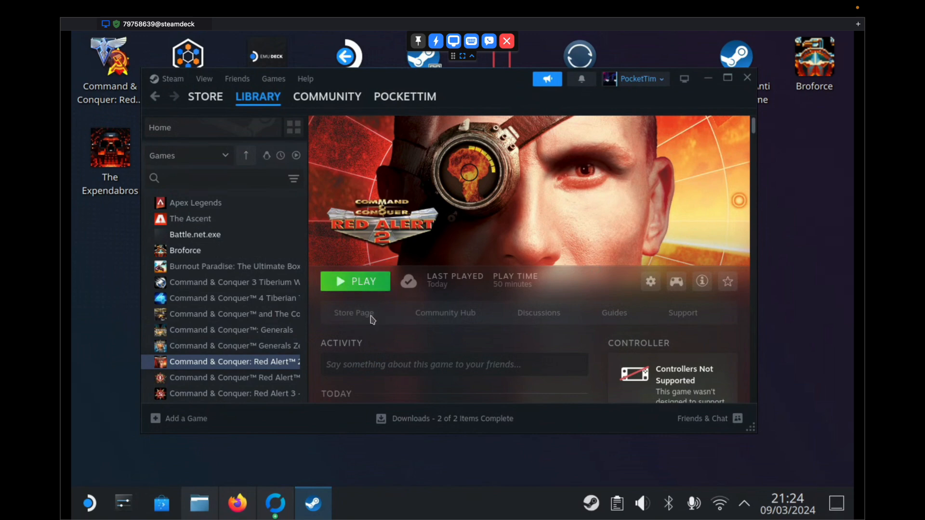
{"action": "mouse_move", "coordinate": [387, 346]}
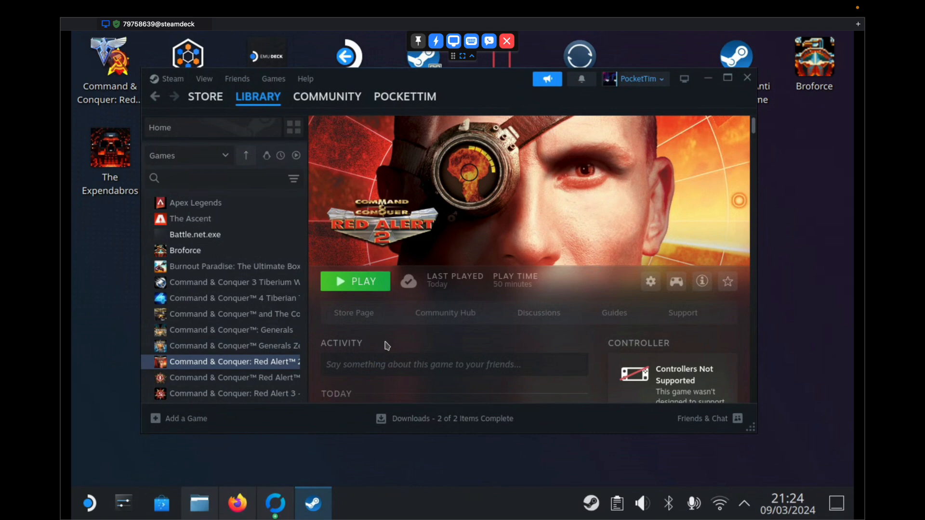
Step: Switch to Firefox with GitHub's FunkyFr3sh/cnc-ddraw Releases page showing version 6.2
{"action": "left_click", "coordinate": [237, 503]}
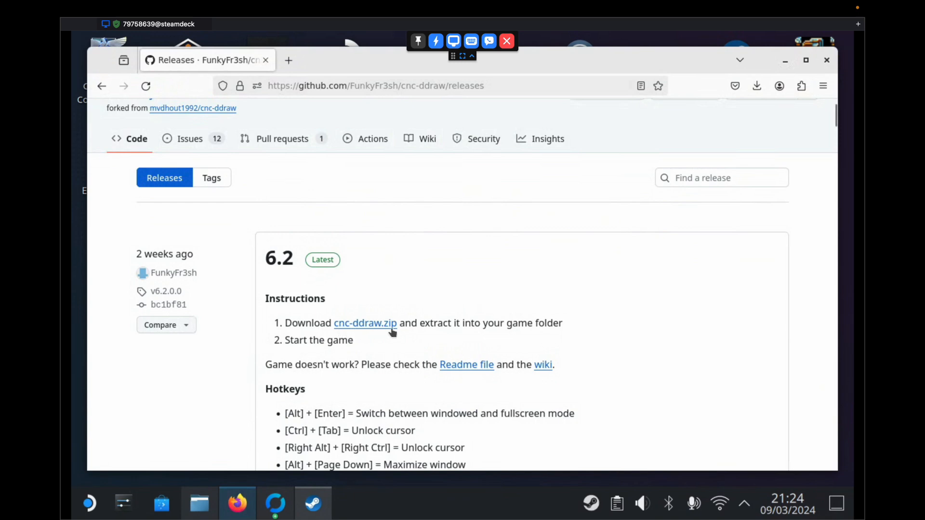
{"action": "mouse_move", "coordinate": [258, 86]}
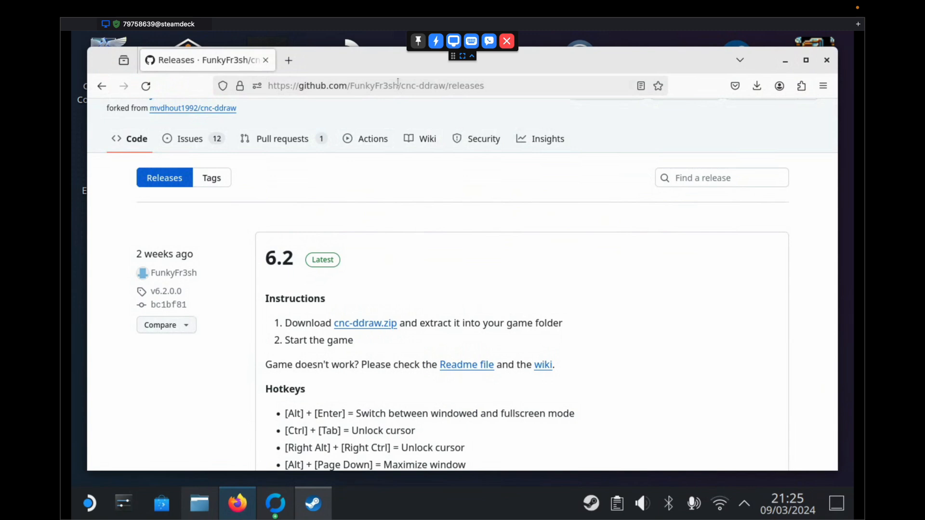
{"action": "mouse_move", "coordinate": [356, 320]}
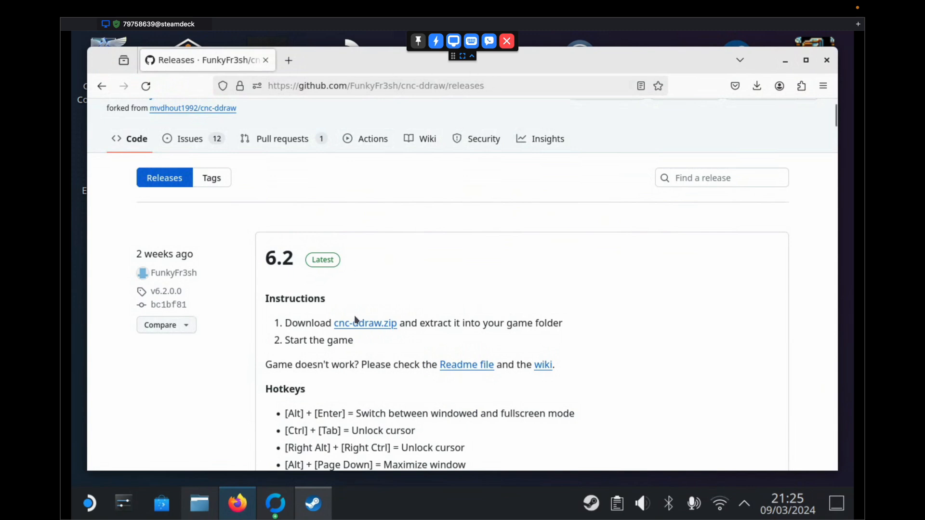
{"action": "mouse_move", "coordinate": [364, 311]}
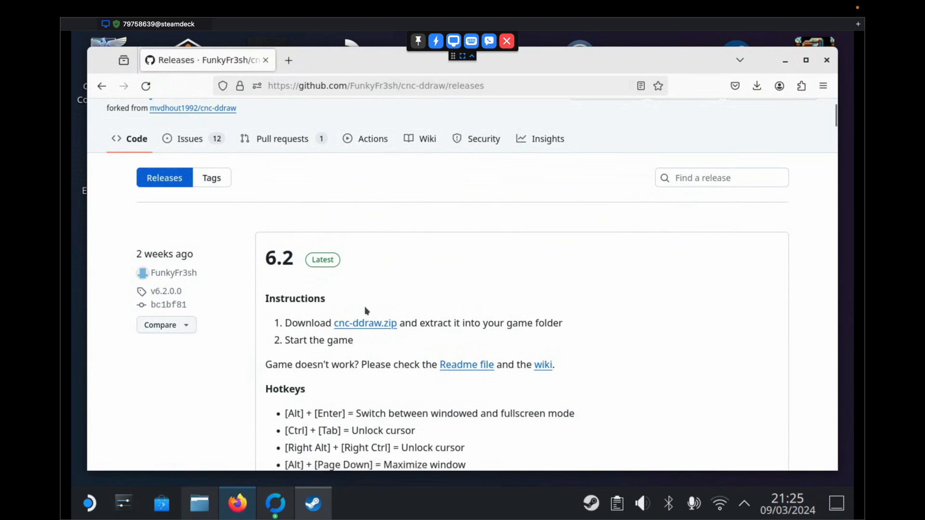
{"action": "mouse_move", "coordinate": [785, 60]}
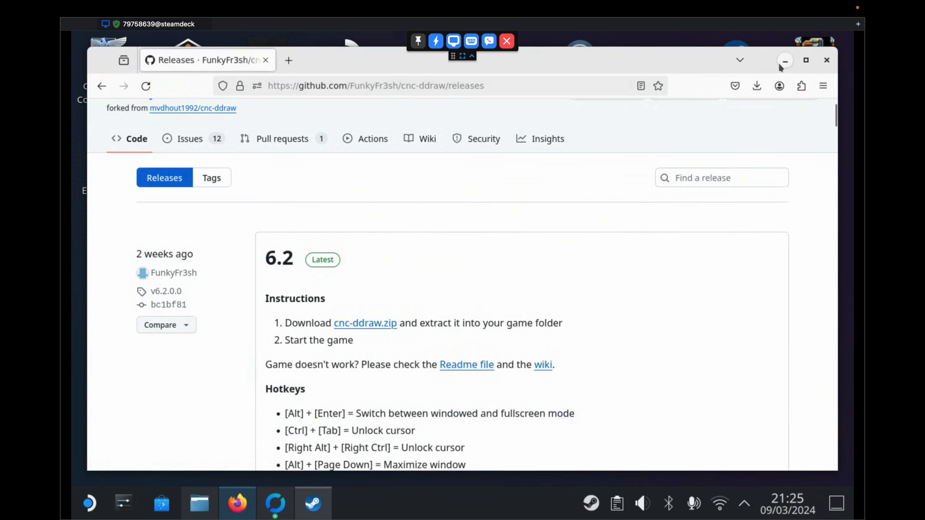
Step: Extract cnc-ddraw.zip in Downloads into Shaders, cnc-ddraw config.exe, ddraw.dll and ddraw.ini, then select them
{"action": "left_click", "coordinate": [199, 503]}
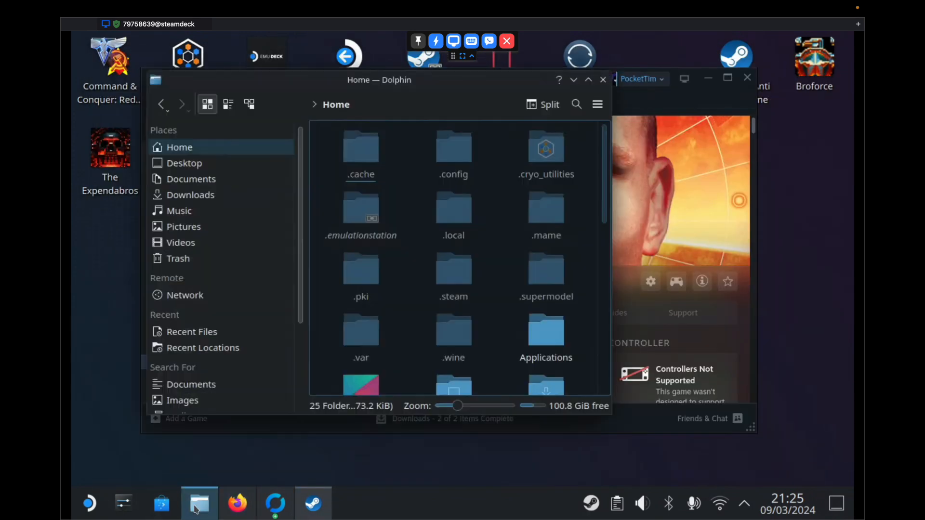
{"action": "left_click", "coordinate": [190, 195]}
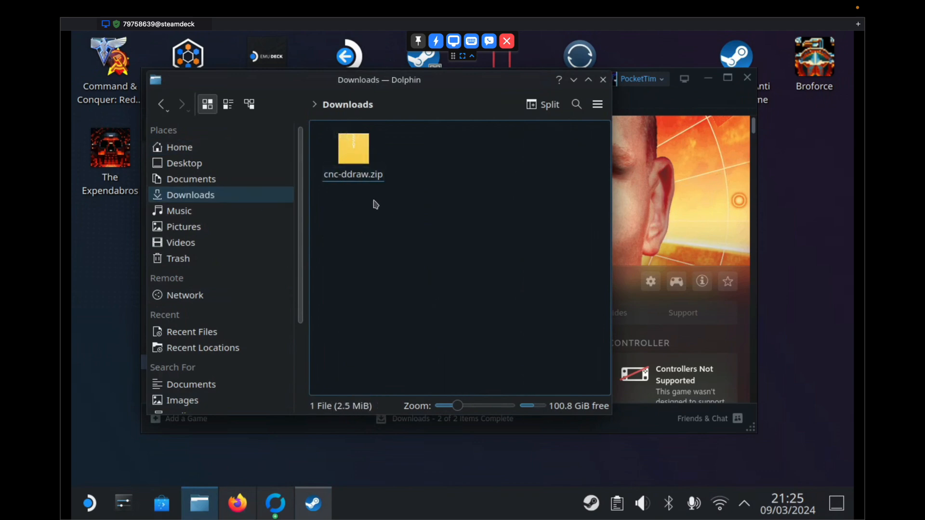
{"action": "right_click", "coordinate": [353, 149]}
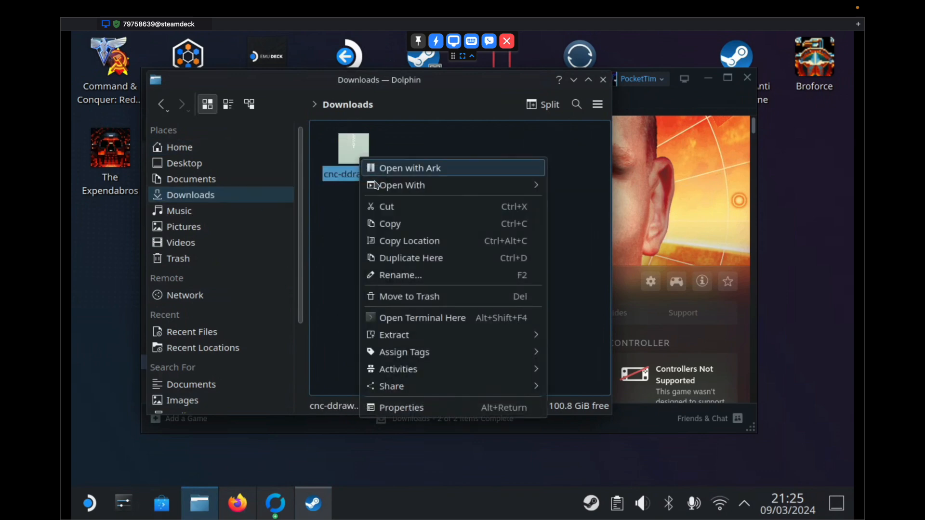
{"action": "mouse_move", "coordinate": [394, 334]}
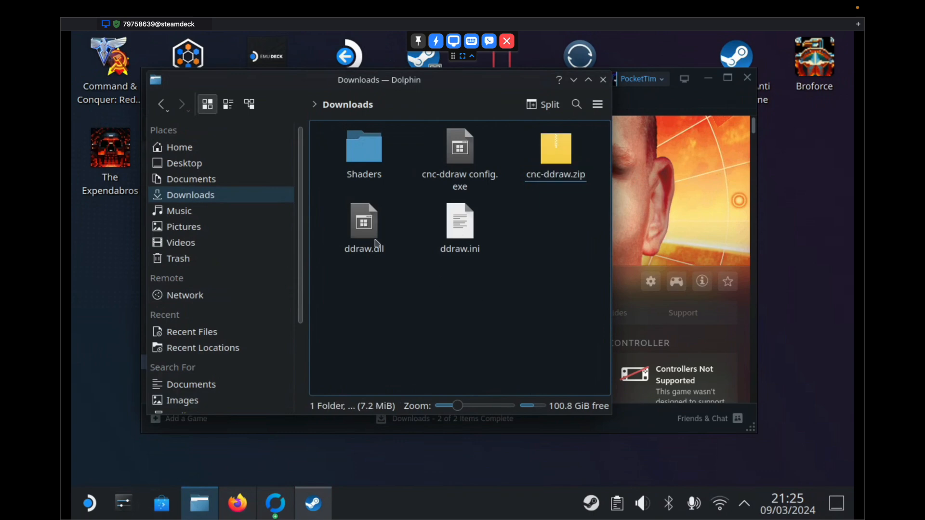
{"action": "left_click", "coordinate": [364, 221]}
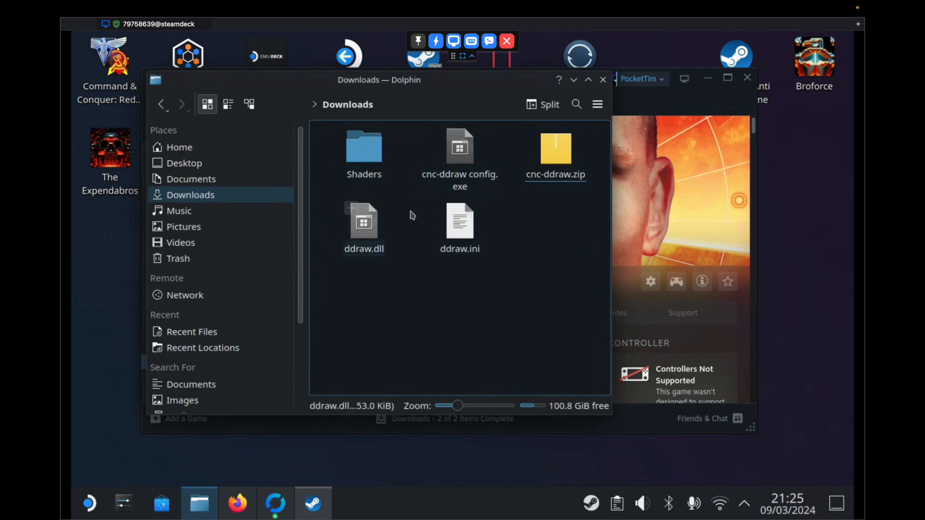
{"action": "right_click", "coordinate": [555, 148]}
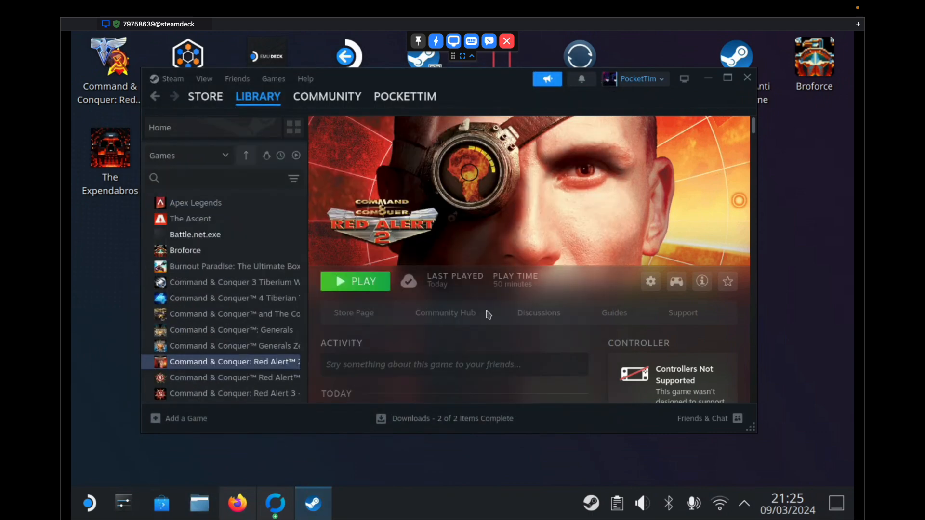
Step: Browse the Red Alert 2 game's local installation folder from Steam's Manage menu
{"action": "scroll", "scroll_direction": "down", "scroll_amount": 3}
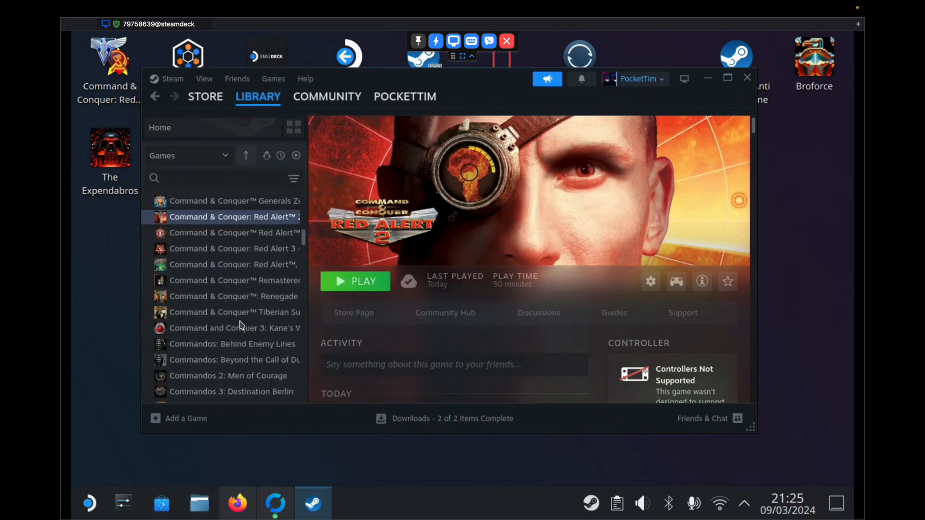
{"action": "scroll", "scroll_direction": "up", "scroll_amount": 3}
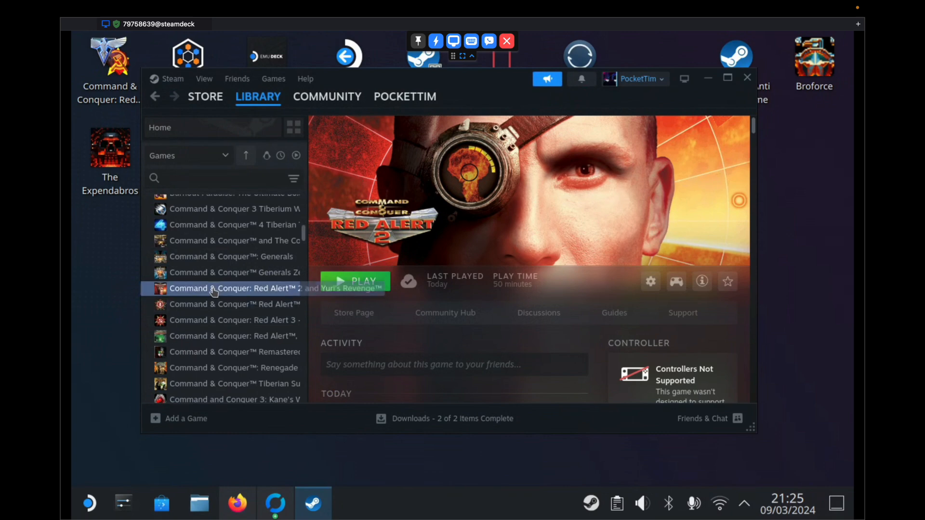
{"action": "mouse_move", "coordinate": [228, 293]}
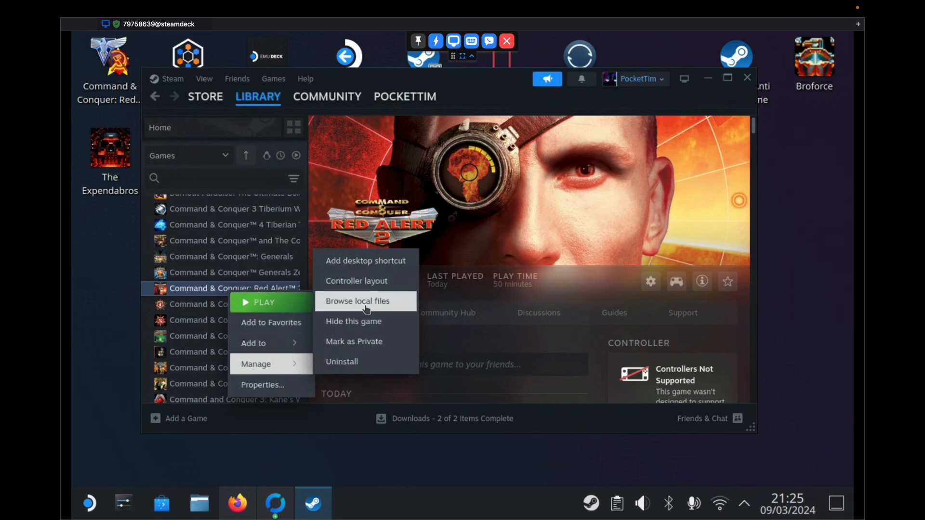
{"action": "left_click", "coordinate": [357, 300]}
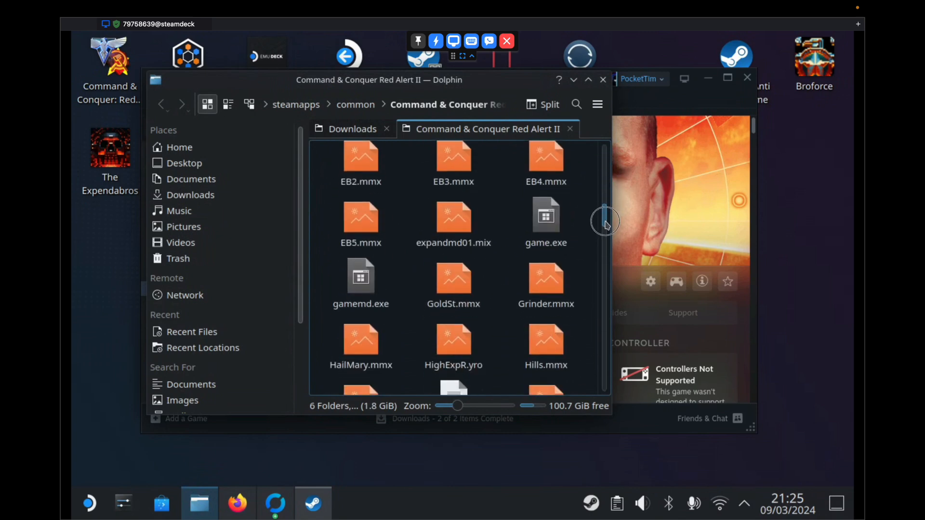
Step: Locate RA2.INI in the Red Alert II folder and open it in Kate
{"action": "scroll", "scroll_direction": "down", "scroll_amount": 3}
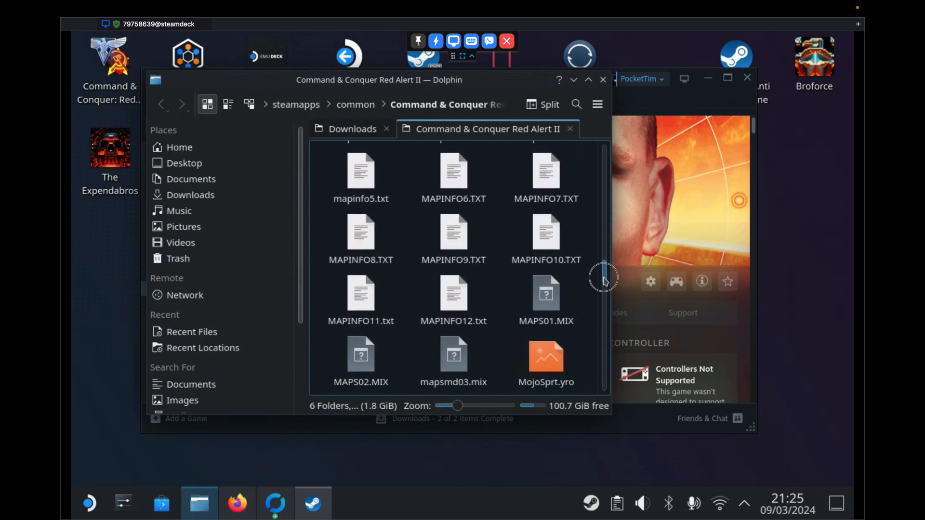
{"action": "scroll", "scroll_direction": "down", "scroll_amount": 3}
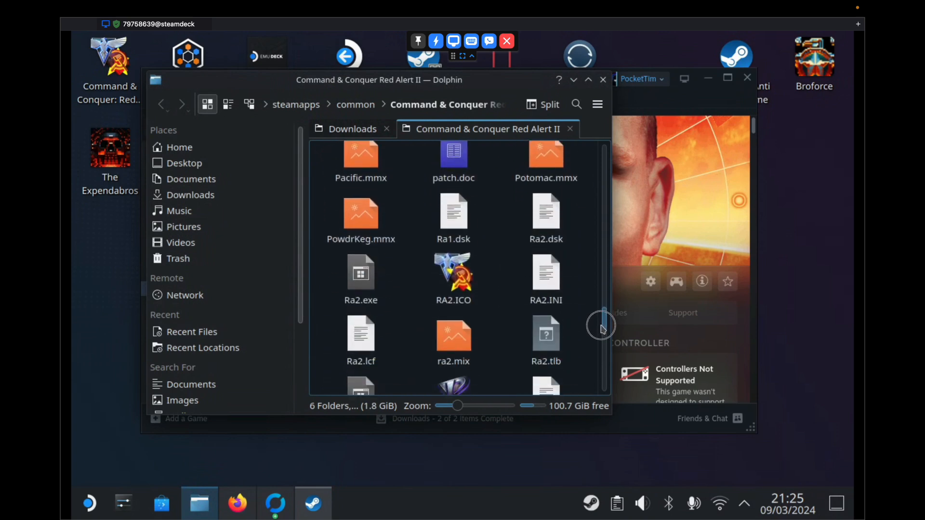
{"action": "scroll", "scroll_direction": "down", "scroll_amount": 3}
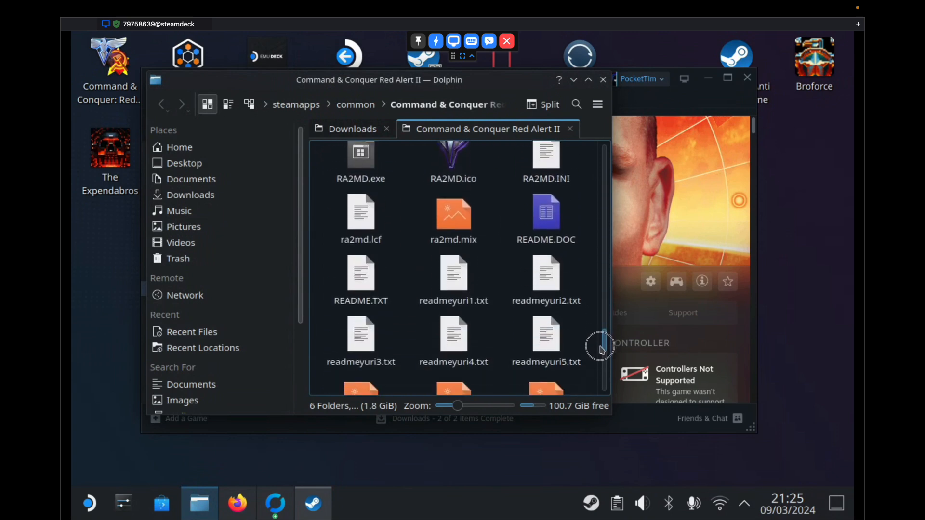
{"action": "scroll", "scroll_direction": "up", "scroll_amount": 3}
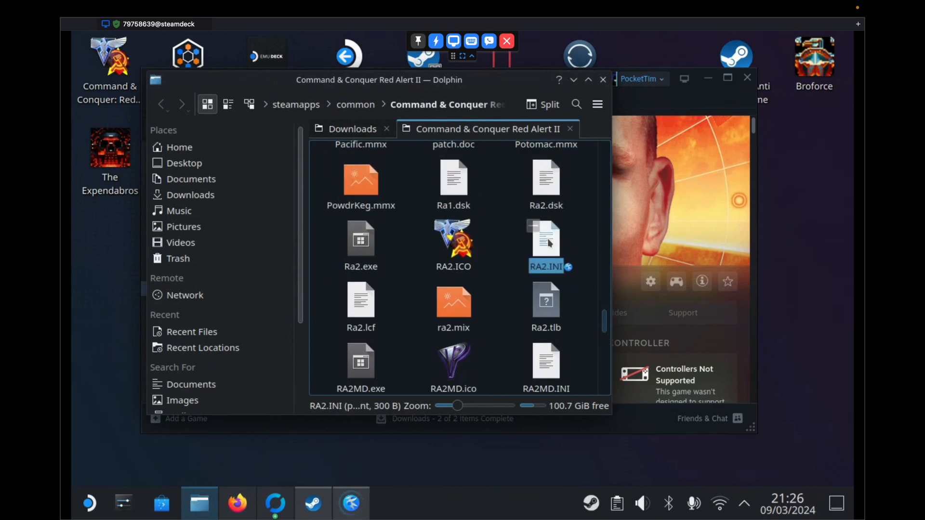
{"action": "double_click", "coordinate": [545, 239]}
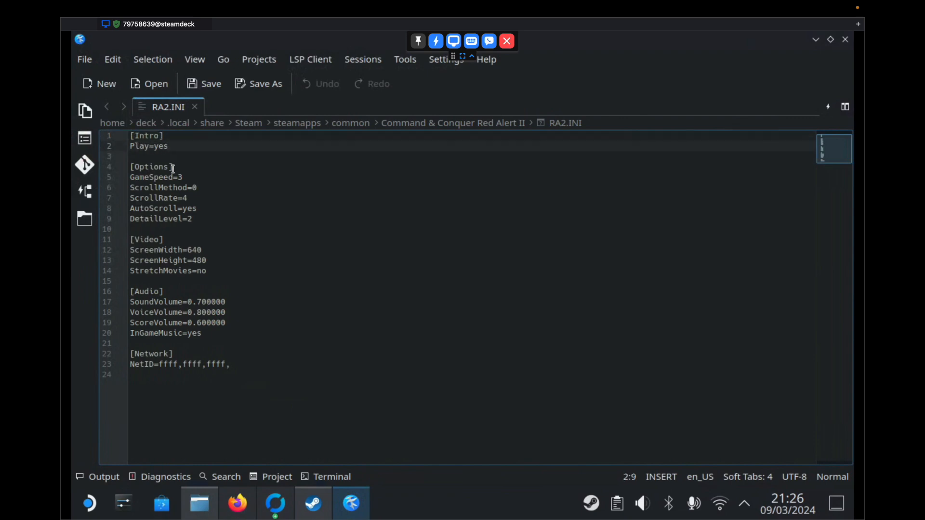
Step: Change the [Intro] setting to Play=no in RA2.INI, save it and close Kate
{"action": "type", "text": "n"}
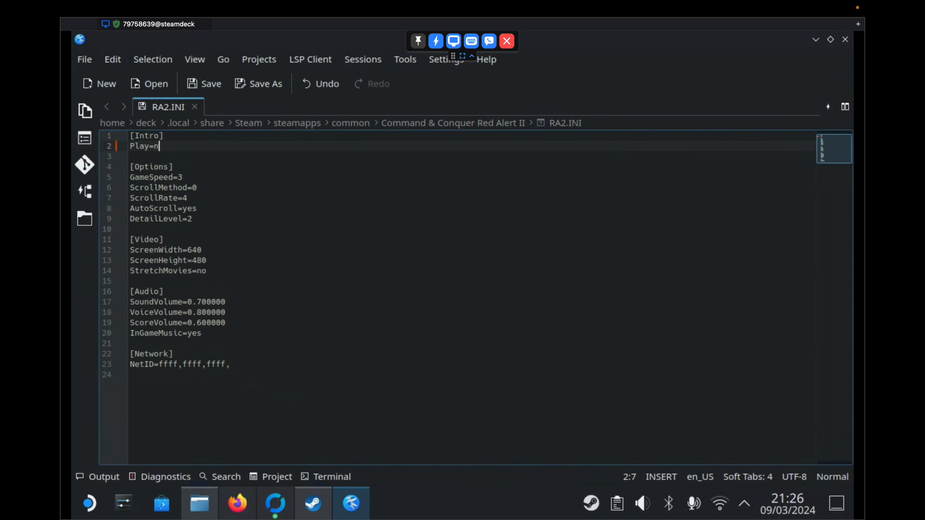
{"action": "type", "text": "o"}
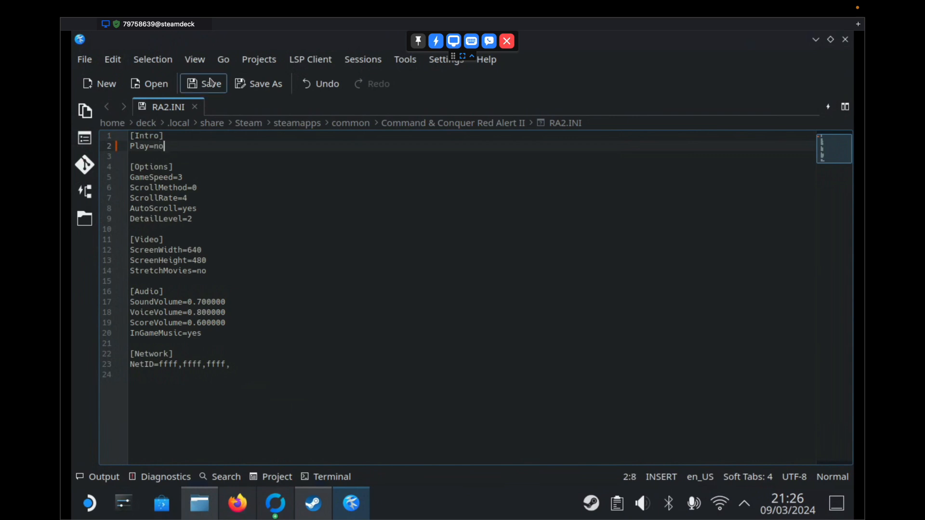
{"action": "left_click", "coordinate": [203, 84]}
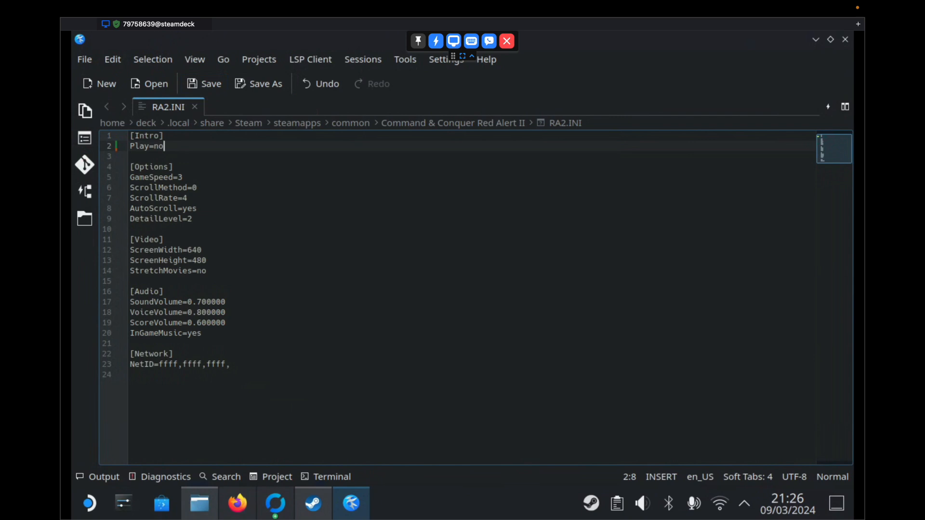
{"action": "mouse_move", "coordinate": [273, 215]}
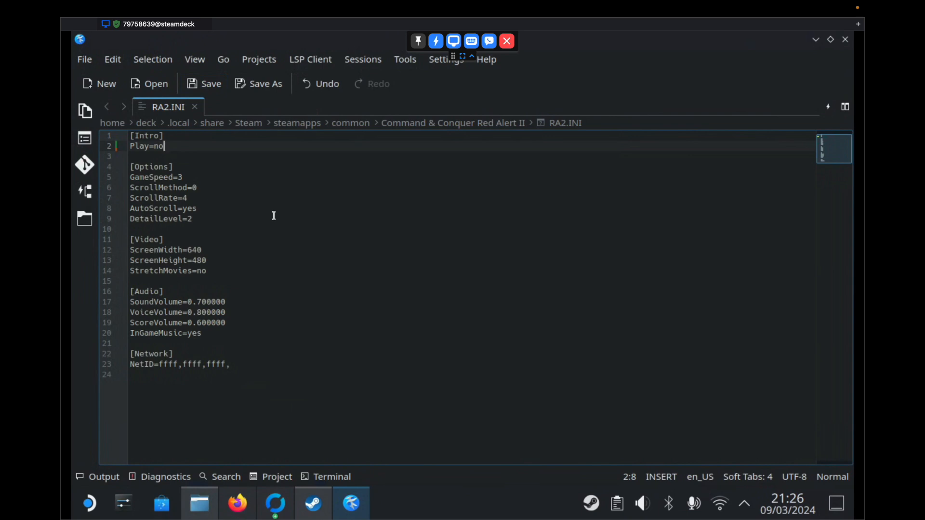
{"action": "mouse_move", "coordinate": [134, 146]}
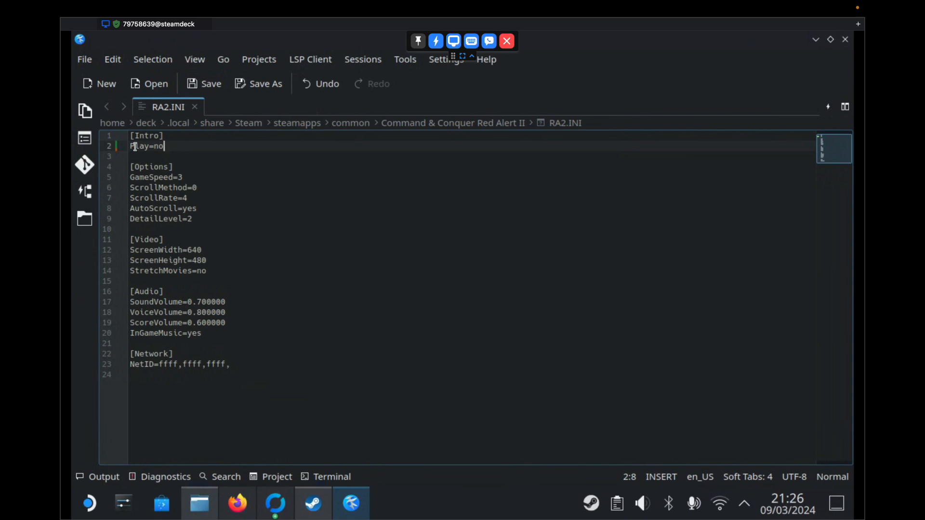
{"action": "left_click", "coordinate": [202, 83]}
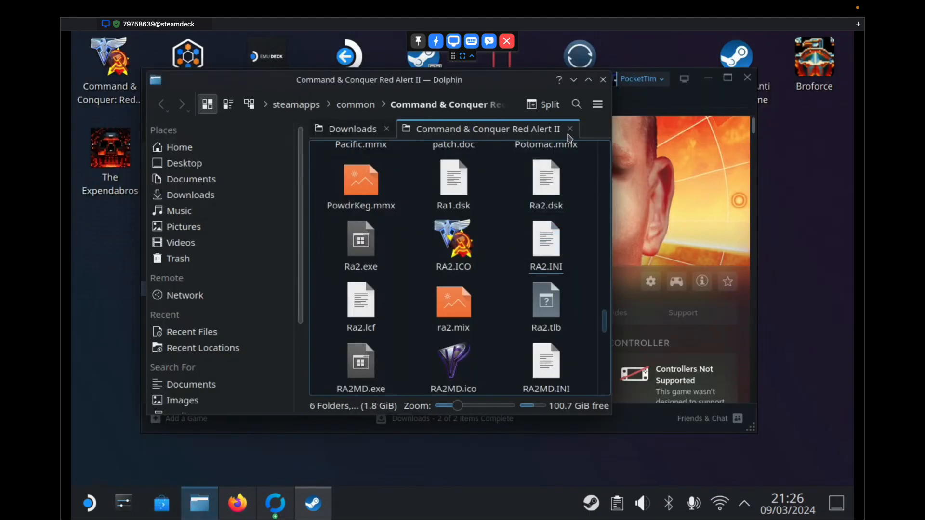
Step: Reopen the Red Alert 2 install folder from Steam's Browse local files and look through it
{"action": "scroll", "scroll_direction": "up", "scroll_amount": 3}
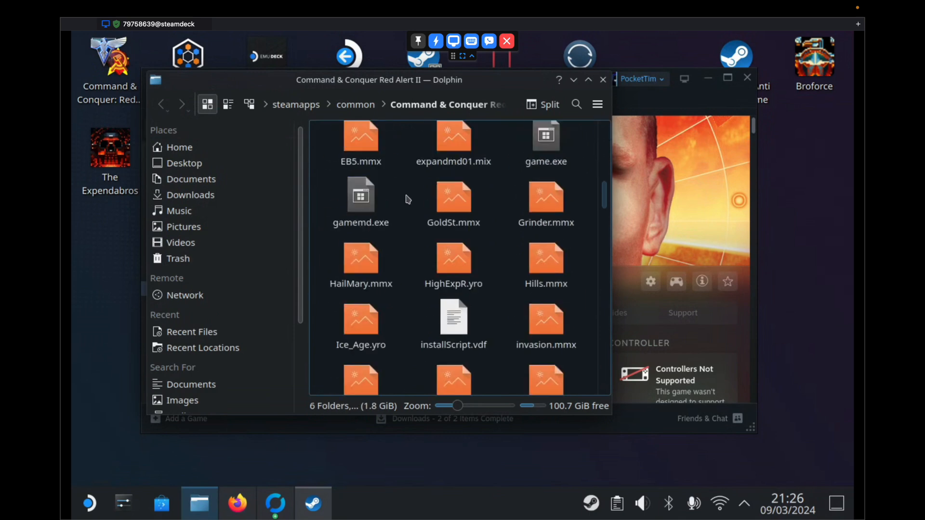
{"action": "scroll", "scroll_direction": "down", "scroll_amount": 3}
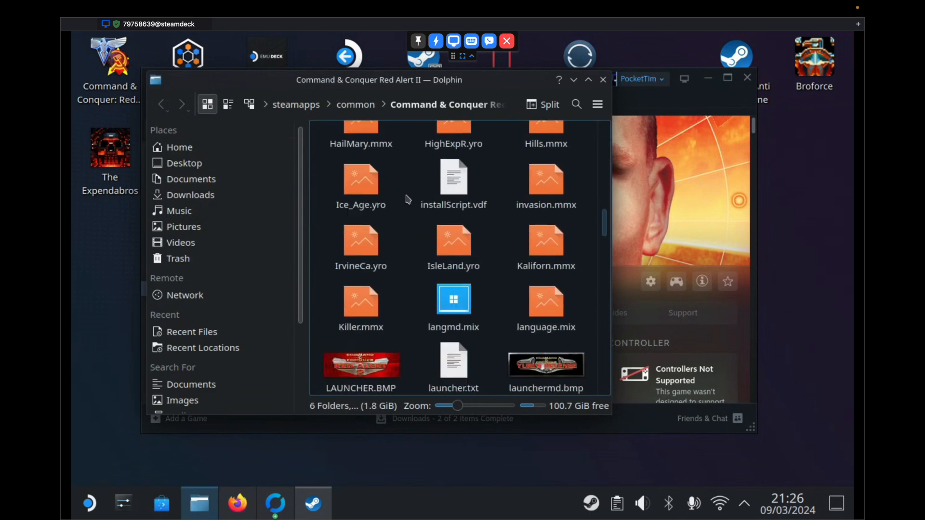
{"action": "scroll", "scroll_direction": "down", "scroll_amount": 3}
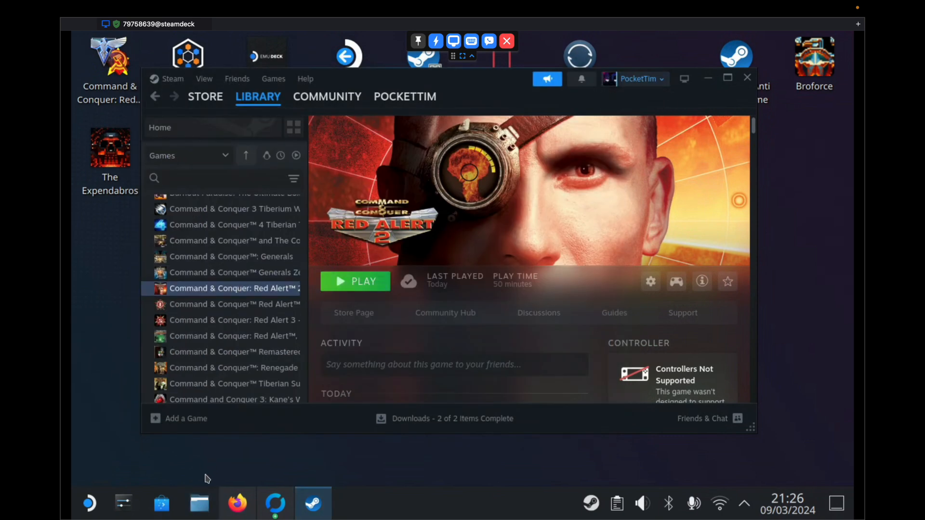
{"action": "mouse_move", "coordinate": [244, 292]}
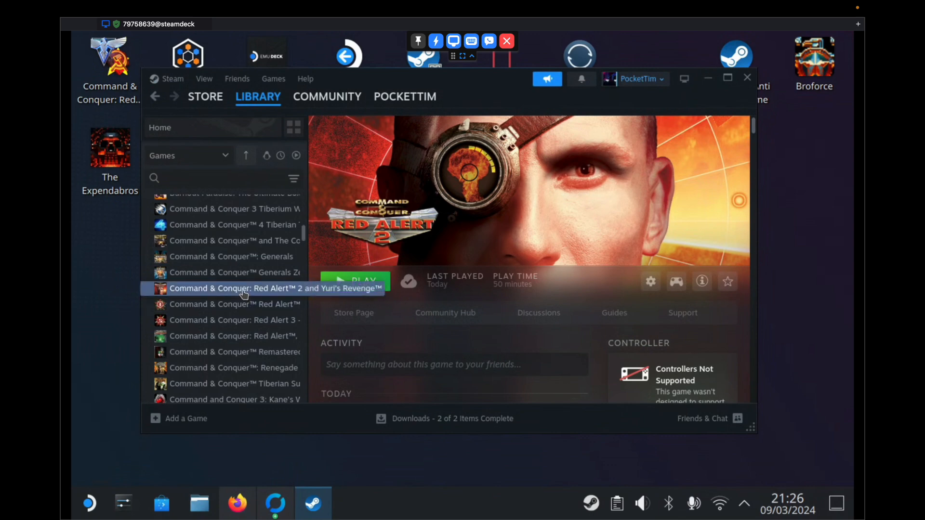
{"action": "right_click", "coordinate": [274, 289]}
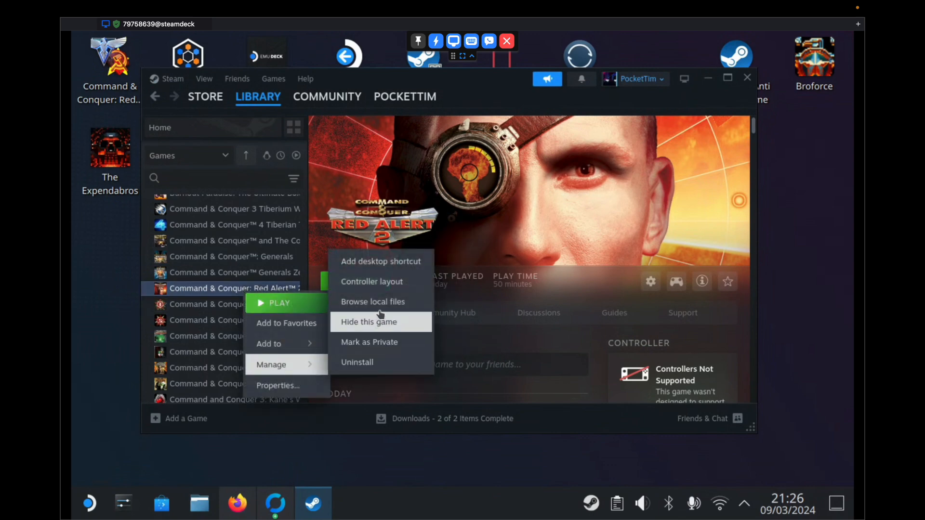
{"action": "left_click", "coordinate": [372, 302]}
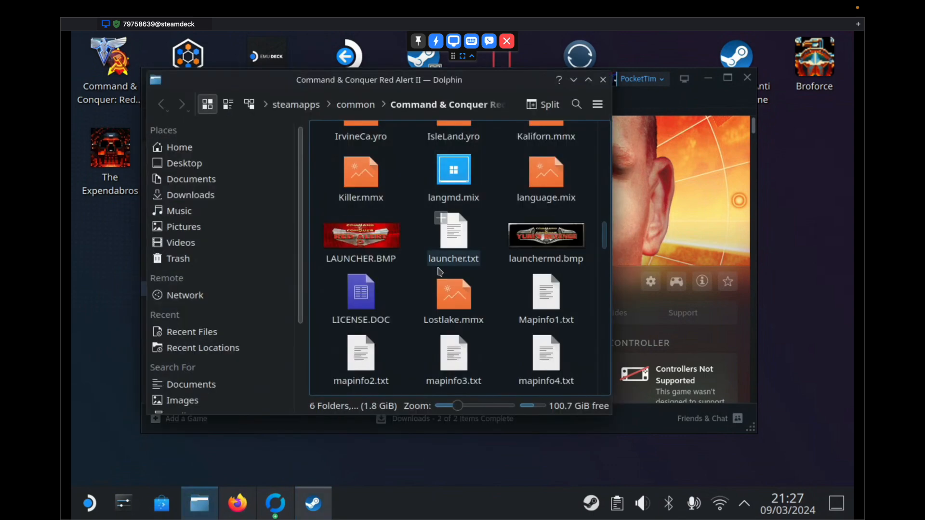
{"action": "scroll", "scroll_direction": "up", "scroll_amount": 3}
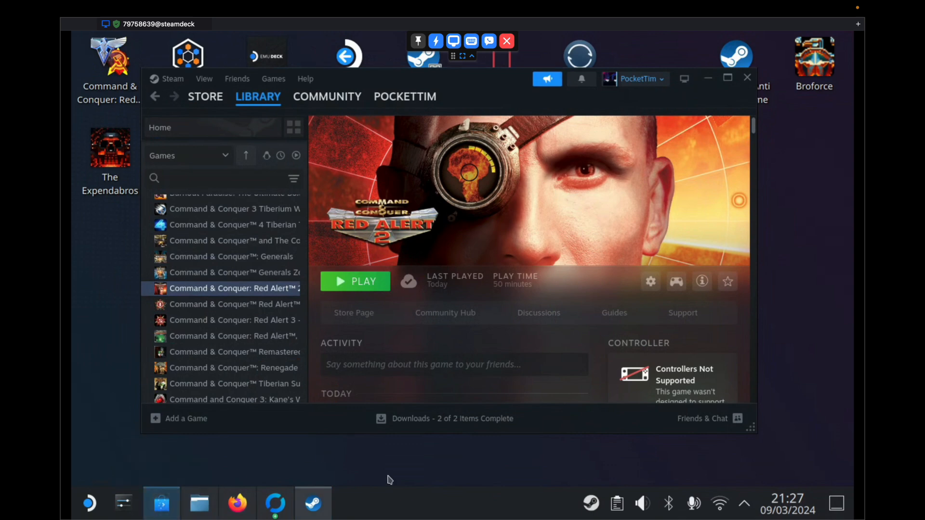
Step: Search Discover for 'protontricks' and confirm Protontricks shows as already installed
{"action": "left_click", "coordinate": [161, 503]}
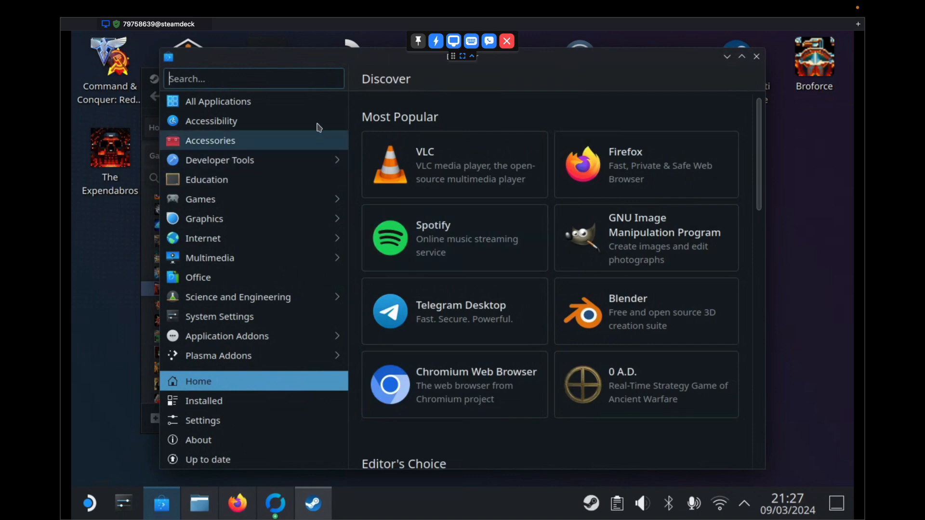
{"action": "type", "text": "p"}
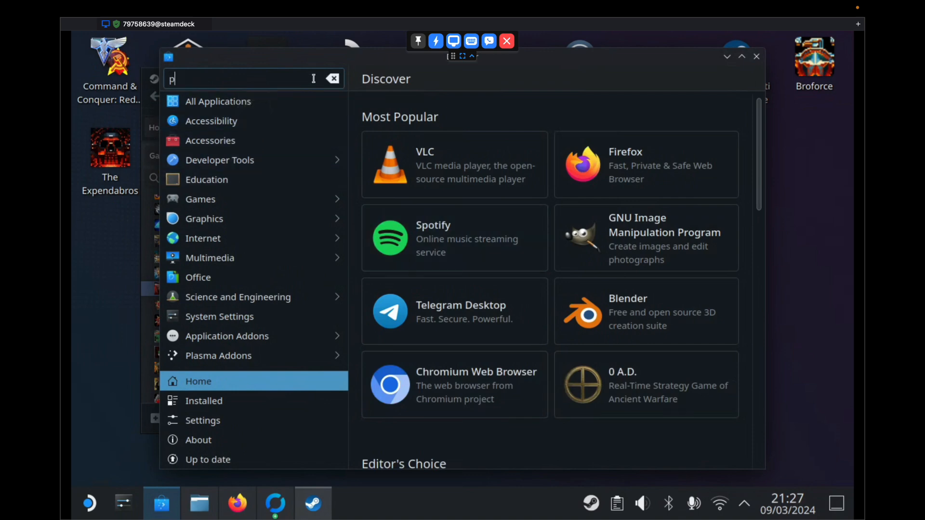
{"action": "type", "text": "rotontr"}
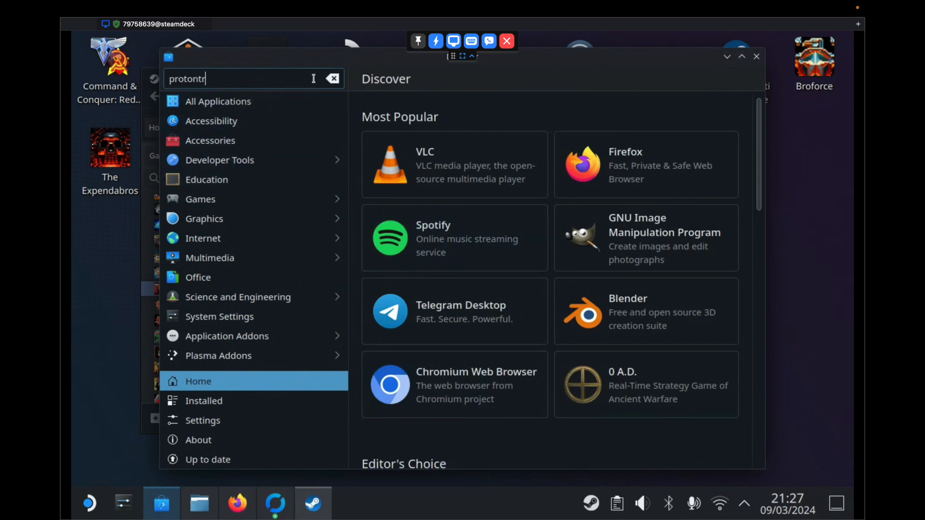
{"action": "type", "text": "icks"}
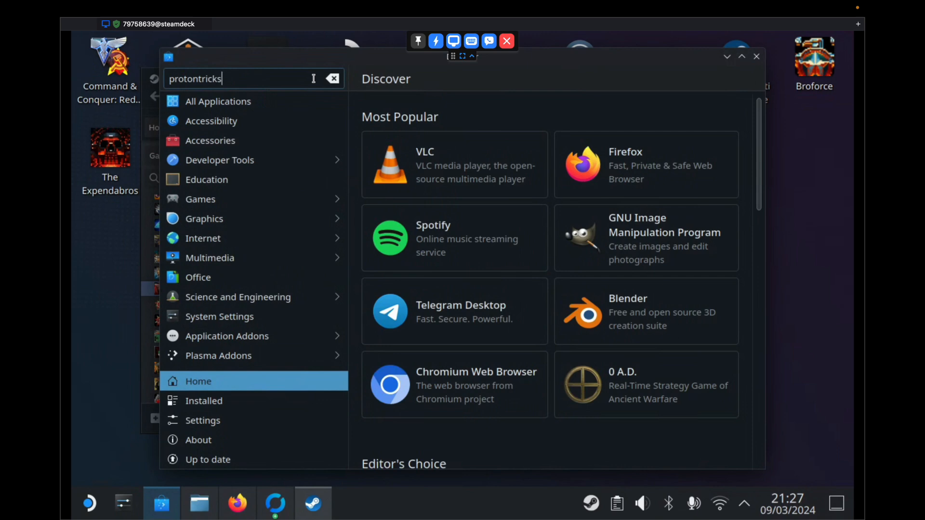
{"action": "key", "text": "Return"}
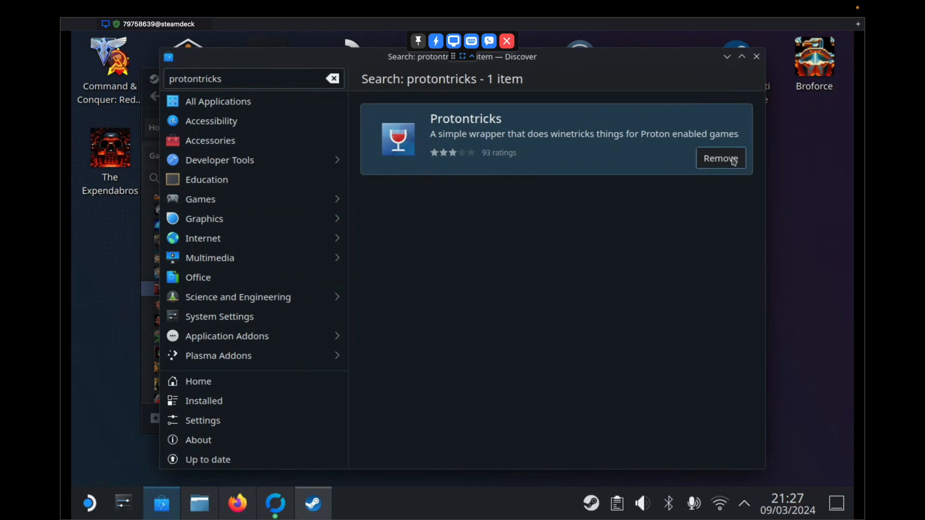
{"action": "mouse_move", "coordinate": [707, 156]}
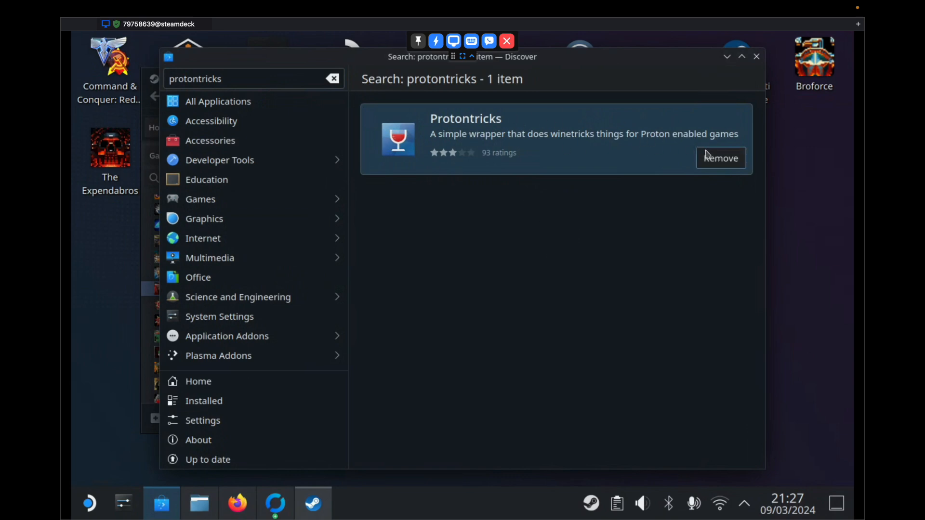
{"action": "mouse_move", "coordinate": [736, 77]}
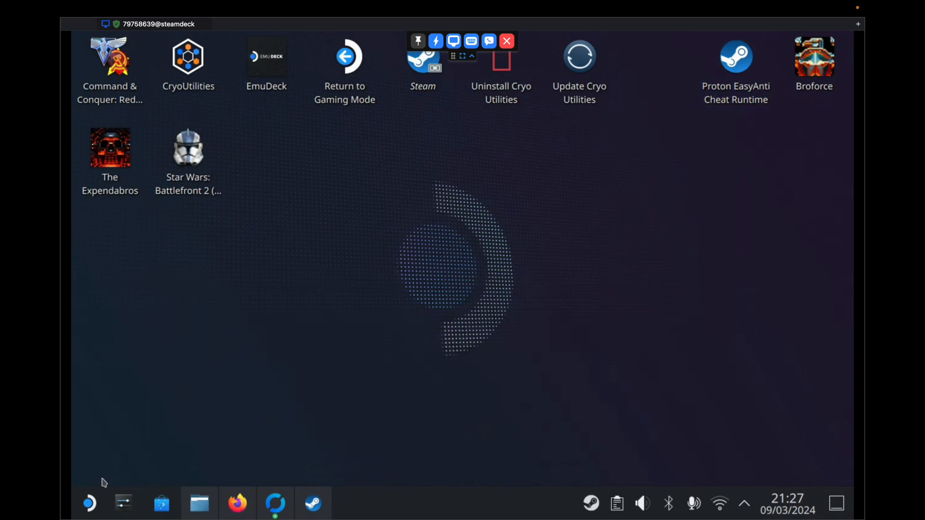
{"action": "mouse_move", "coordinate": [88, 503]}
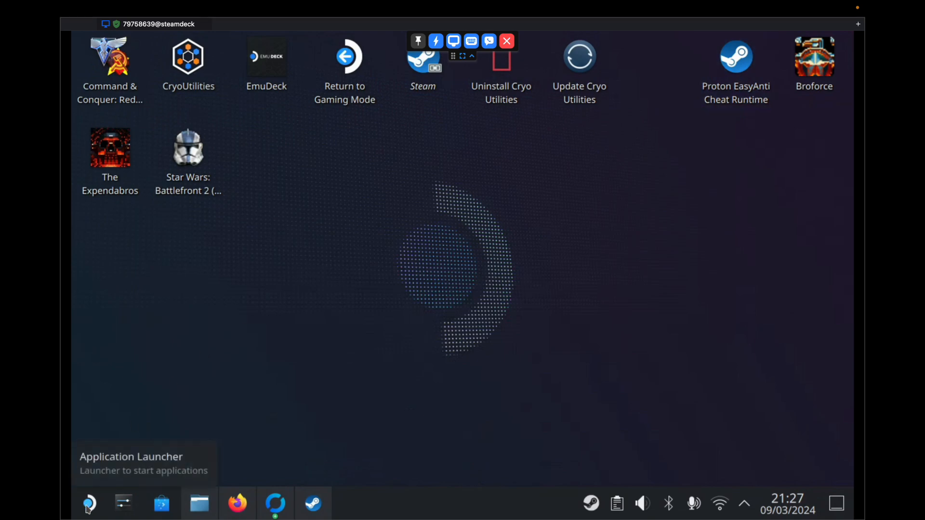
Step: Launch Protontricks and choose Command & Conquer: Red Alert 2 and Yuri's Revenge as the game
{"action": "left_click", "coordinate": [88, 504]}
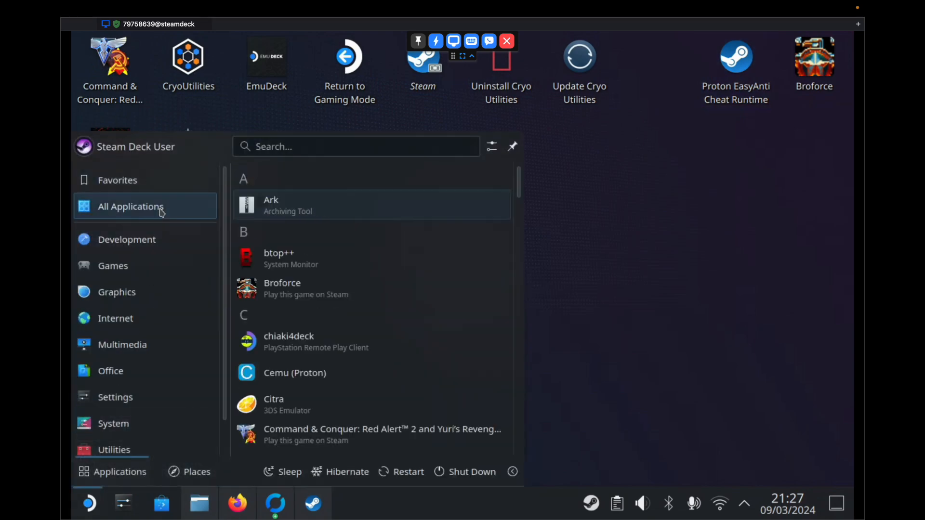
{"action": "scroll", "scroll_direction": "down", "scroll_amount": 3}
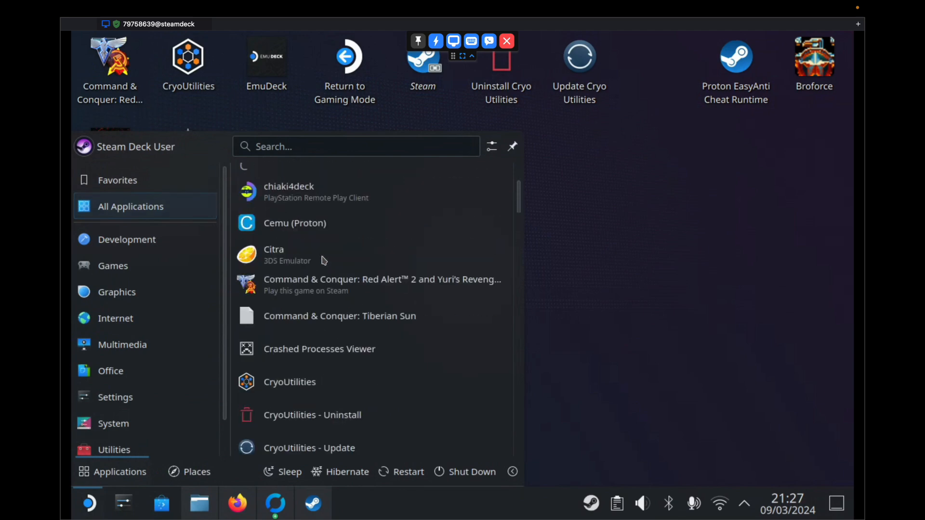
{"action": "type", "text": "prot"}
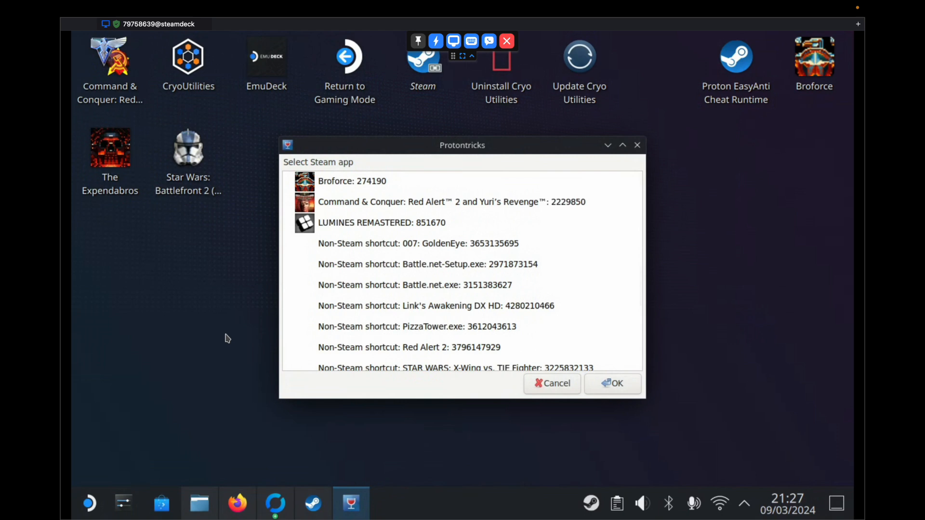
{"action": "mouse_move", "coordinate": [230, 384]}
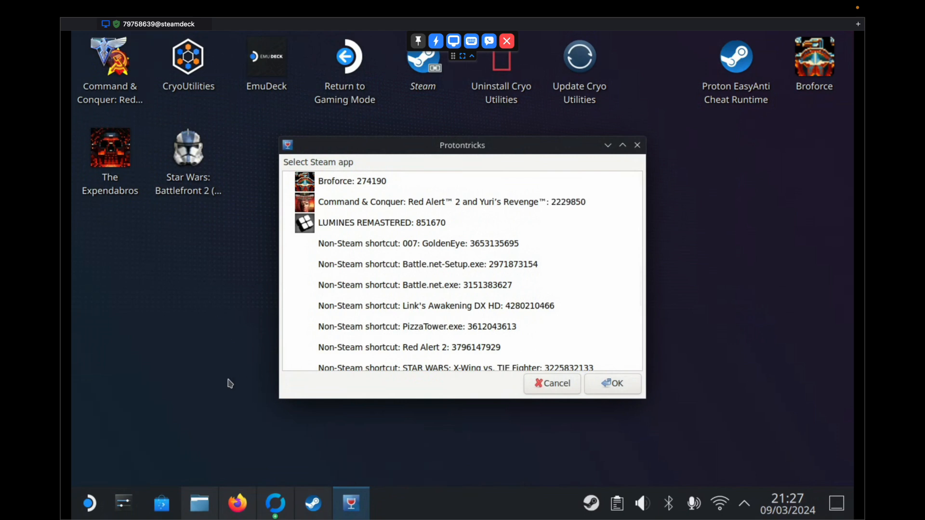
{"action": "scroll", "scroll_direction": "down", "scroll_amount": 3}
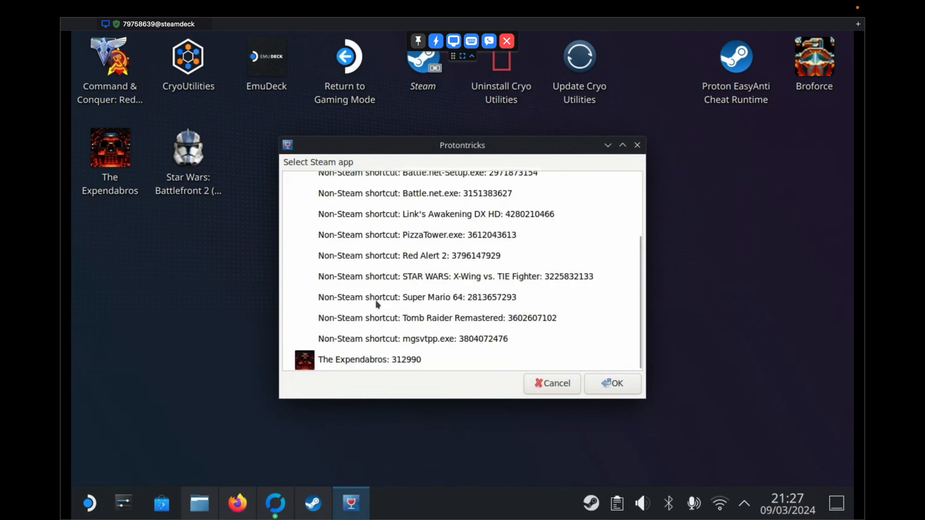
{"action": "scroll", "scroll_direction": "up", "scroll_amount": 3}
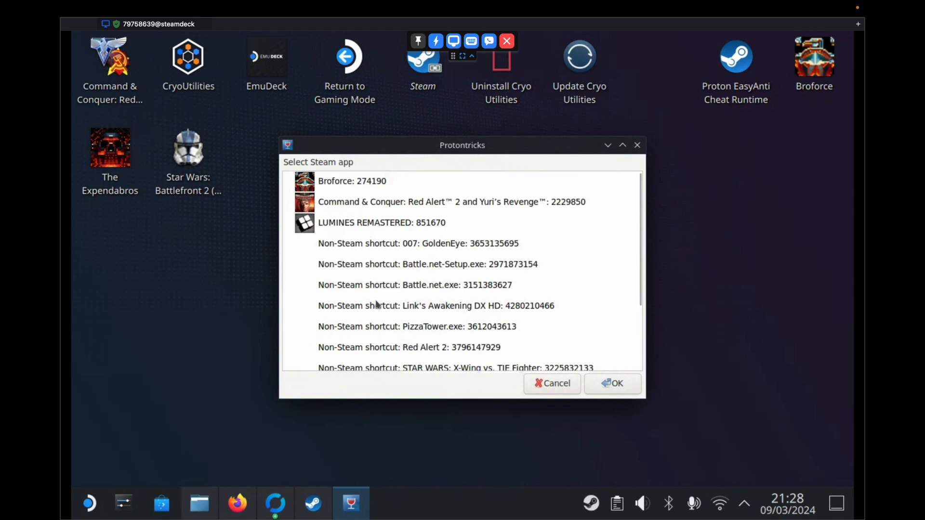
{"action": "left_click", "coordinate": [452, 202]}
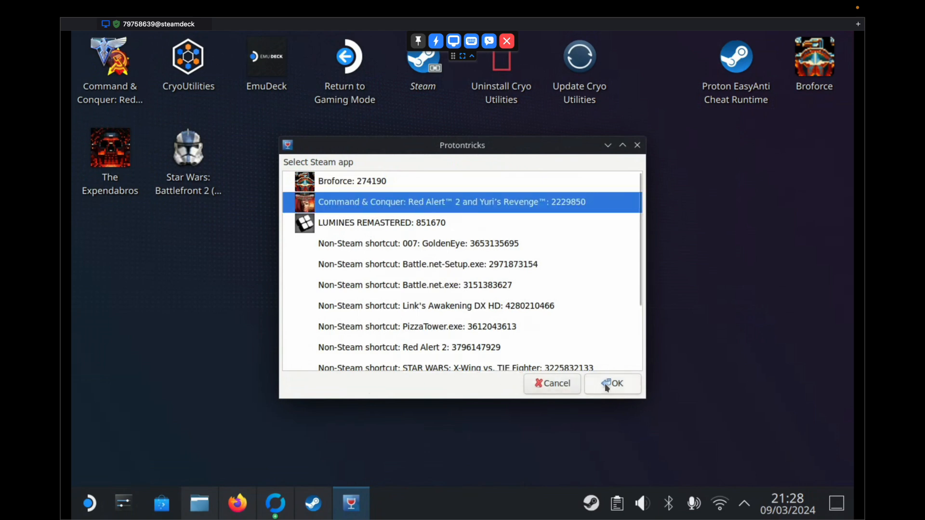
{"action": "left_click", "coordinate": [613, 383]}
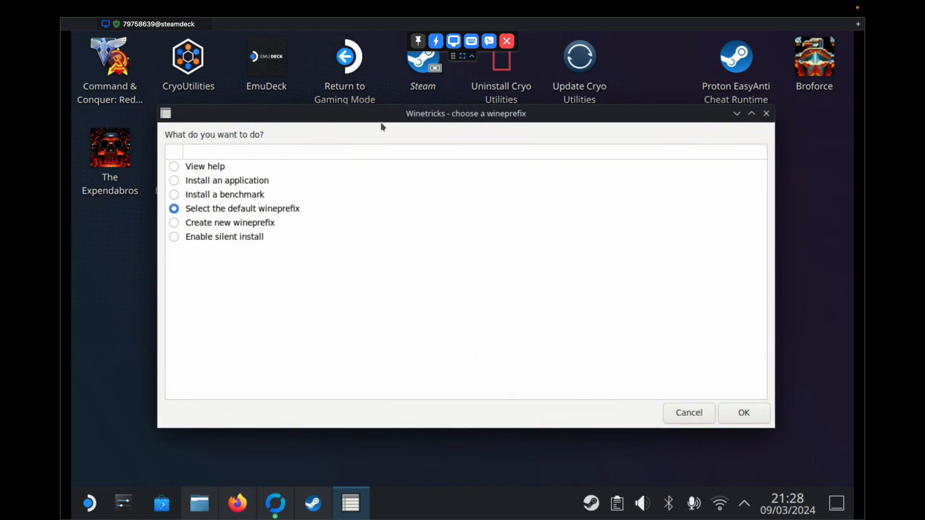
{"action": "mouse_move", "coordinate": [181, 172]}
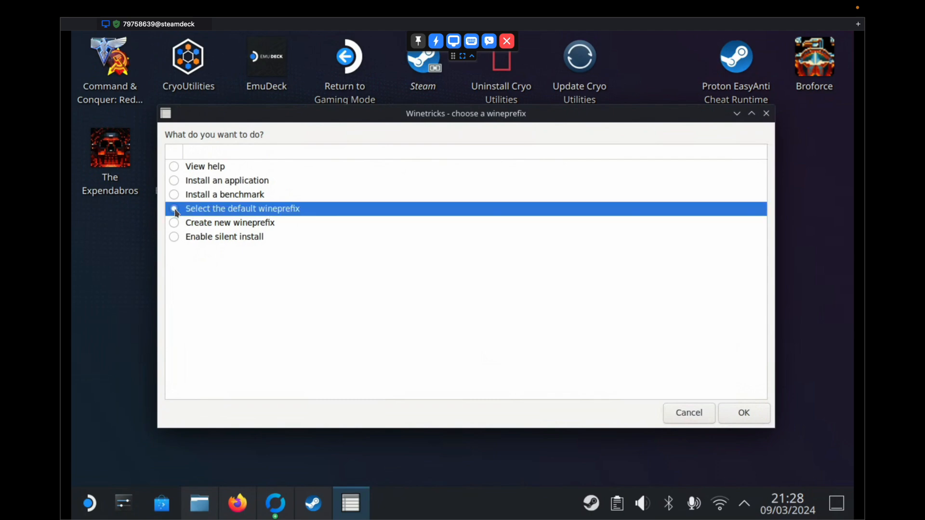
Step: Use the default wineprefix and proceed to 'Install a Windows DLL or component' in Winetricks
{"action": "left_click", "coordinate": [173, 208]}
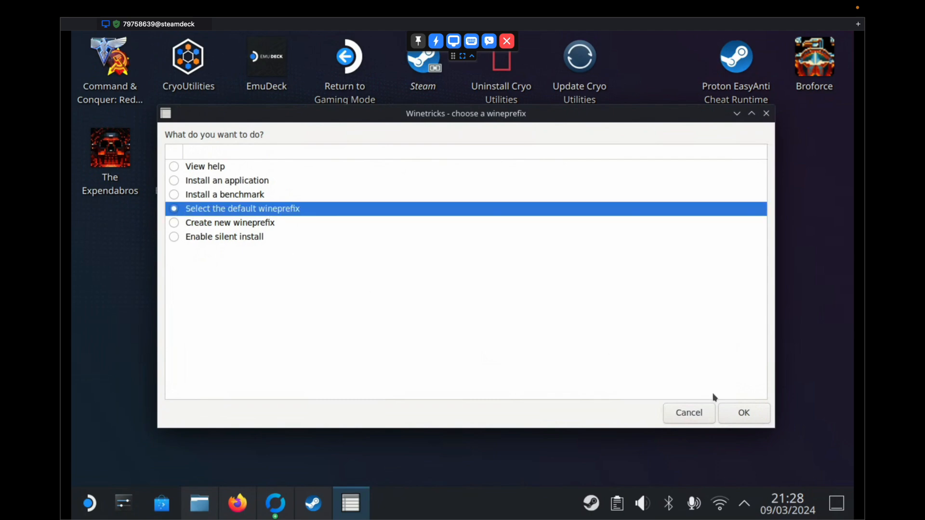
{"action": "left_click", "coordinate": [743, 413]}
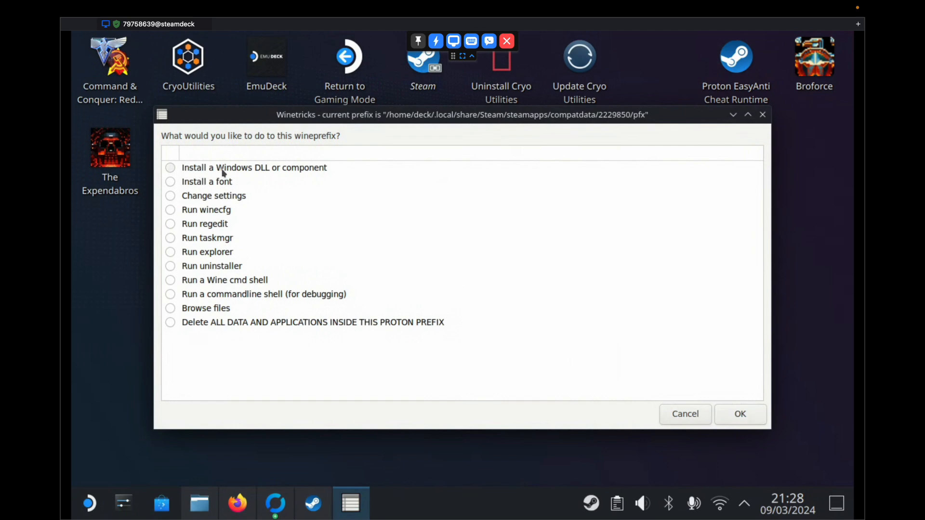
{"action": "mouse_move", "coordinate": [169, 171]}
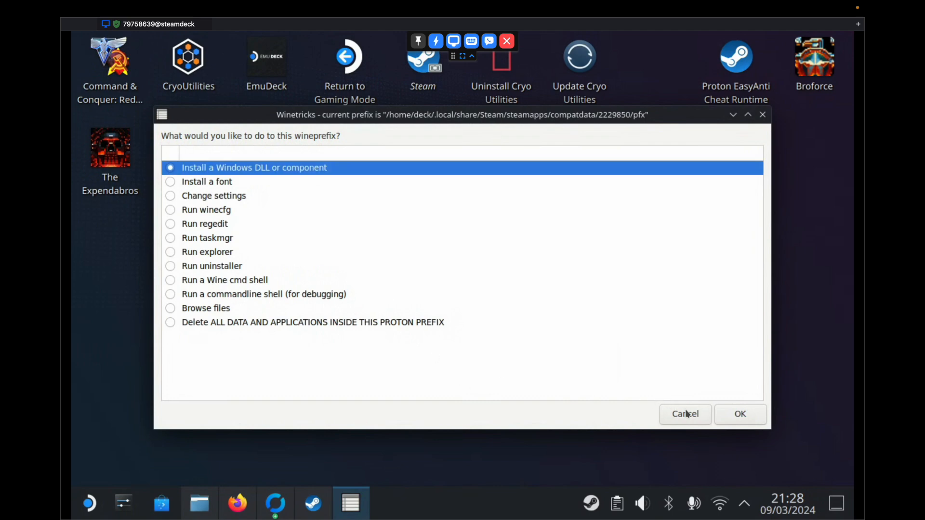
{"action": "left_click", "coordinate": [685, 414]}
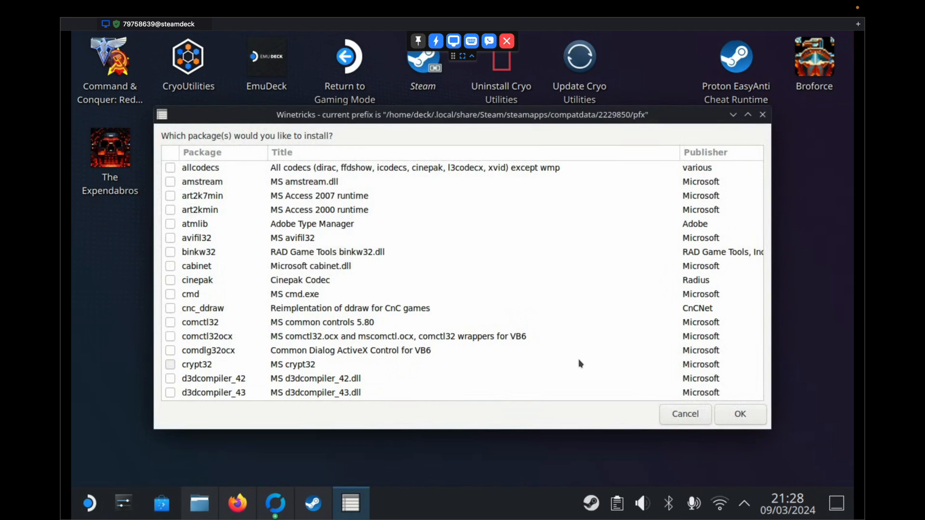
Step: Install the cnc_ddraw package into the Red Alert 2 prefix and exit Winetricks
{"action": "scroll", "scroll_direction": "down", "scroll_amount": 3}
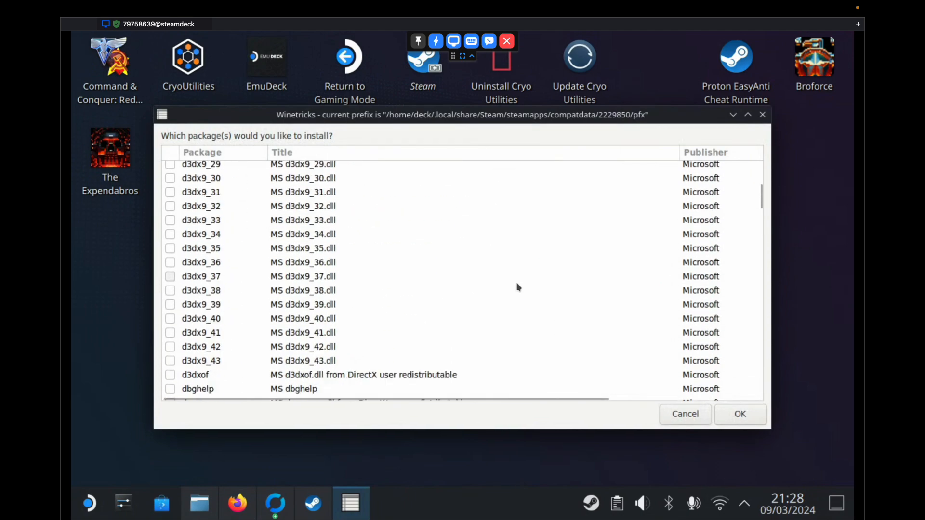
{"action": "scroll", "scroll_direction": "up", "scroll_amount": 3}
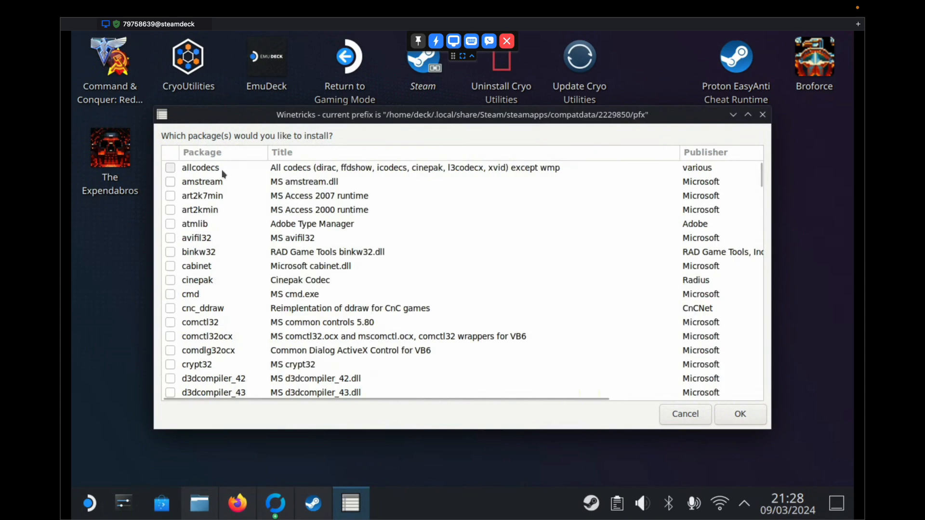
{"action": "mouse_move", "coordinate": [205, 315]}
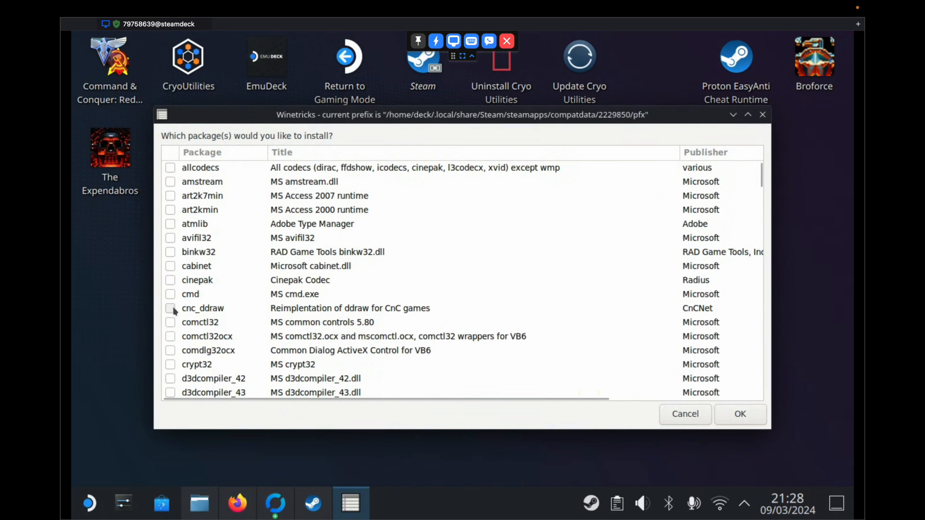
{"action": "left_click", "coordinate": [171, 308]}
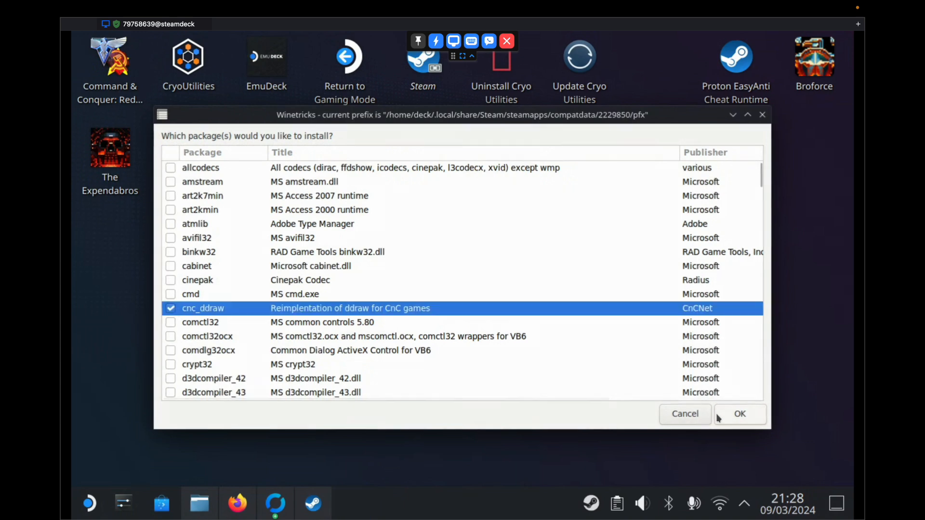
{"action": "left_click", "coordinate": [740, 413]}
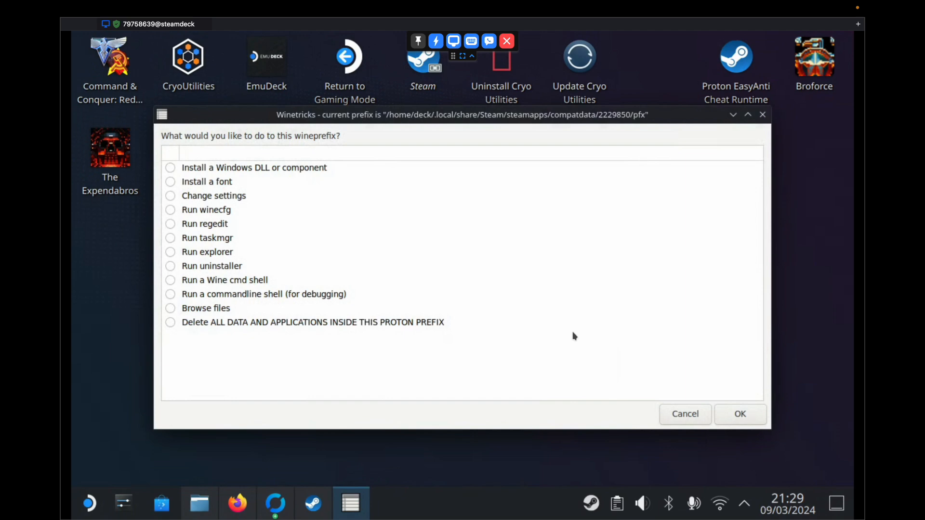
{"action": "mouse_move", "coordinate": [186, 282]}
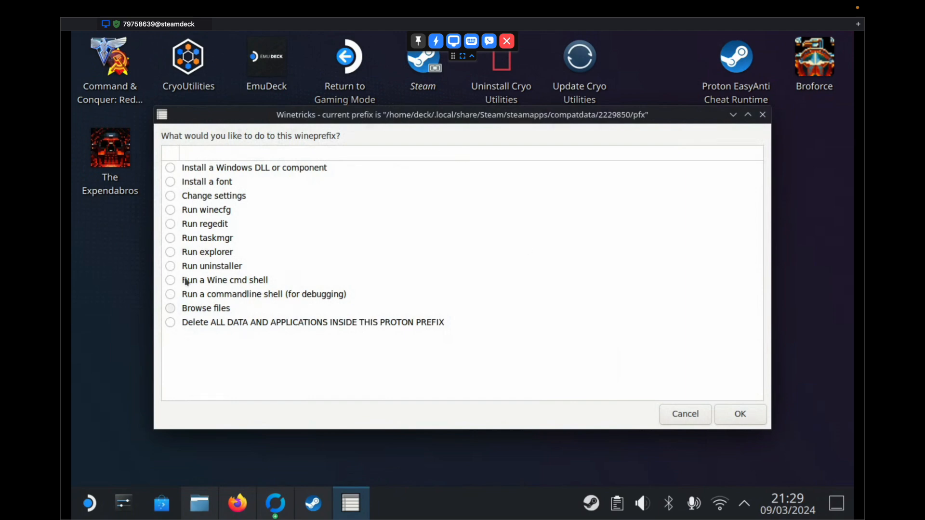
{"action": "mouse_move", "coordinate": [700, 402]}
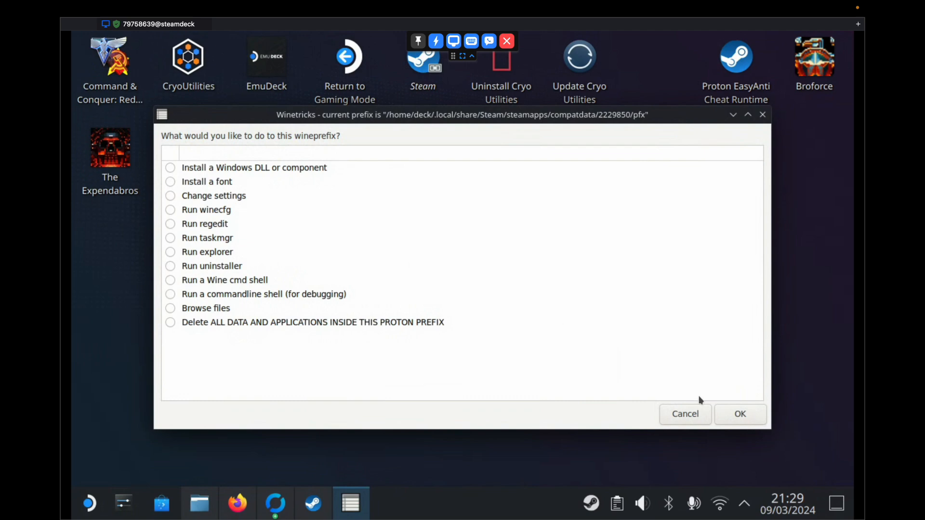
{"action": "left_click", "coordinate": [684, 413]}
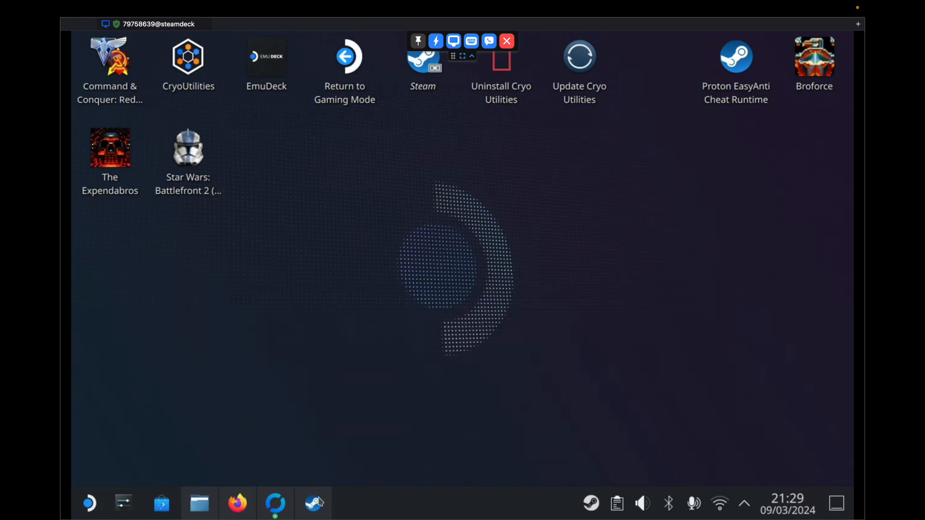
Step: Bring back the Red Alert II folder window and open a second Dolphin window from its taskbar icon
{"action": "left_click", "coordinate": [199, 504]}
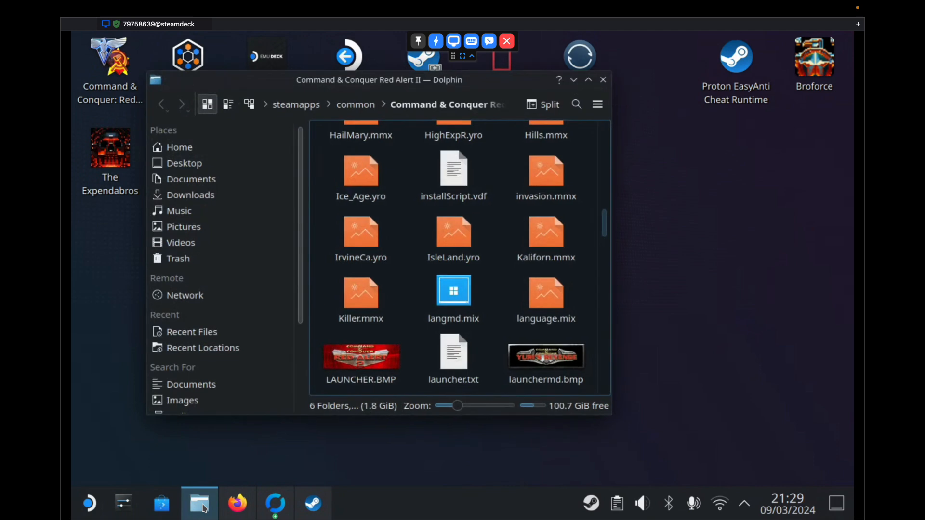
{"action": "left_click", "coordinate": [312, 503]}
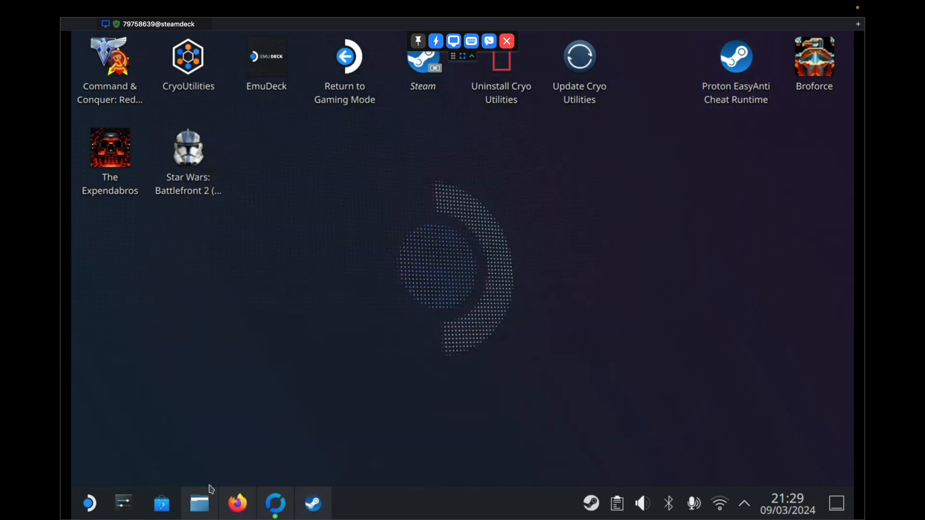
{"action": "left_click", "coordinate": [199, 503]}
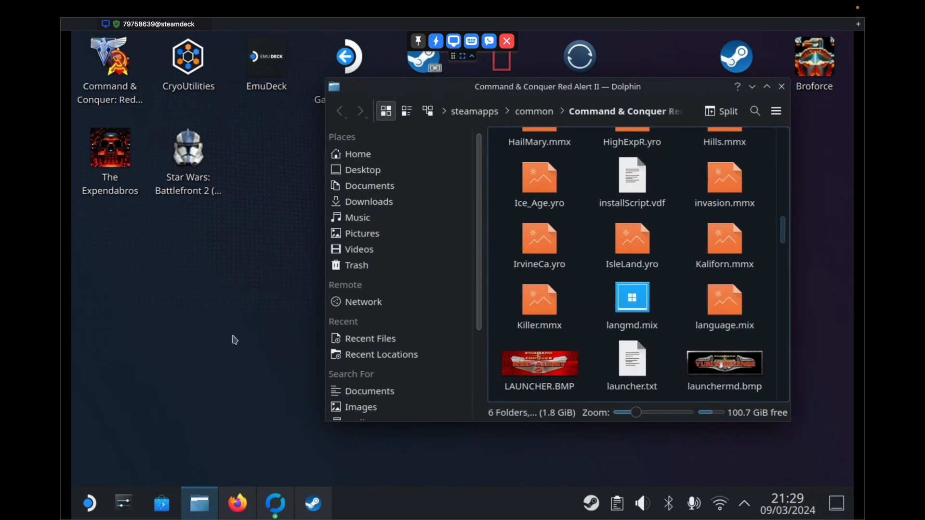
{"action": "mouse_move", "coordinate": [199, 502]}
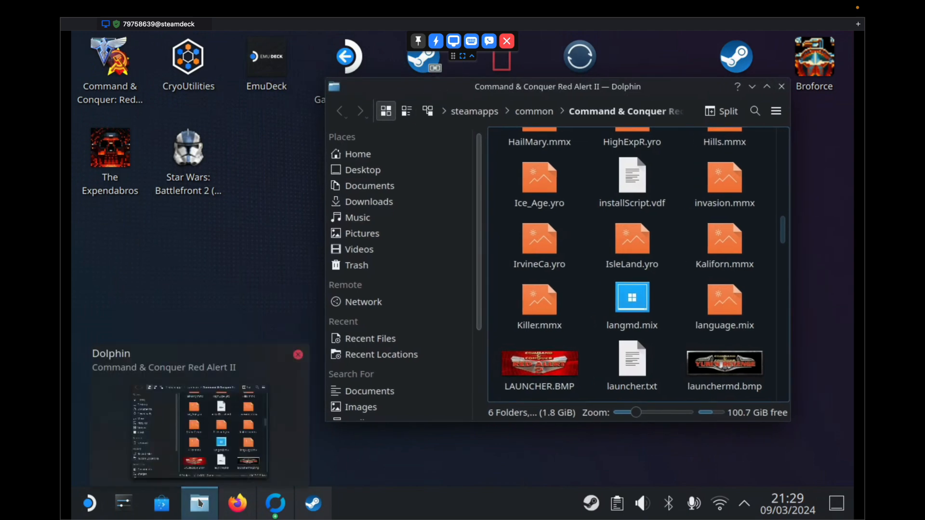
{"action": "right_click", "coordinate": [199, 503]}
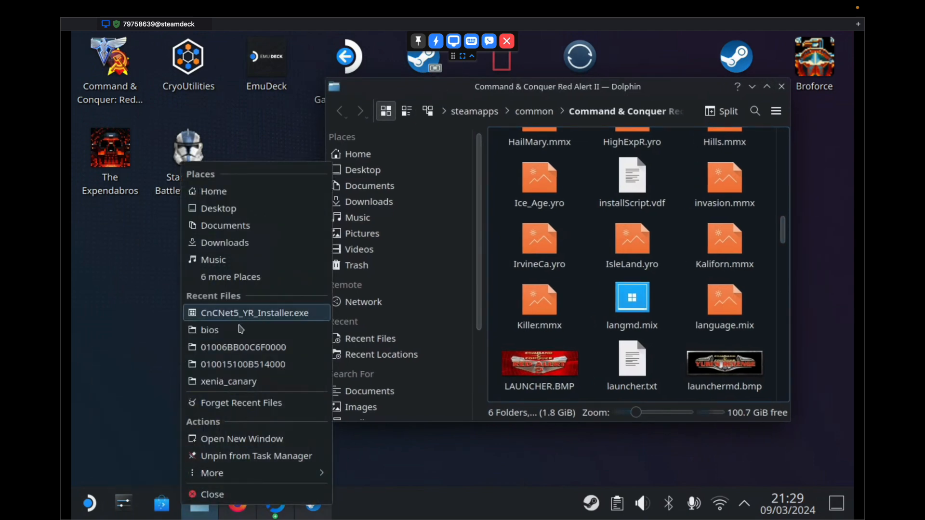
{"action": "mouse_move", "coordinate": [227, 429]}
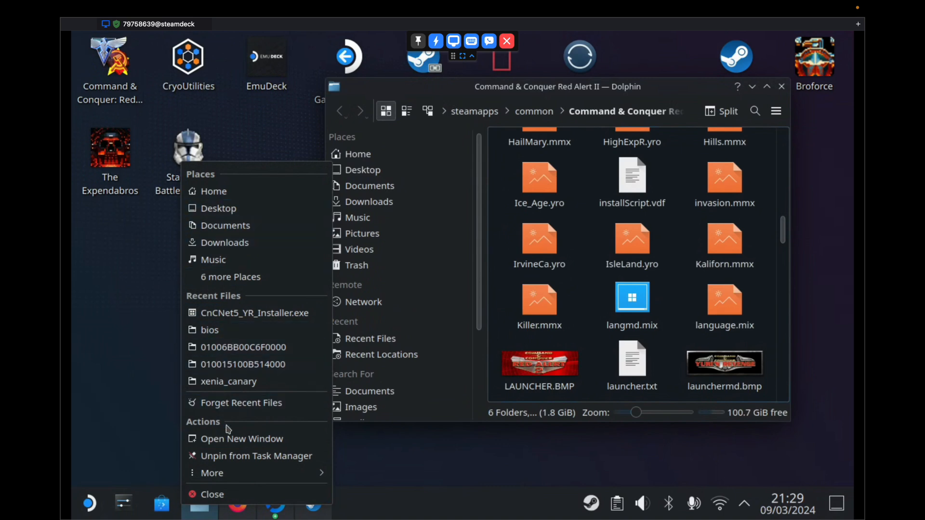
{"action": "left_click", "coordinate": [241, 438]}
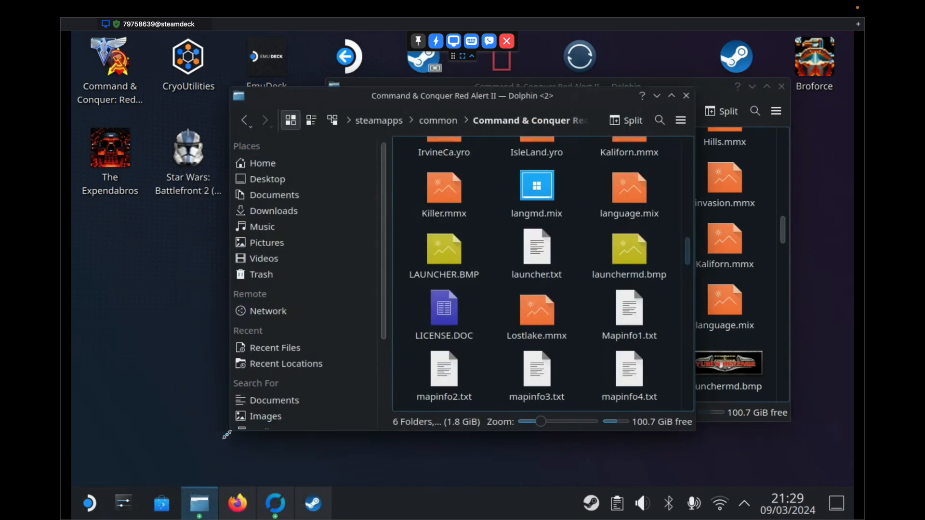
Step: Copy the four cnc-ddraw items from Downloads into the Red Alert II folder, overwriting ddraw.dll
{"action": "left_click", "coordinate": [273, 210]}
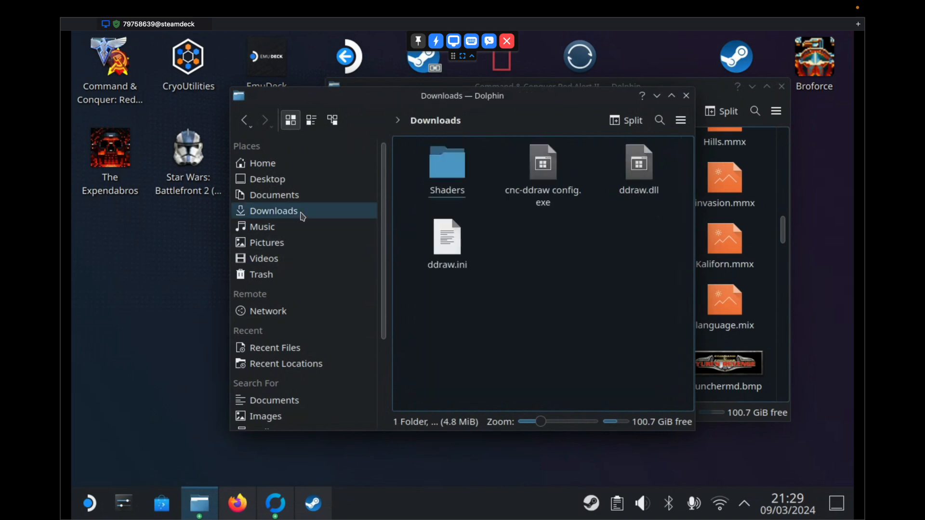
{"action": "mouse_move", "coordinate": [583, 102]}
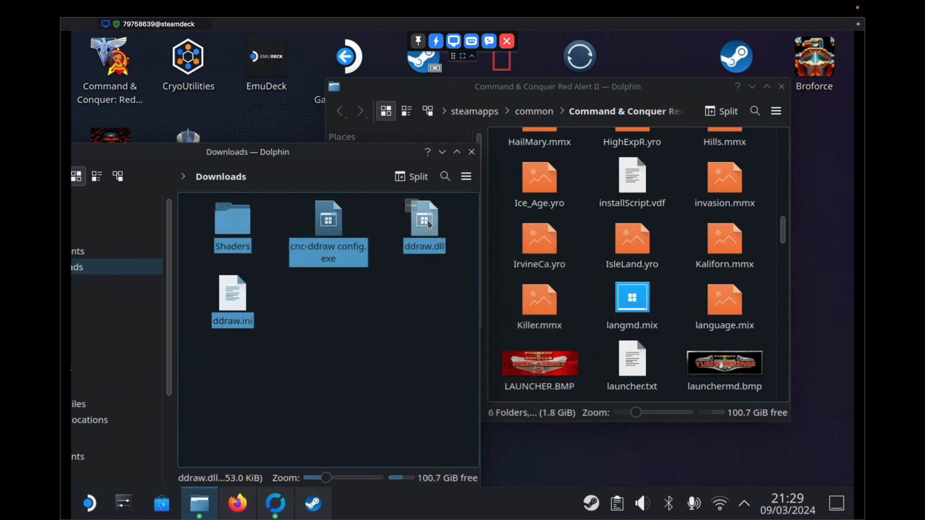
{"action": "right_click", "coordinate": [424, 221]}
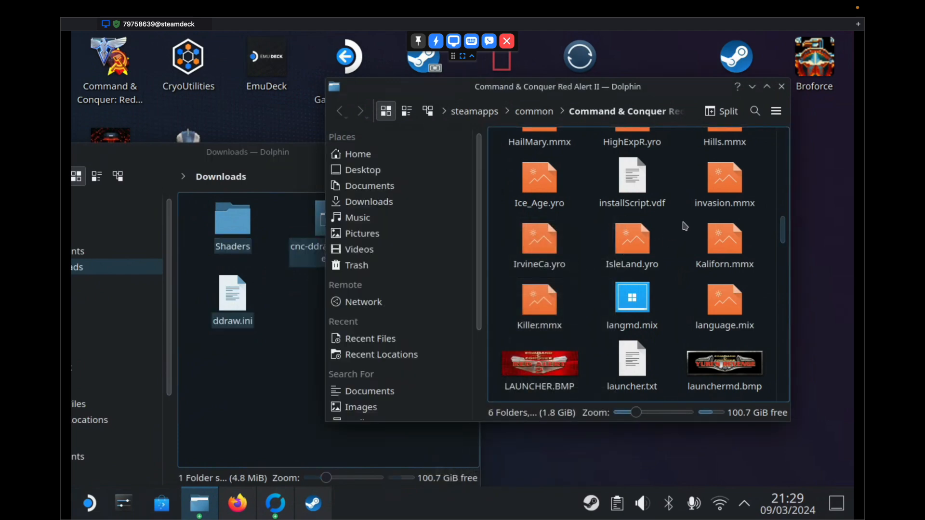
{"action": "right_click", "coordinate": [683, 226]}
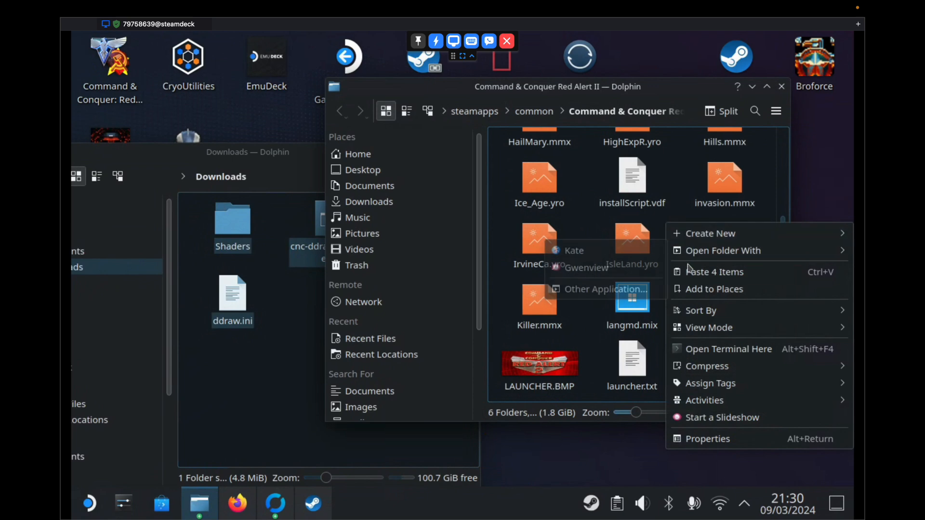
{"action": "left_click", "coordinate": [714, 272]}
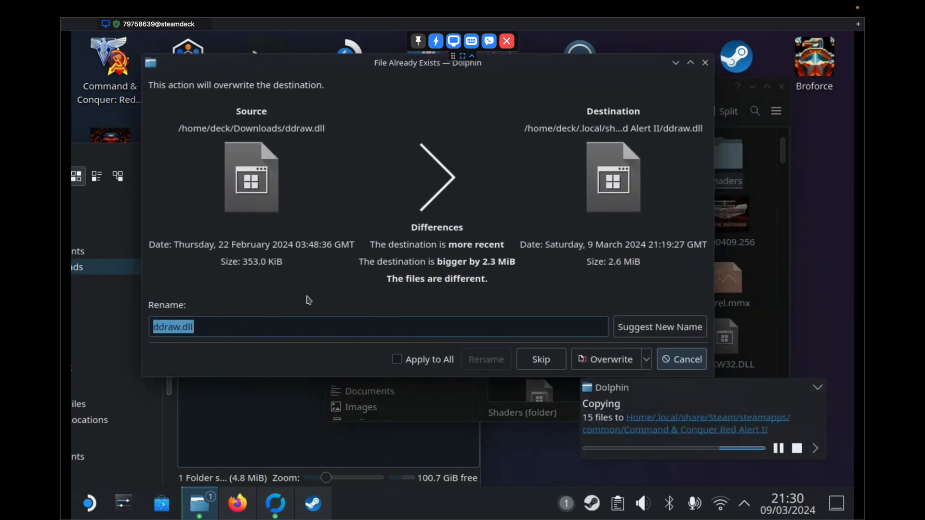
{"action": "mouse_move", "coordinate": [537, 321]}
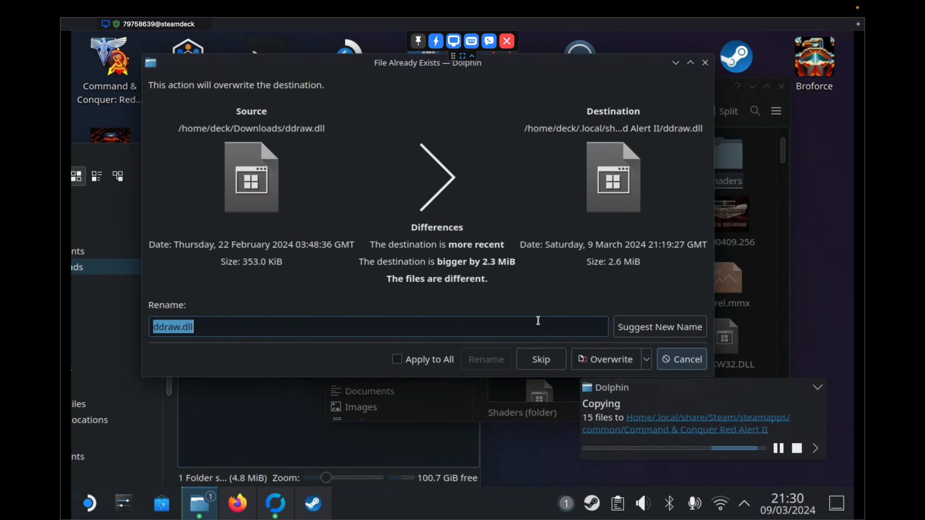
{"action": "left_click", "coordinate": [607, 359]}
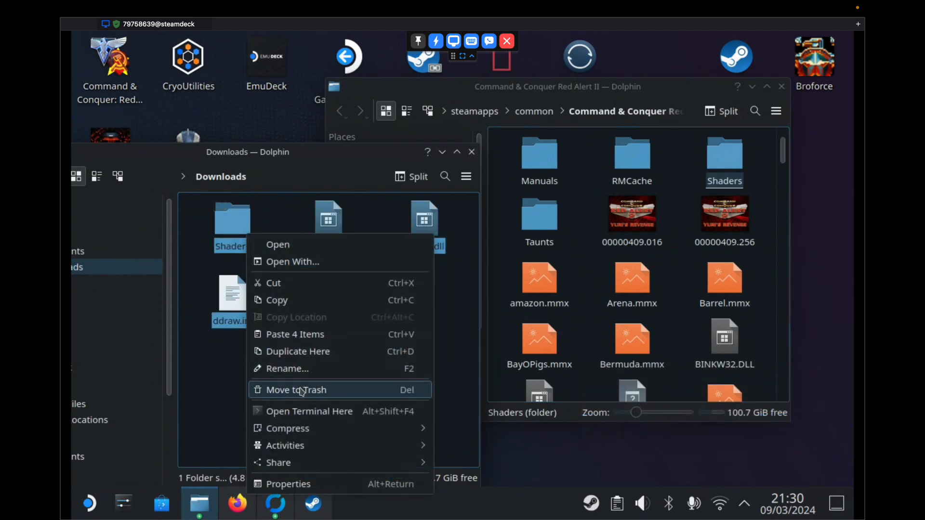
Step: Trash the leftover cnc-ddraw items in Downloads and close that window
{"action": "left_click", "coordinate": [295, 390]}
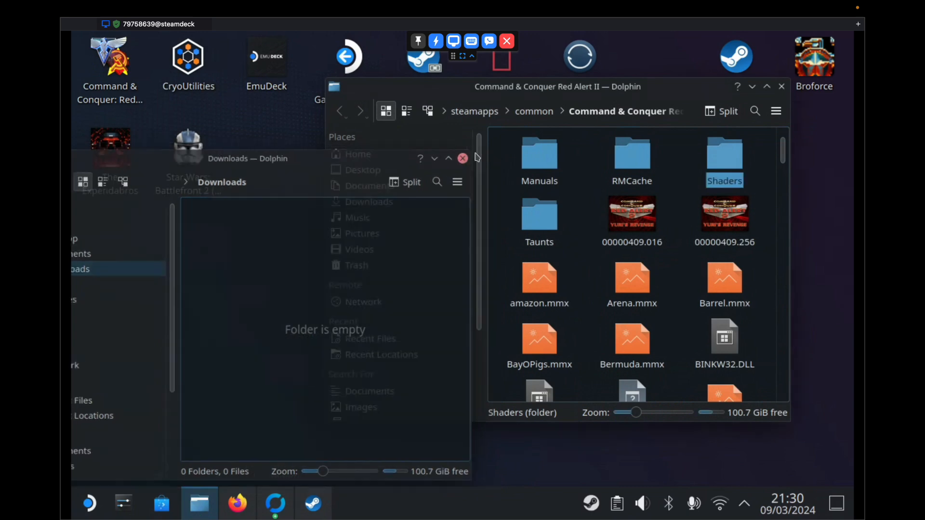
{"action": "left_click", "coordinate": [462, 158]}
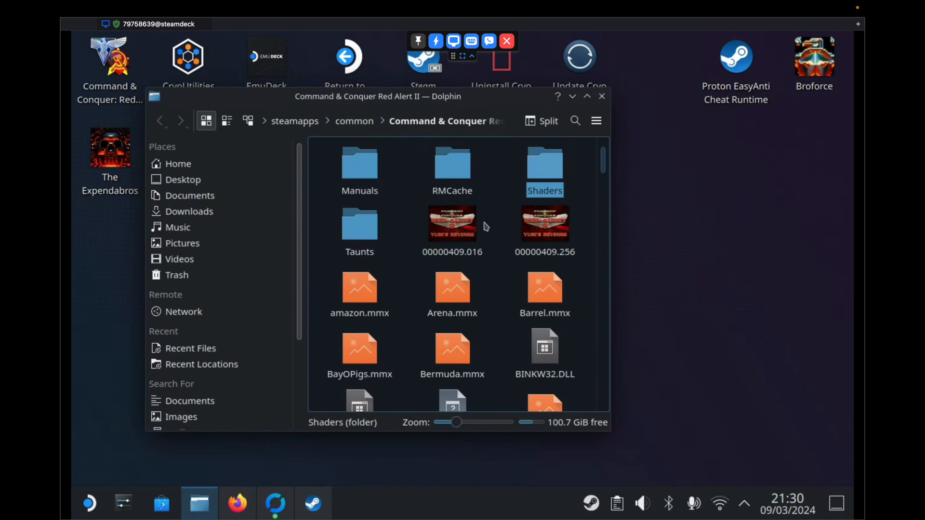
Step: Add cnc-ddraw config.exe from the game folder to Steam as a non-Steam game
{"action": "scroll", "scroll_direction": "up", "scroll_amount": 3}
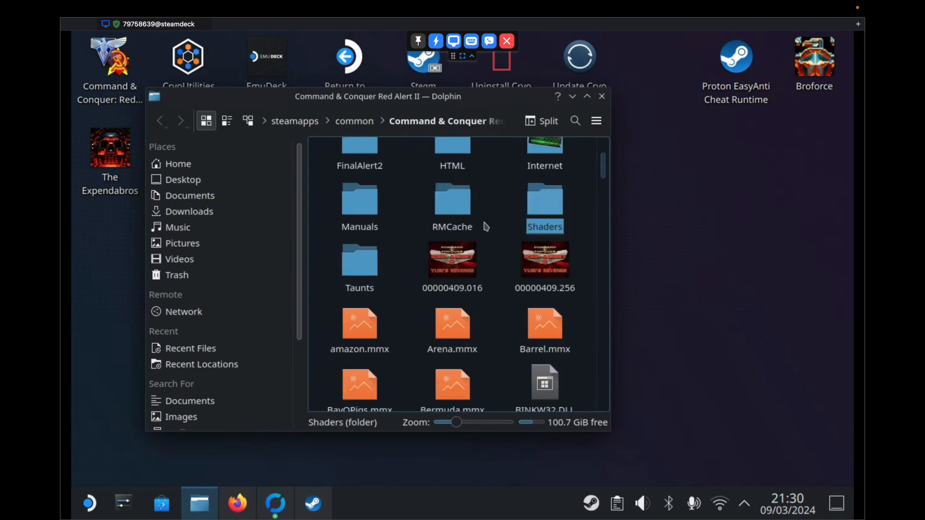
{"action": "scroll", "scroll_direction": "down", "scroll_amount": 3}
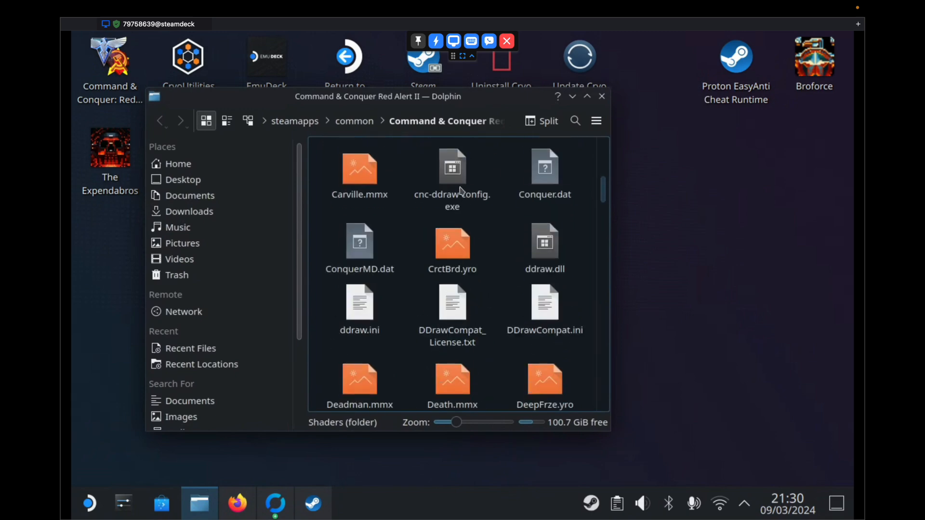
{"action": "left_click", "coordinate": [452, 171]}
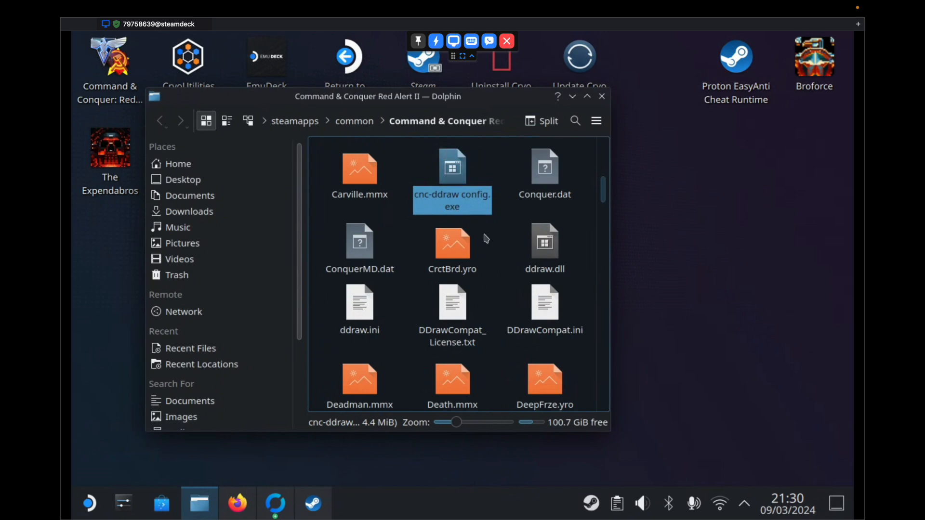
{"action": "mouse_move", "coordinate": [462, 178]}
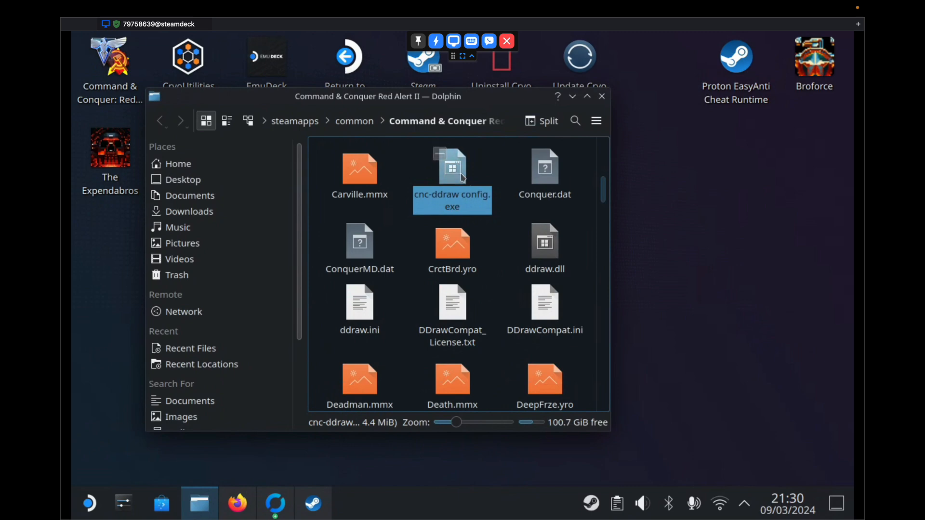
{"action": "right_click", "coordinate": [452, 177]}
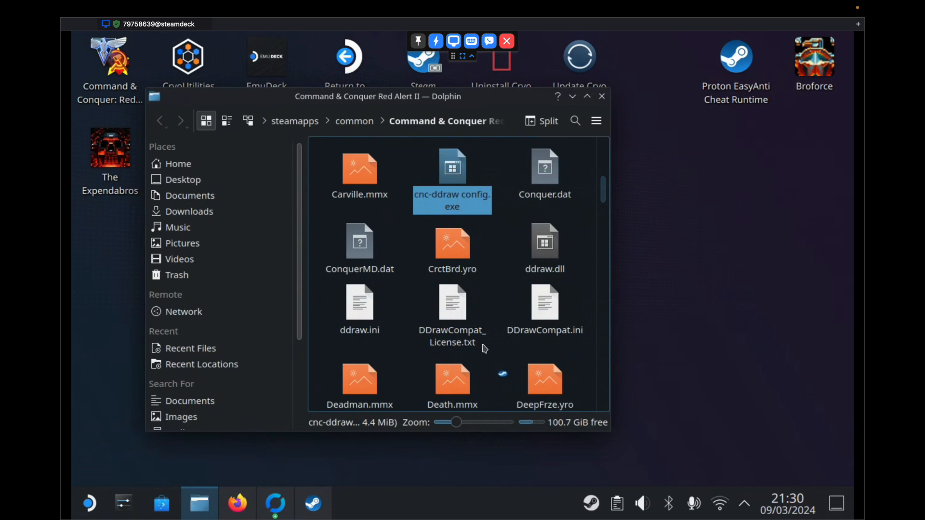
{"action": "mouse_move", "coordinate": [477, 424]}
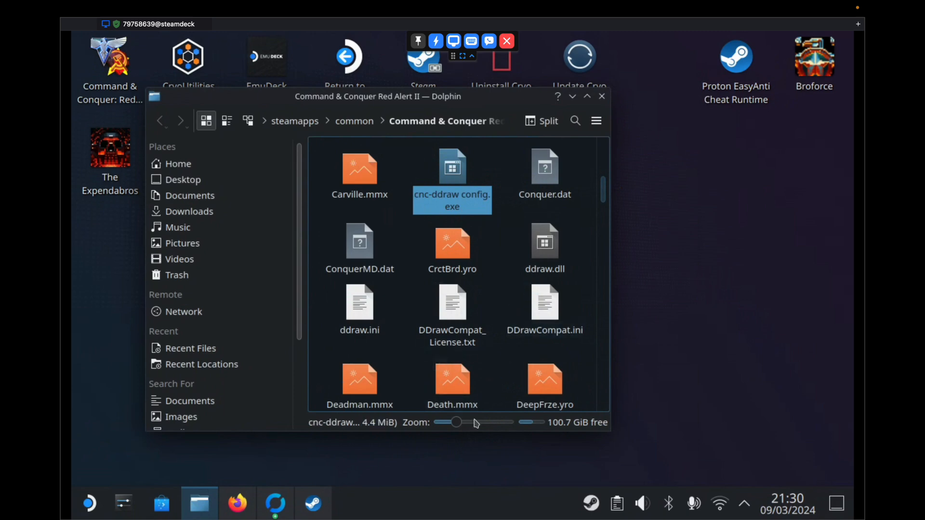
{"action": "left_click", "coordinate": [313, 503]}
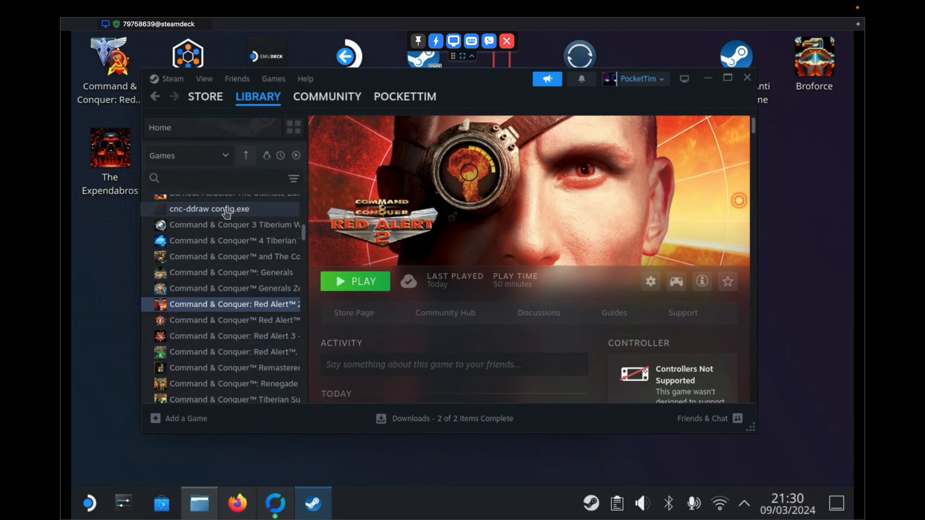
Step: Force Proton Experimental for cnc-ddraw config.exe in its Compatibility properties and launch it
{"action": "left_click", "coordinate": [210, 208]}
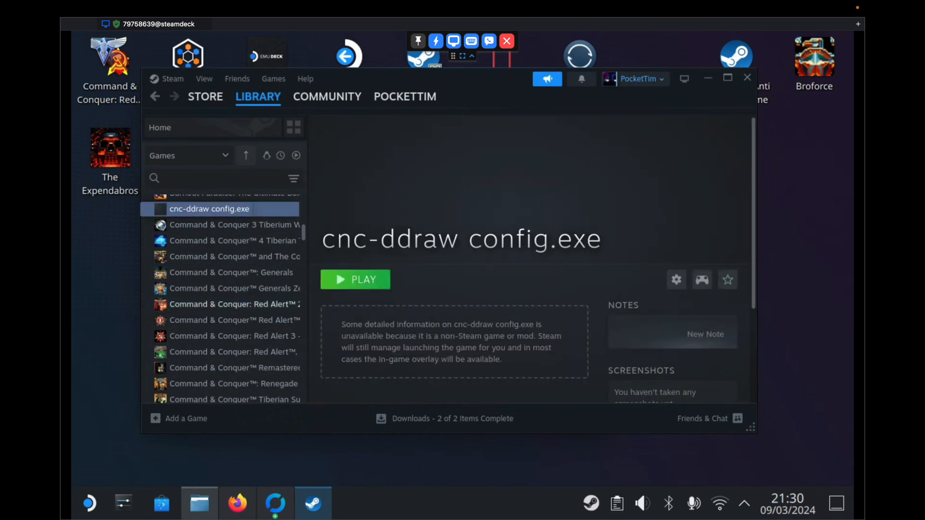
{"action": "right_click", "coordinate": [208, 209]}
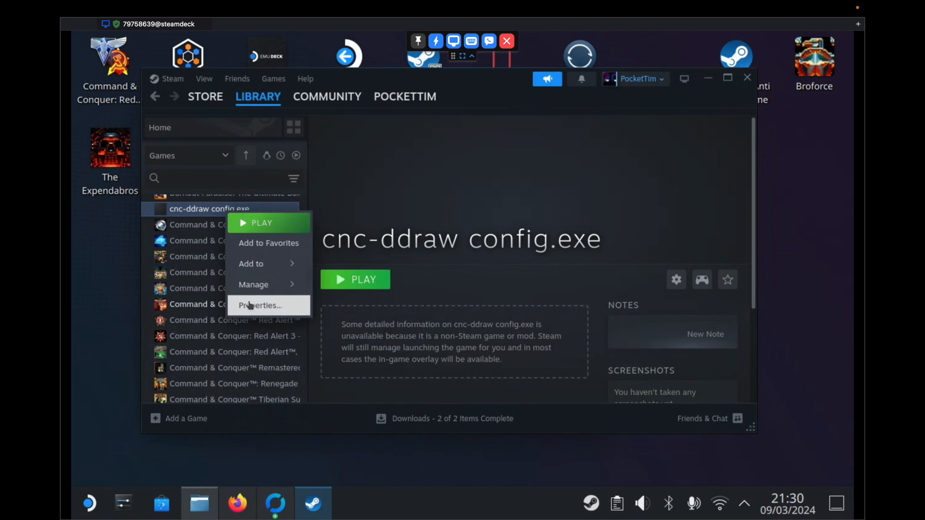
{"action": "left_click", "coordinate": [259, 305]}
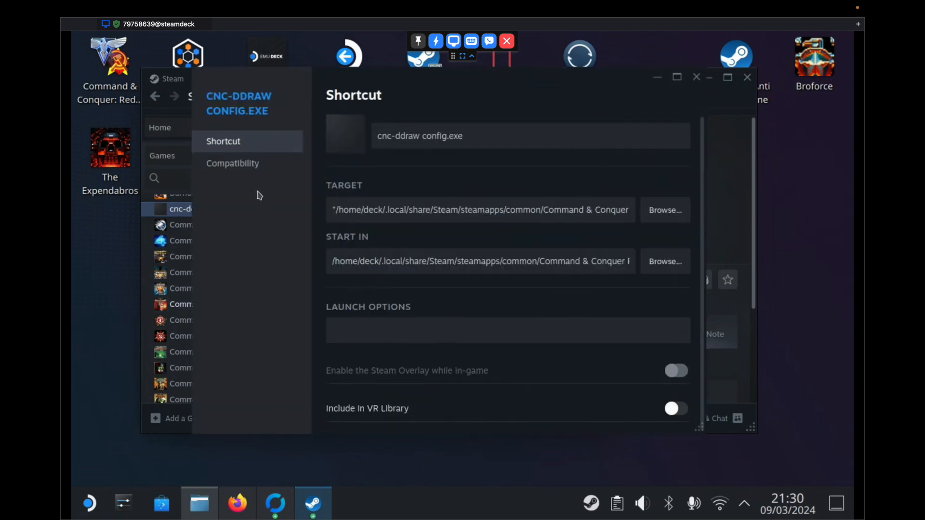
{"action": "left_click", "coordinate": [231, 164]}
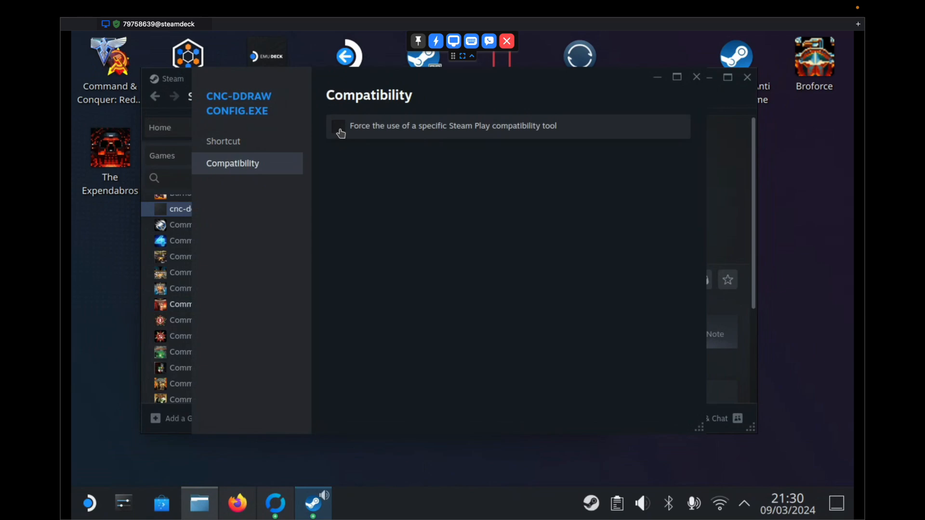
{"action": "left_click", "coordinate": [338, 126]}
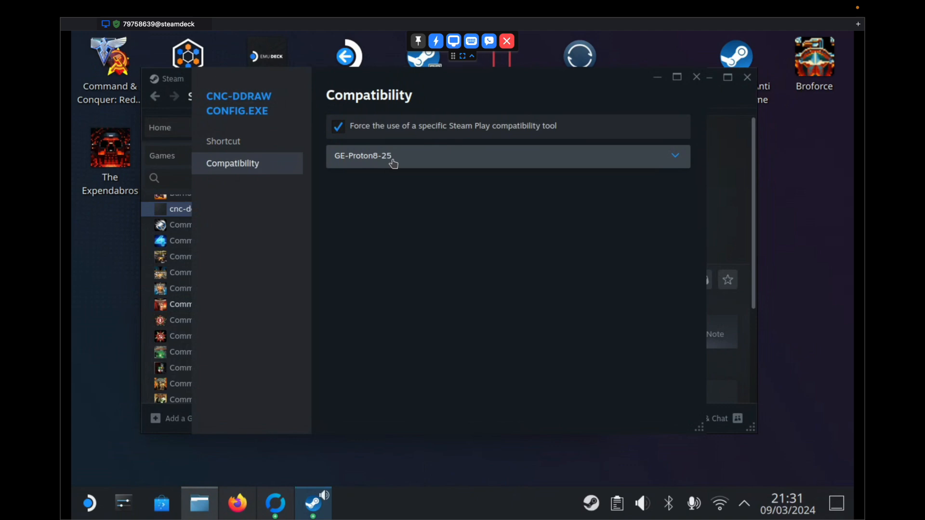
{"action": "left_click", "coordinate": [508, 156]}
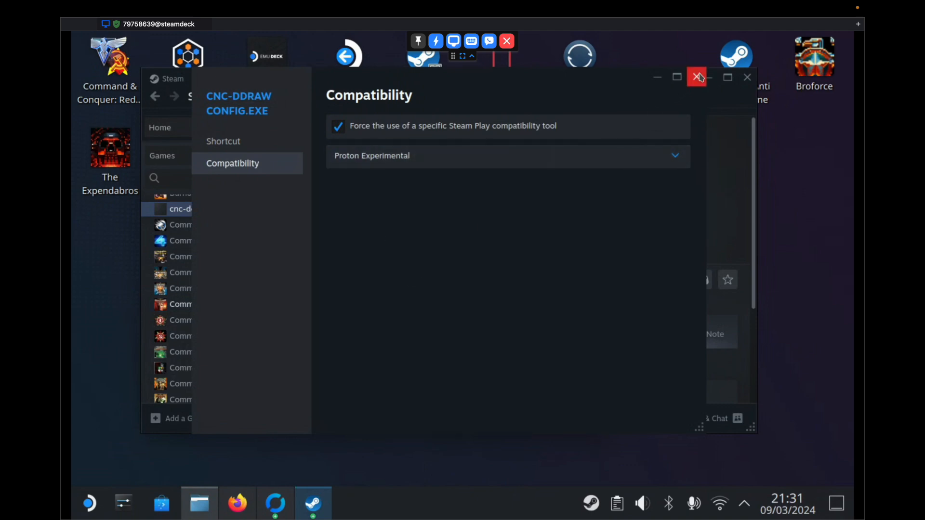
{"action": "left_click", "coordinate": [697, 77]}
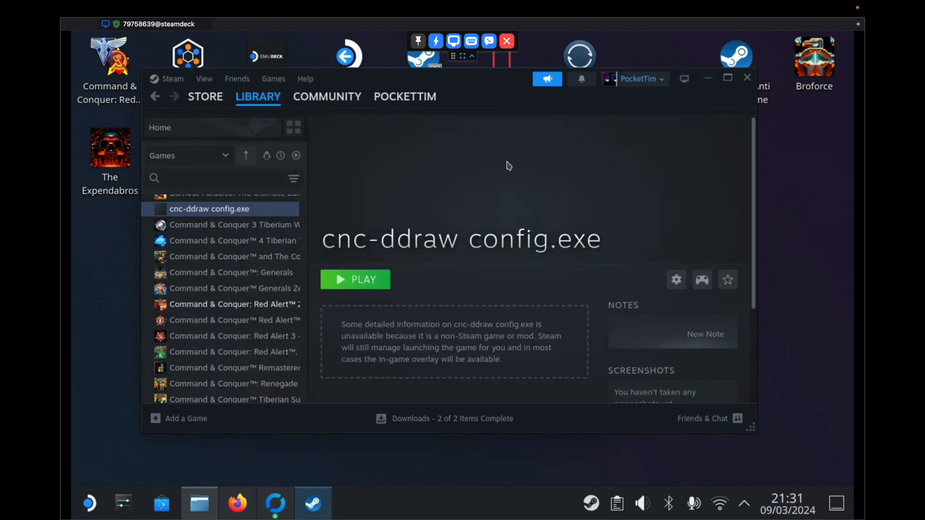
{"action": "mouse_move", "coordinate": [395, 343]}
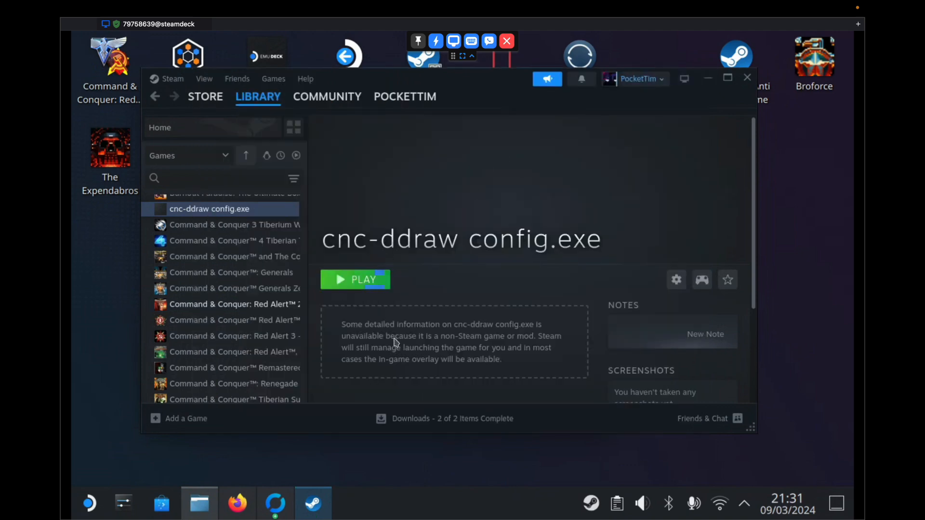
{"action": "left_click", "coordinate": [355, 279]}
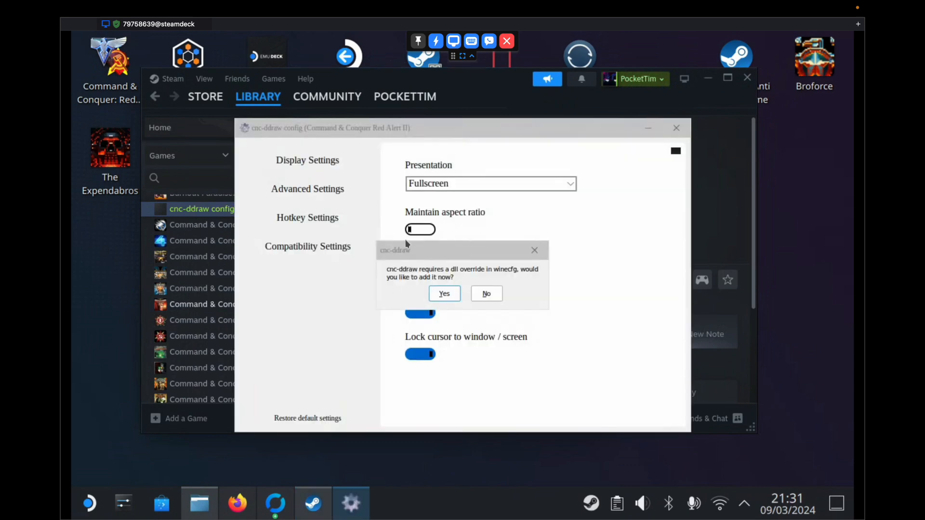
{"action": "mouse_move", "coordinate": [475, 254]}
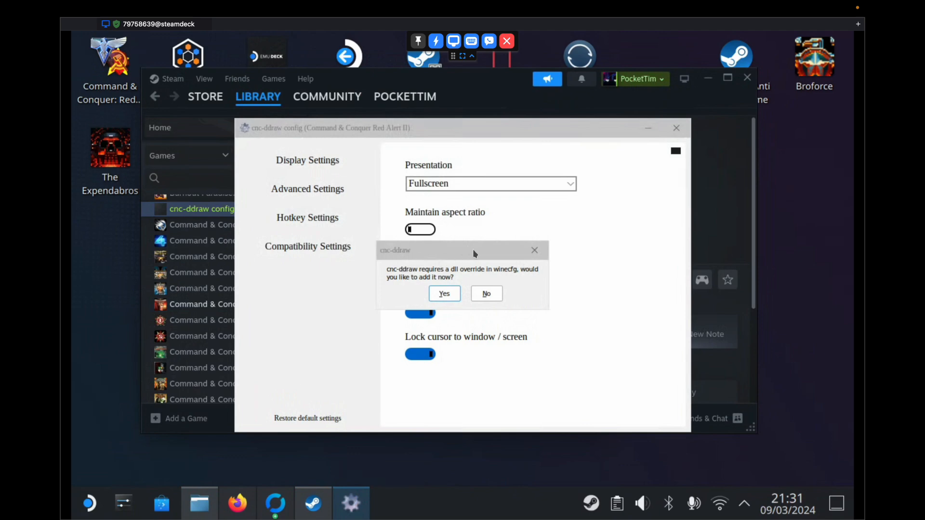
{"action": "mouse_move", "coordinate": [422, 275]}
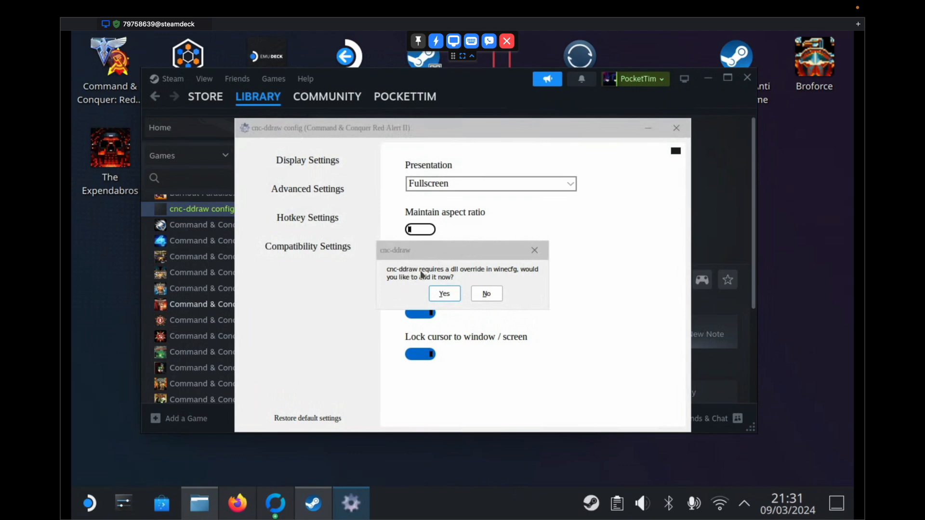
{"action": "mouse_move", "coordinate": [494, 276]}
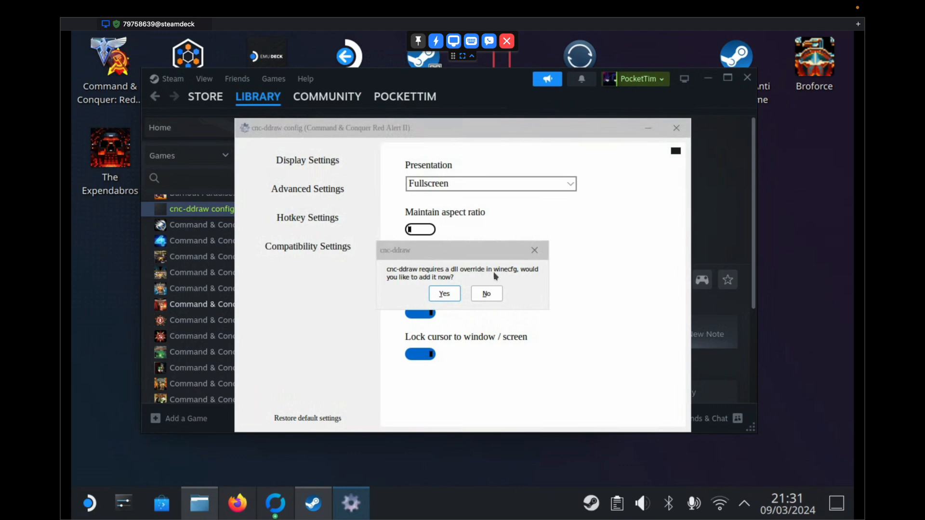
{"action": "mouse_move", "coordinate": [442, 279]}
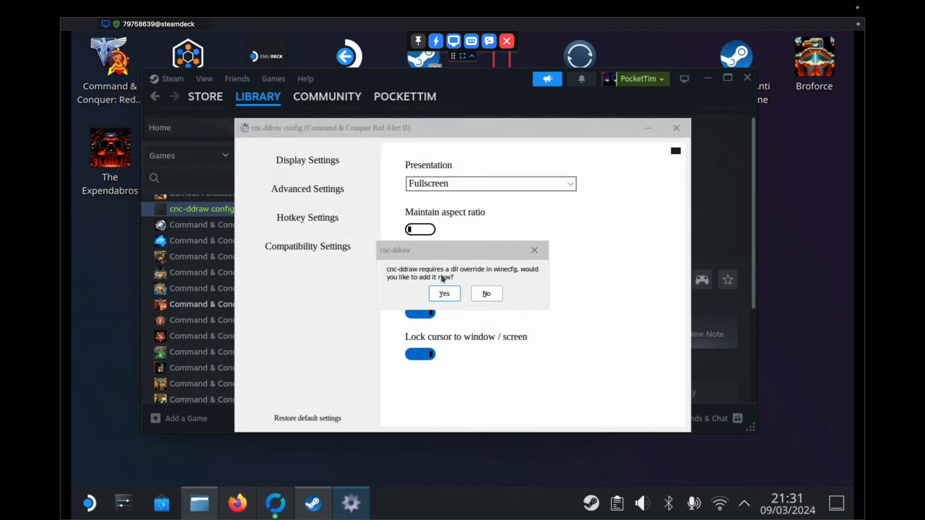
Step: Accept the winecfg dll override, keep Fullscreen presentation and enable Maintain aspect ratio
{"action": "left_click", "coordinate": [486, 294]}
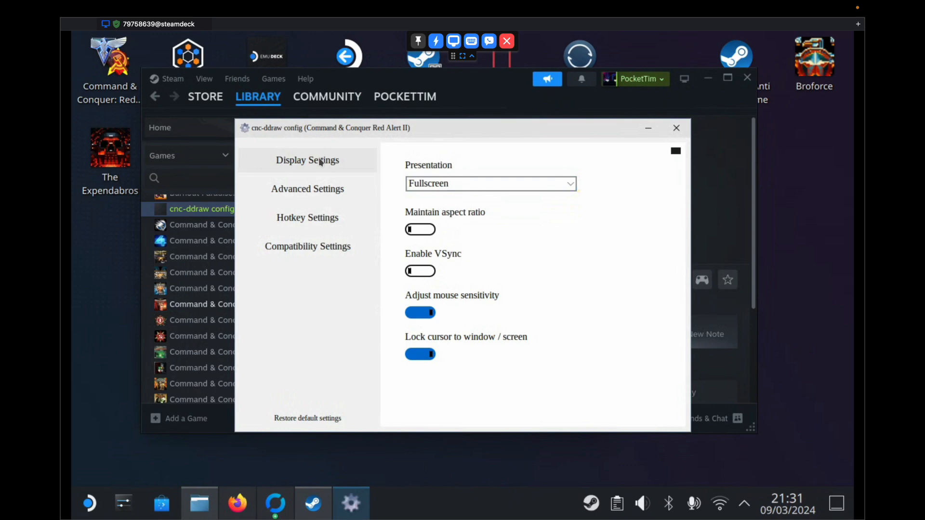
{"action": "left_click", "coordinate": [490, 184]}
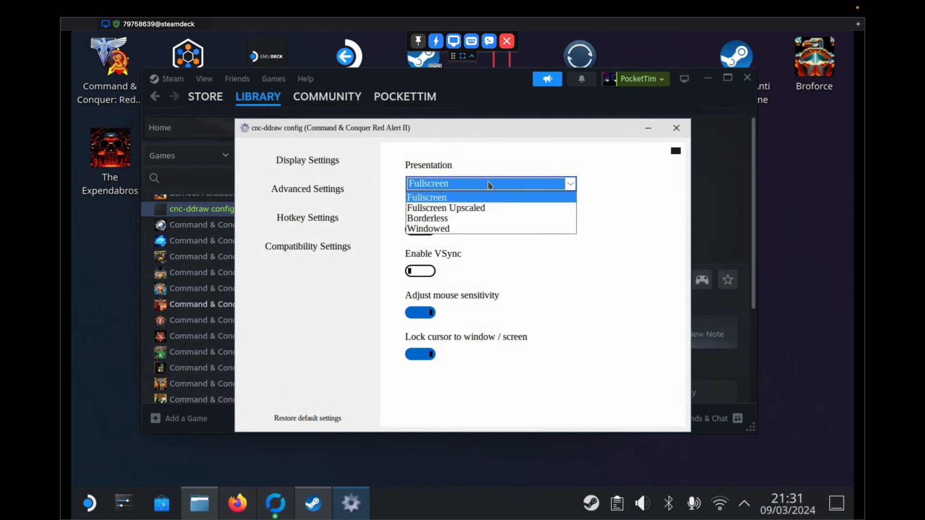
{"action": "left_click", "coordinate": [426, 197]}
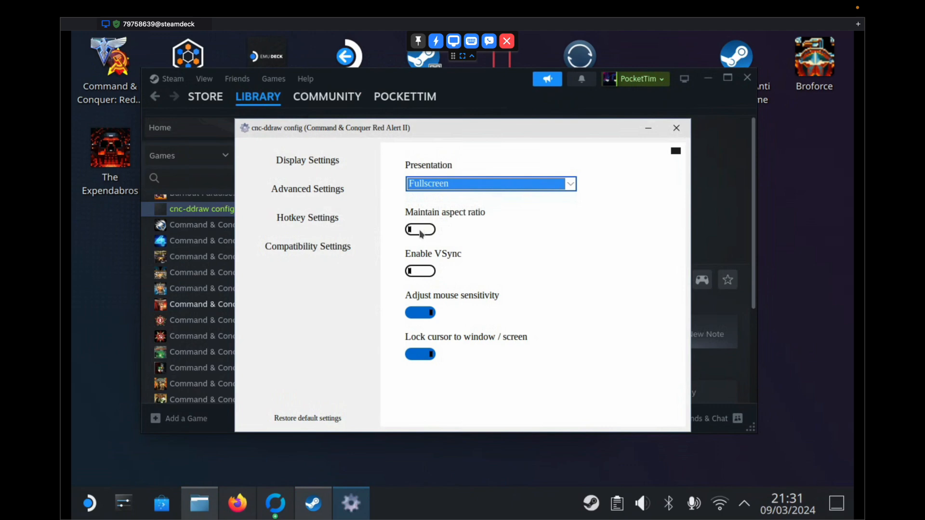
{"action": "left_click", "coordinate": [421, 229]}
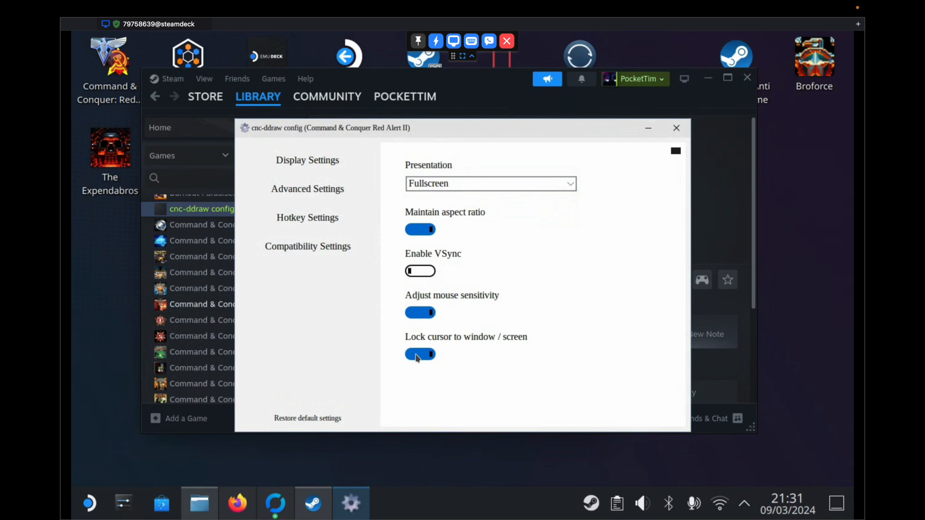
{"action": "left_click", "coordinate": [307, 189]}
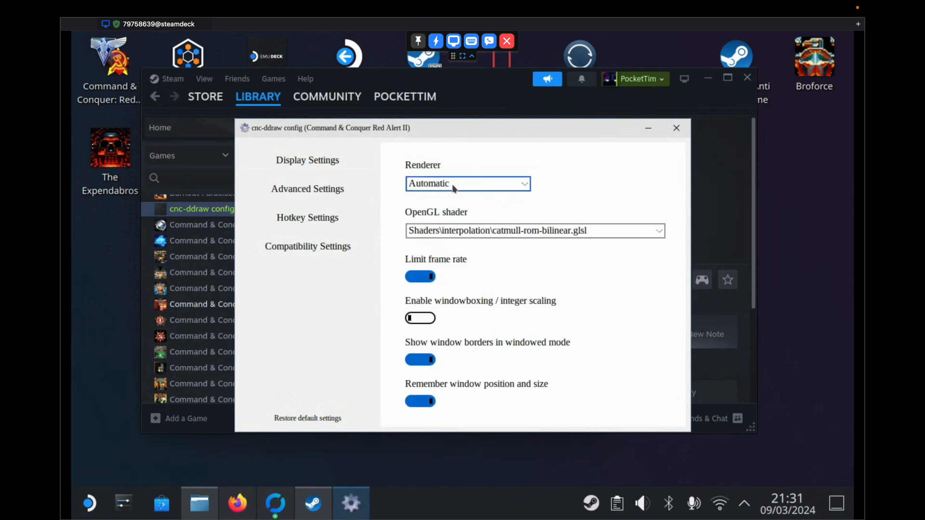
Step: Set the renderer to GDI, review hotkey and compatibility settings, and close cnc-ddraw config
{"action": "left_click", "coordinate": [468, 183]}
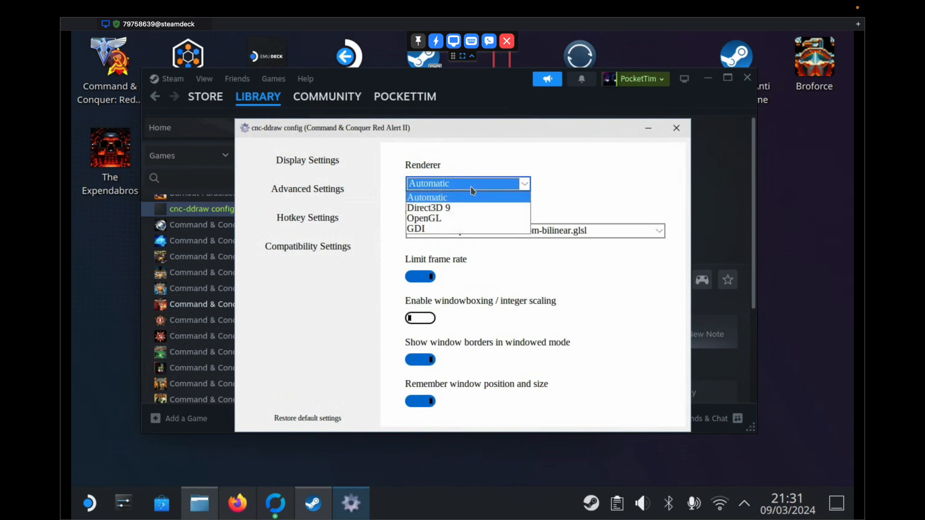
{"action": "left_click", "coordinate": [415, 229]}
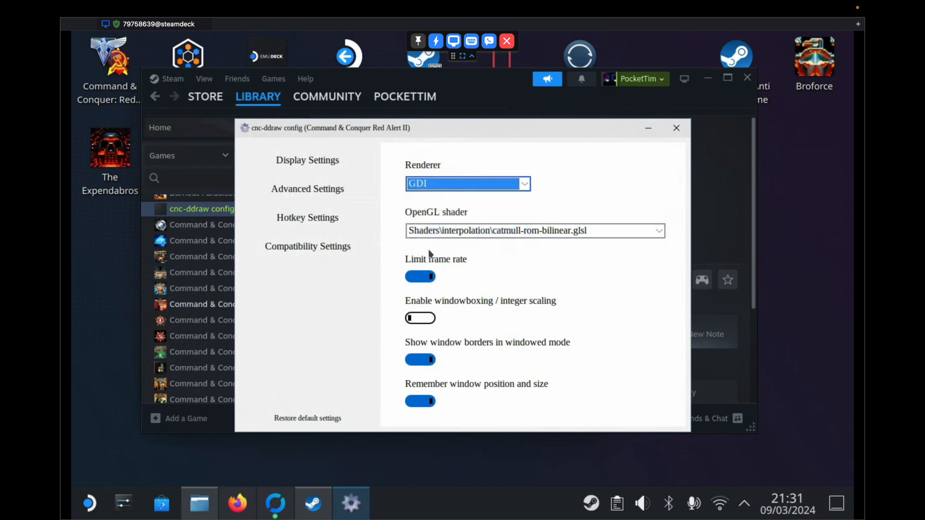
{"action": "mouse_move", "coordinate": [364, 337]}
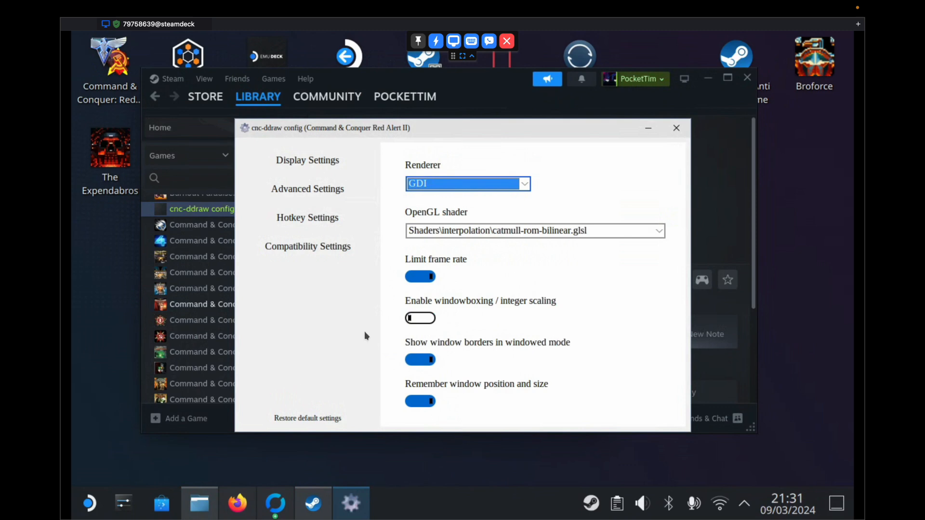
{"action": "left_click", "coordinate": [307, 217]}
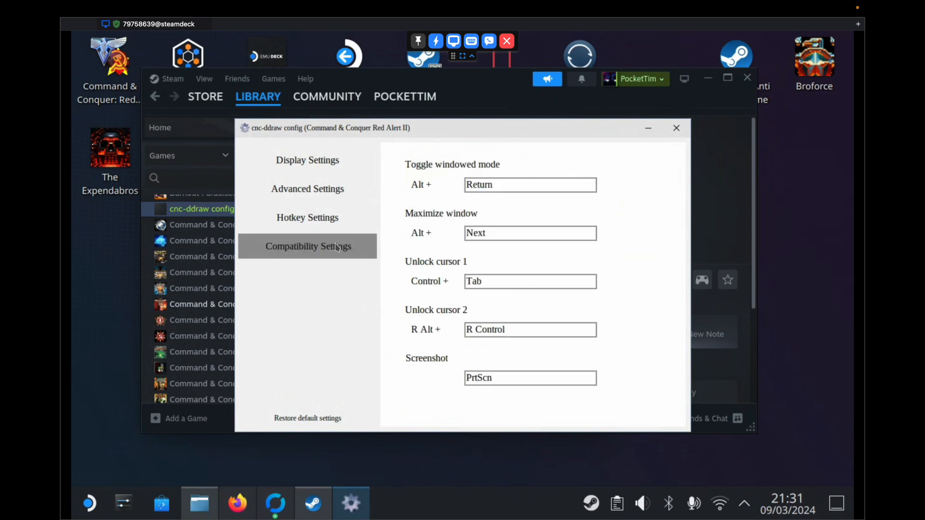
{"action": "left_click", "coordinate": [307, 246]}
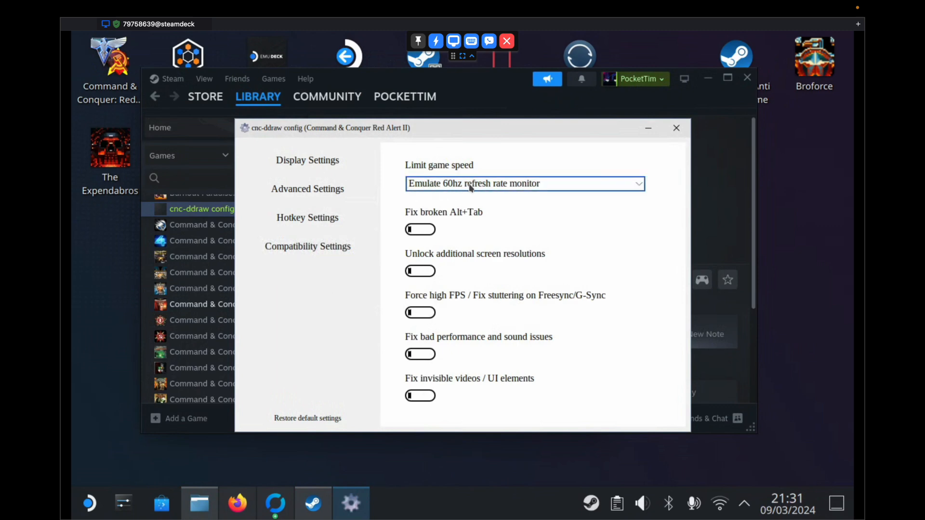
{"action": "mouse_move", "coordinate": [339, 310]}
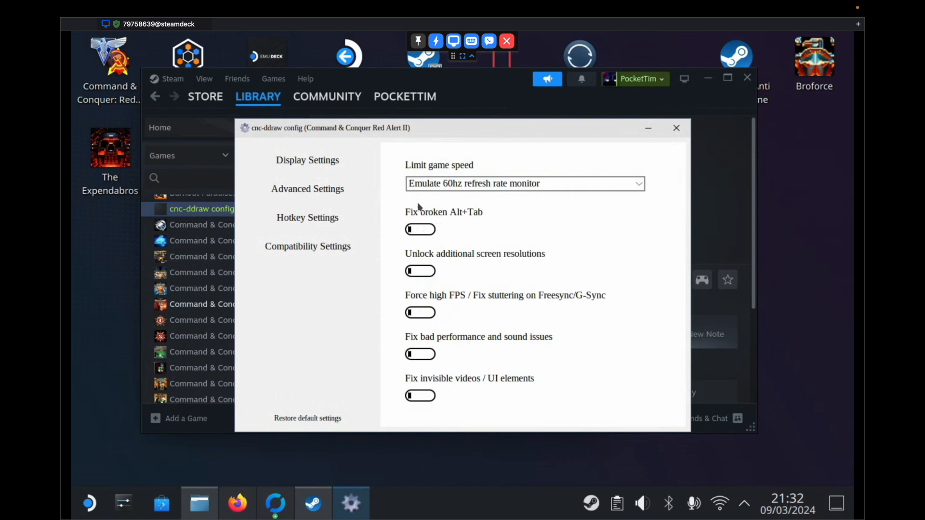
{"action": "mouse_move", "coordinate": [324, 335]}
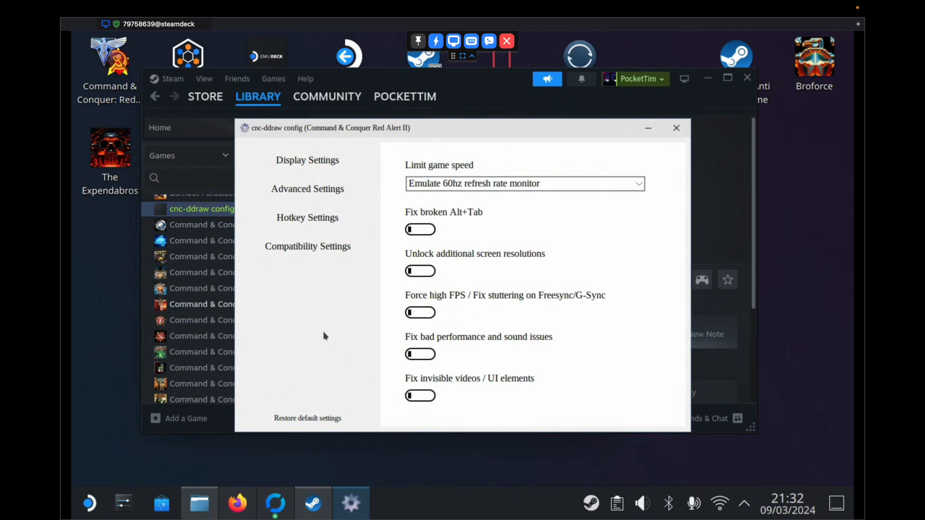
{"action": "mouse_move", "coordinate": [676, 128]}
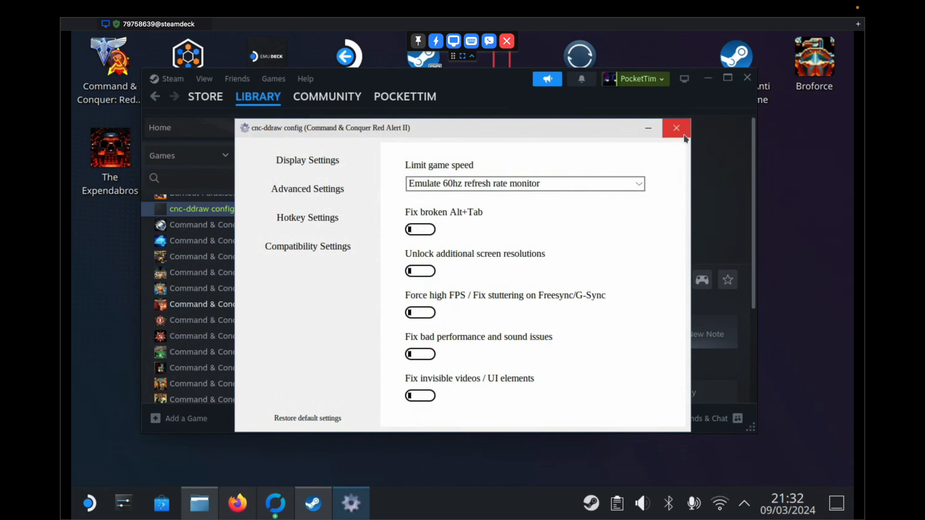
{"action": "left_click", "coordinate": [676, 127]}
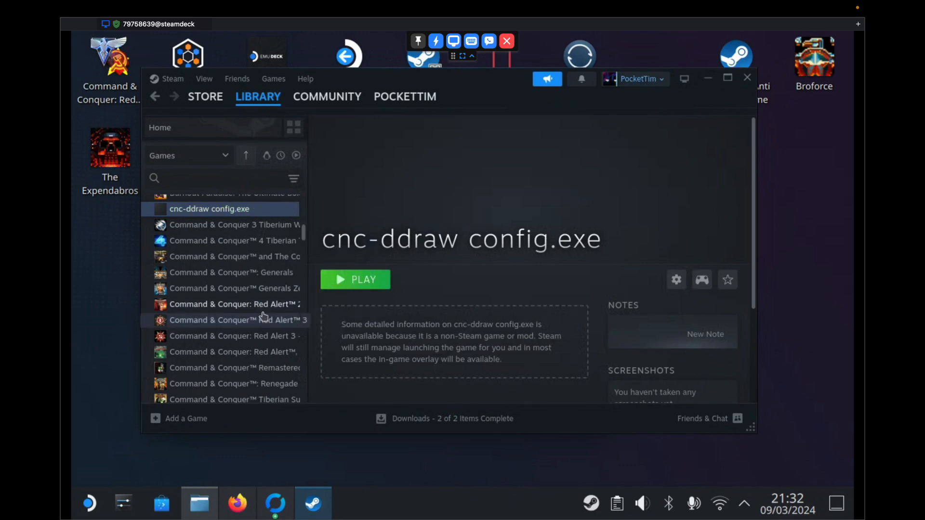
{"action": "mouse_move", "coordinate": [239, 304]}
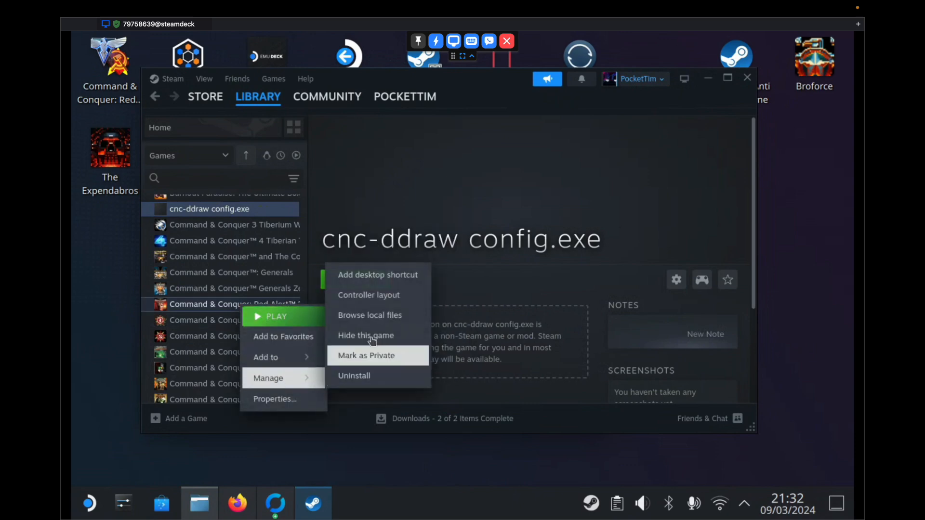
Step: Browse Red Alert 2's local files from Steam to open its install folder in Dolphin
{"action": "left_click", "coordinate": [370, 315]}
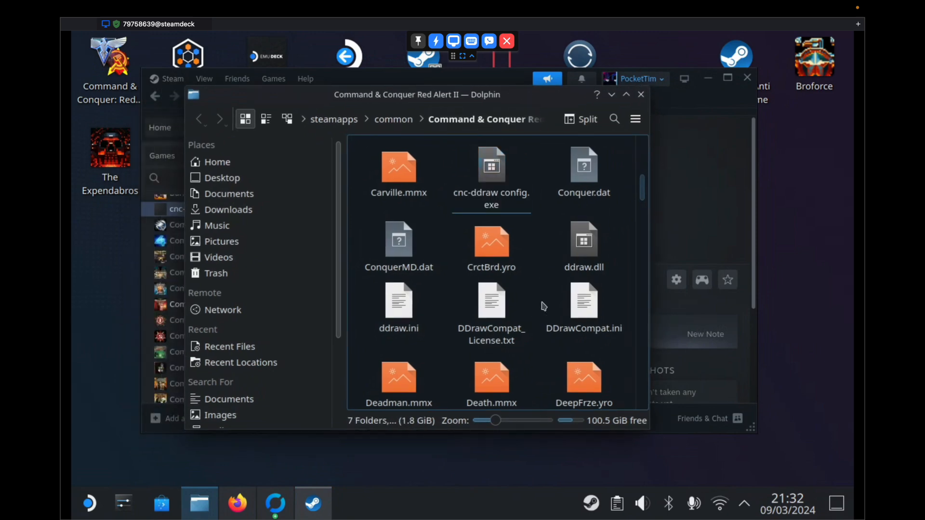
{"action": "mouse_move", "coordinate": [444, 353]}
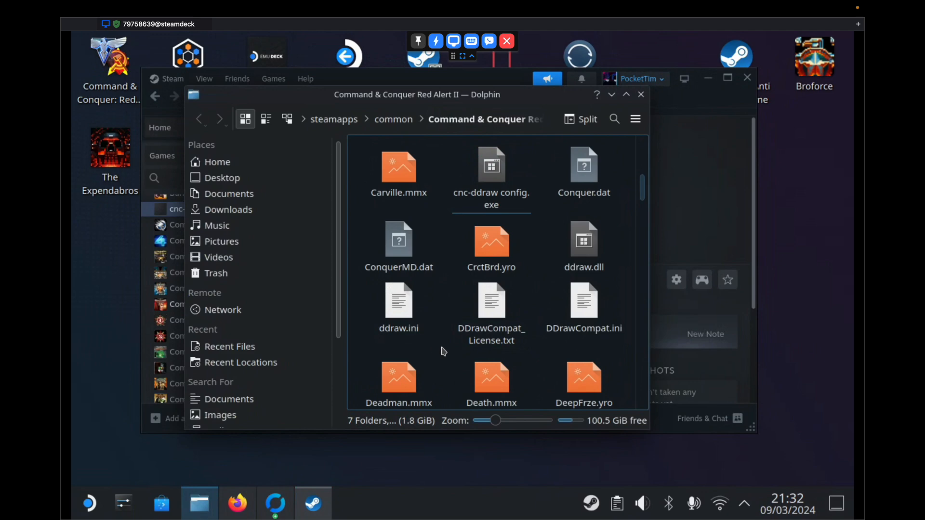
{"action": "mouse_move", "coordinate": [436, 305]}
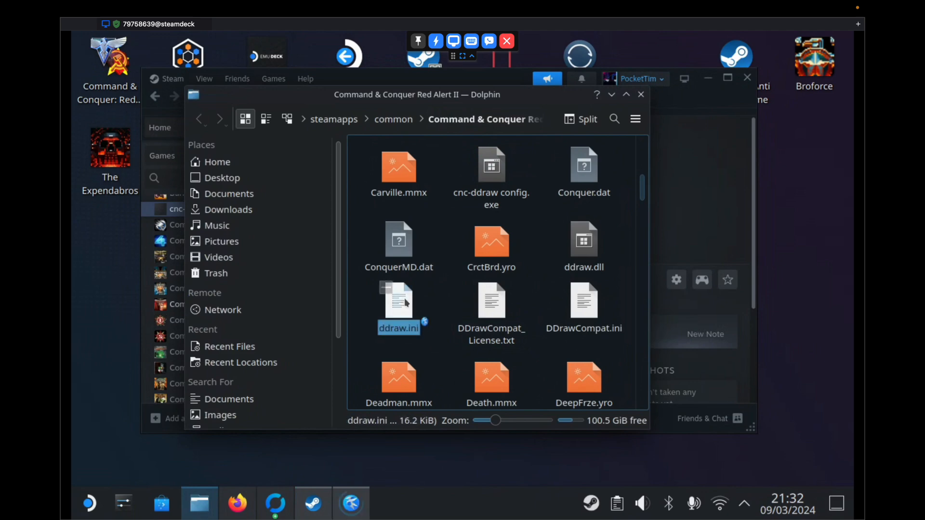
Step: Open ddraw.ini in Kate and set fullscreen and windowed to true
{"action": "double_click", "coordinate": [399, 298]}
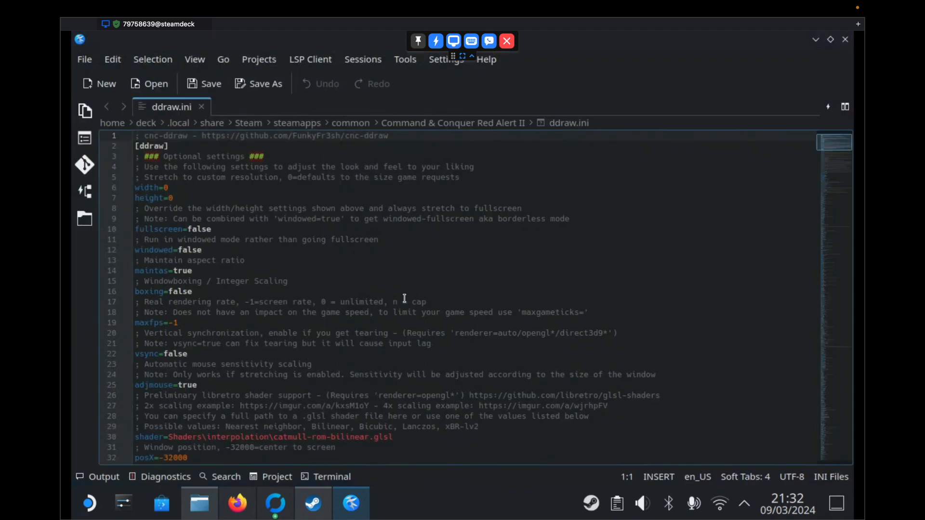
{"action": "mouse_move", "coordinate": [234, 218]}
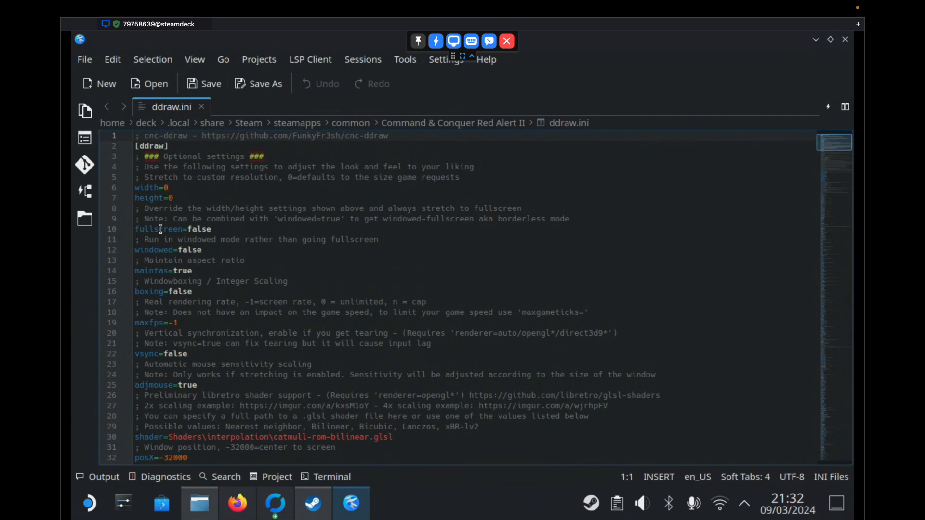
{"action": "left_click", "coordinate": [229, 260]}
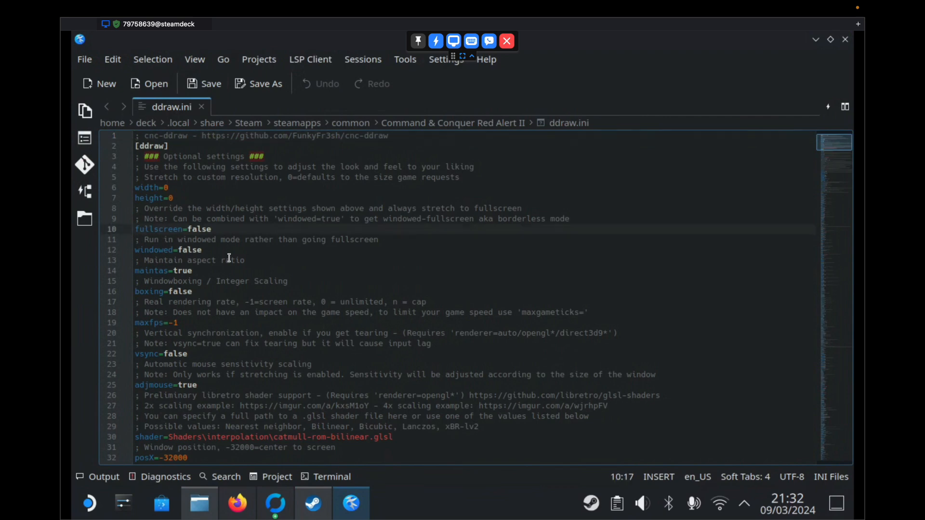
{"action": "type", "text": "tru"}
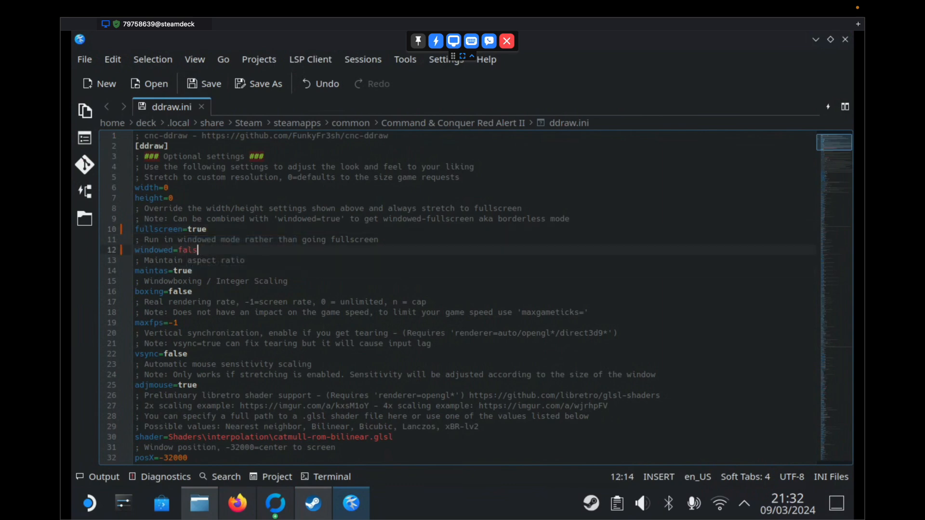
{"action": "type", "text": "true"}
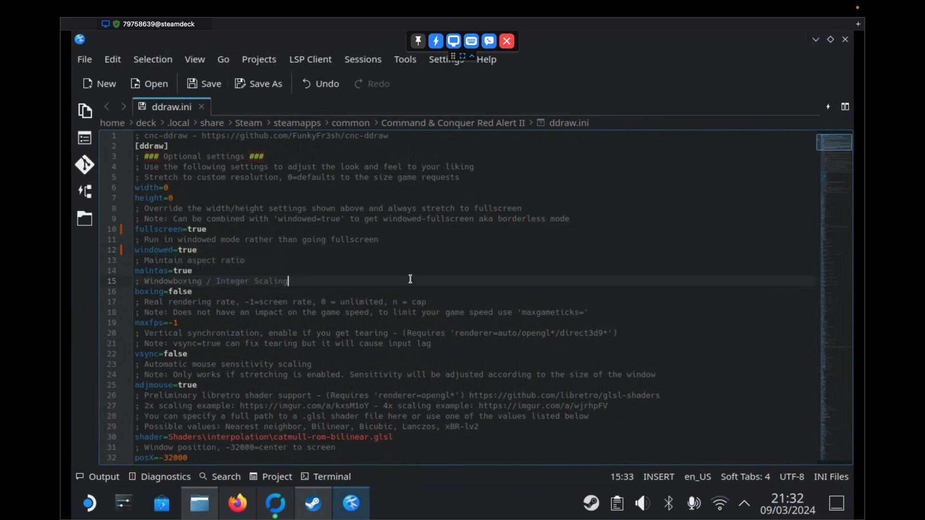
Step: Set resolutions=2 further down in ddraw.ini
{"action": "scroll", "scroll_direction": "down", "scroll_amount": 3}
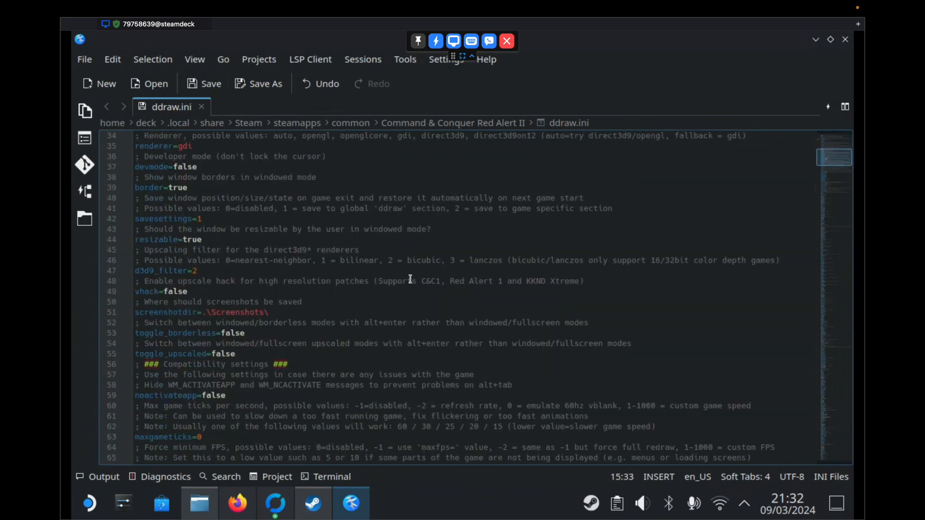
{"action": "scroll", "scroll_direction": "down", "scroll_amount": 3}
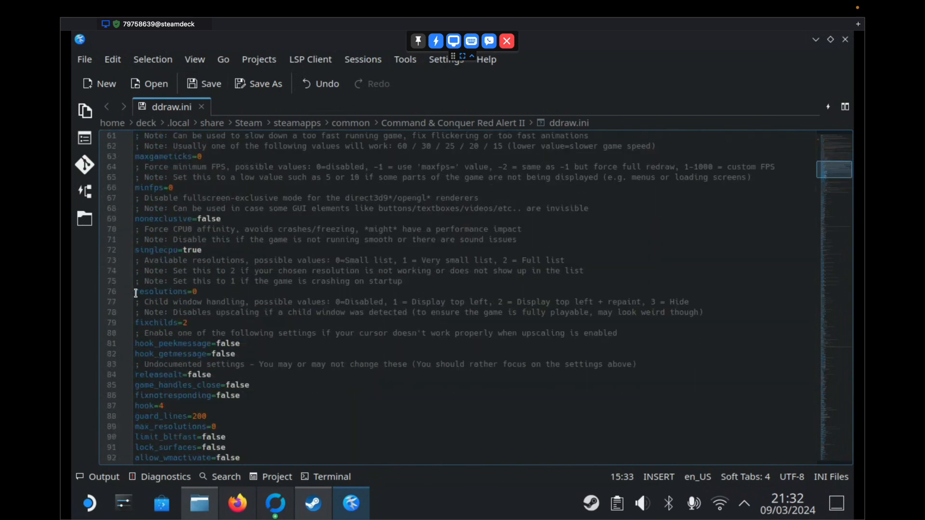
{"action": "left_click", "coordinate": [207, 292]}
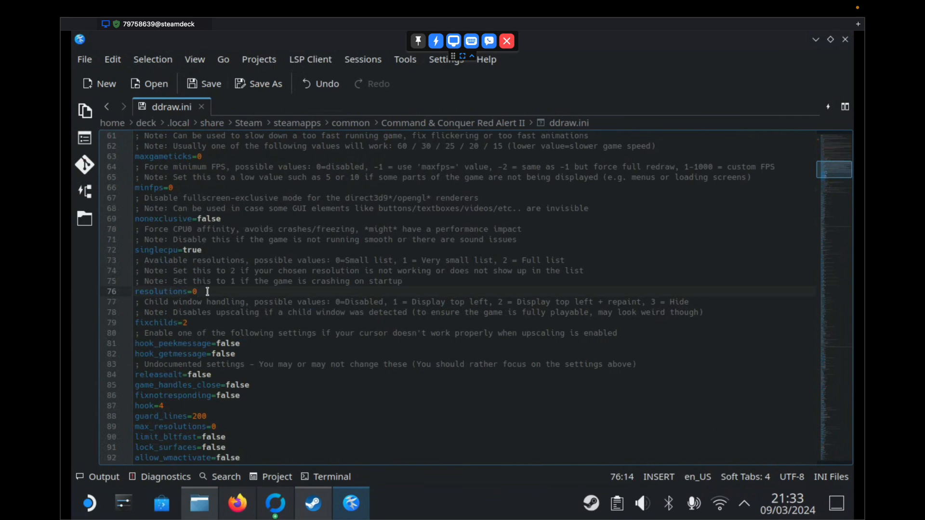
{"action": "type", "text": "2"}
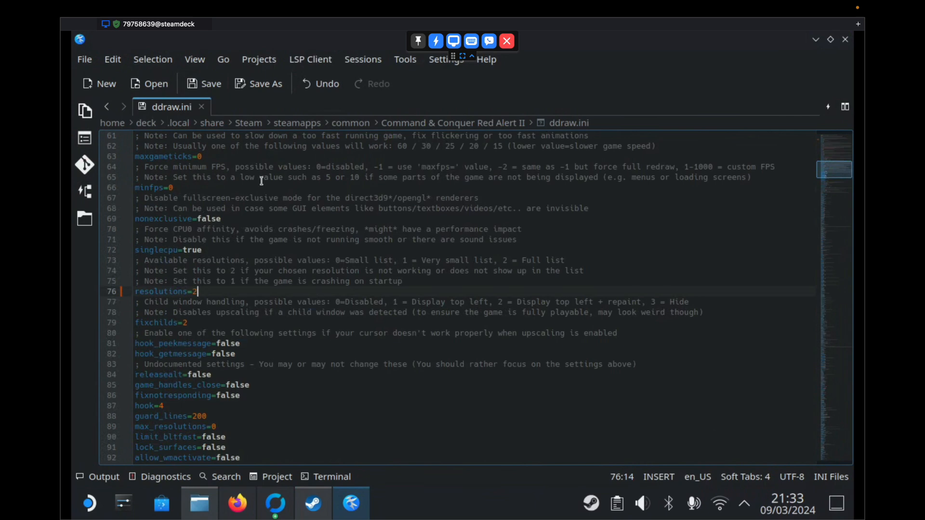
{"action": "mouse_move", "coordinate": [211, 84]}
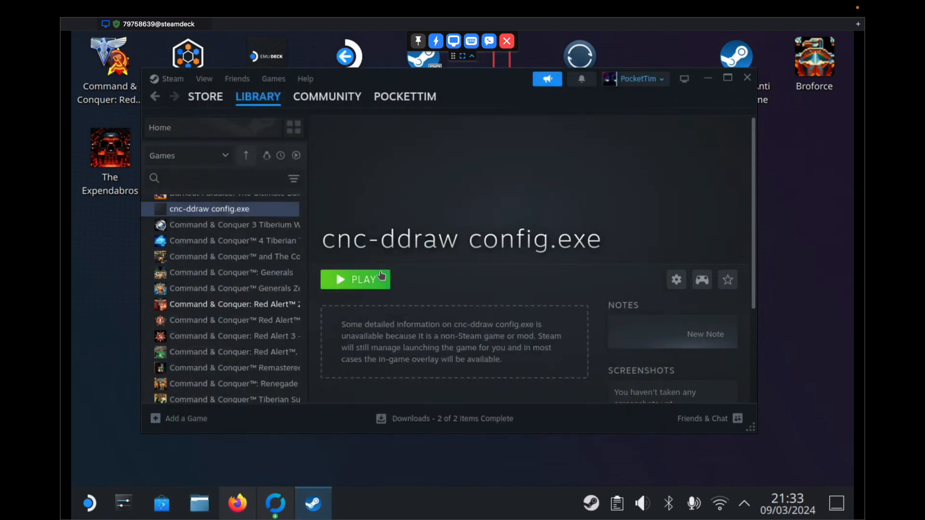
{"action": "mouse_move", "coordinate": [223, 213]}
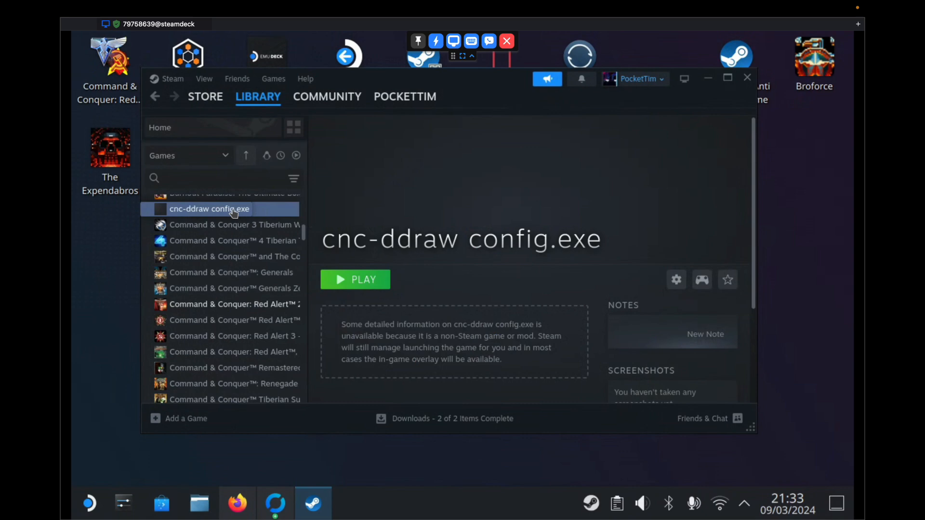
Step: Bring up the context menu on the cnc-ddraw config.exe library entry to remove it
{"action": "right_click", "coordinate": [210, 209]}
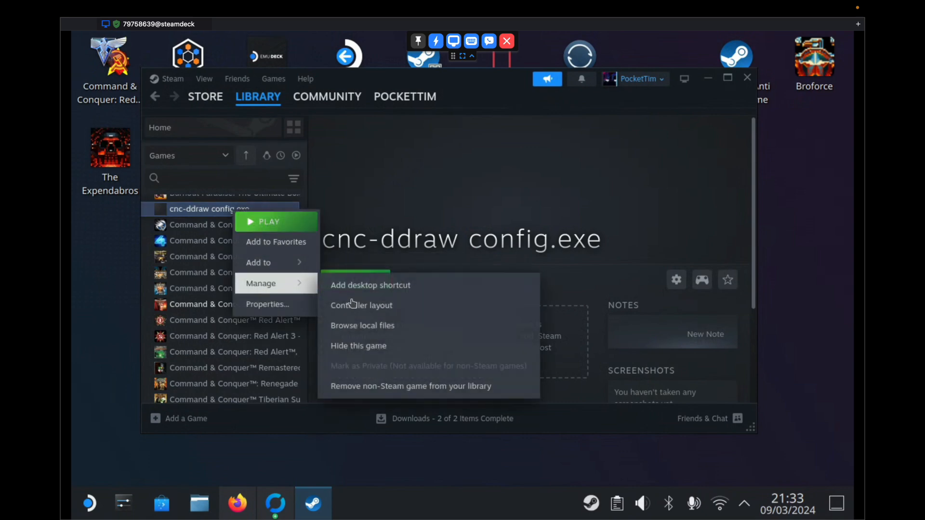
{"action": "mouse_move", "coordinate": [452, 391]}
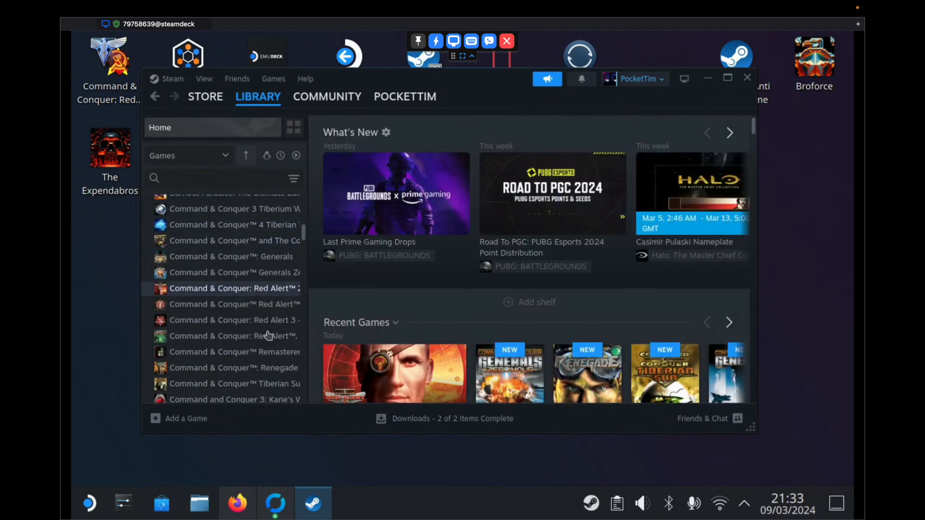
{"action": "mouse_move", "coordinate": [245, 289]}
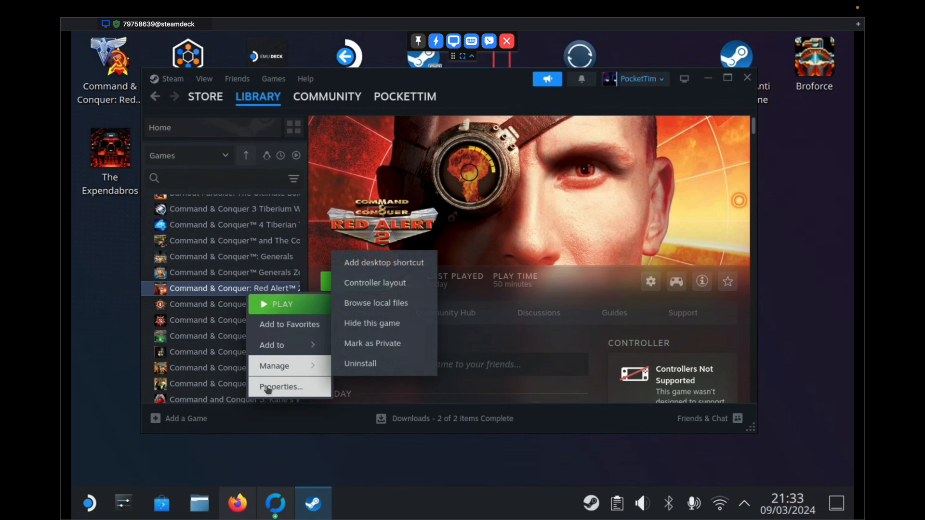
Step: Confirm Red Alert 2's compatibility forces Proton Experimental, then return to its library page
{"action": "left_click", "coordinate": [281, 386]}
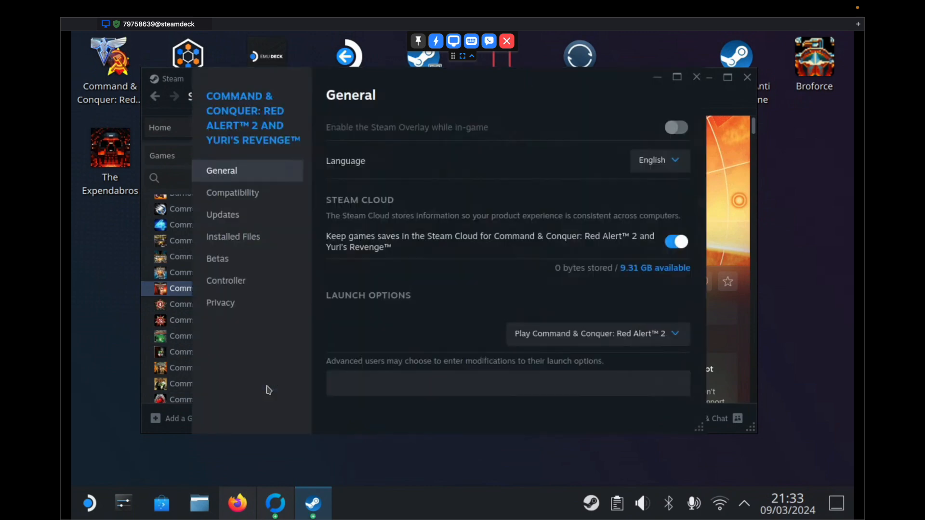
{"action": "left_click", "coordinate": [232, 192]}
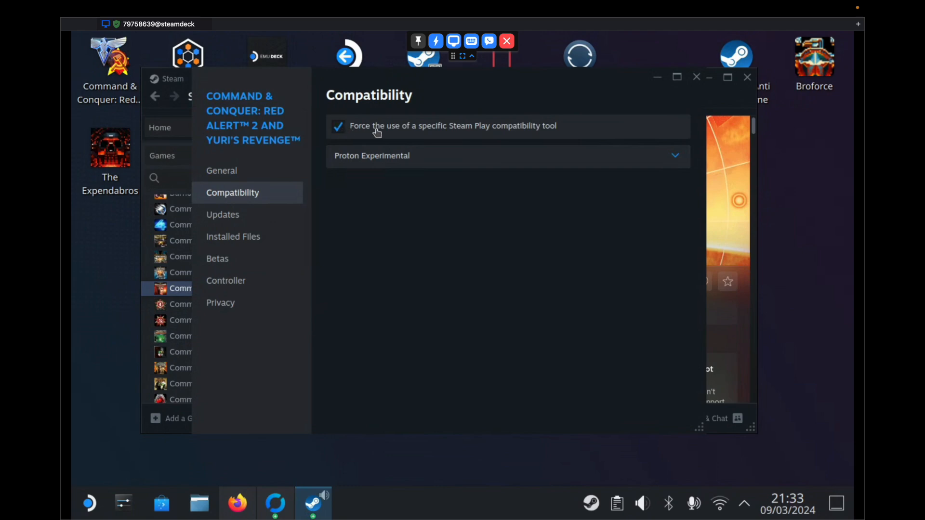
{"action": "mouse_move", "coordinate": [558, 136]}
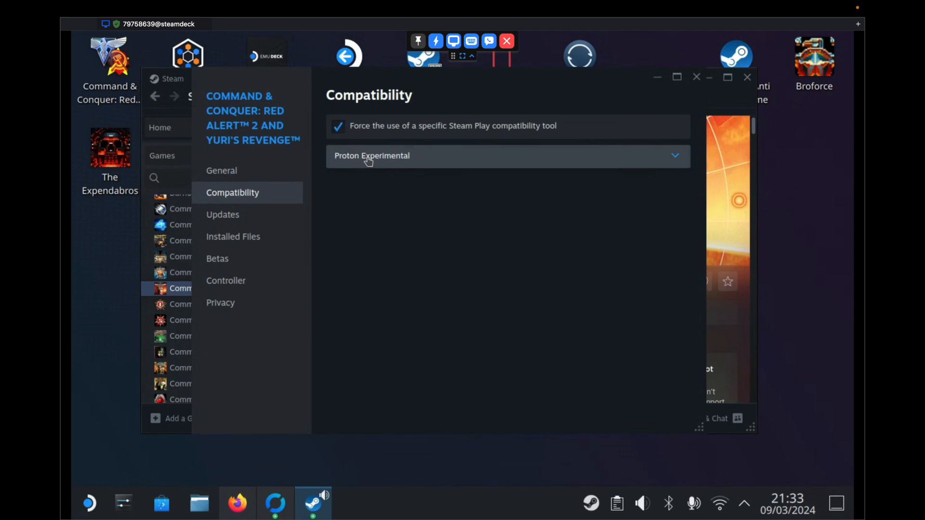
{"action": "mouse_move", "coordinate": [403, 163]}
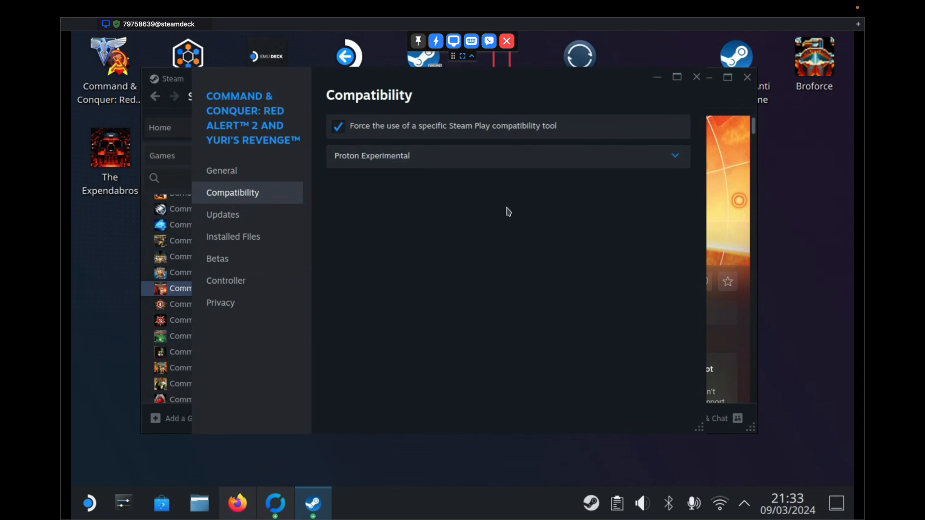
{"action": "mouse_move", "coordinate": [697, 77]}
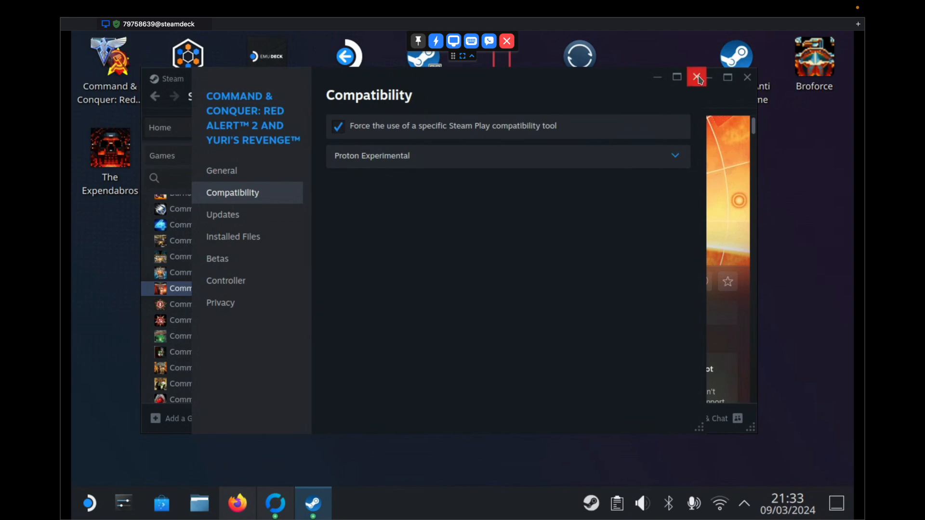
{"action": "left_click", "coordinate": [696, 77]}
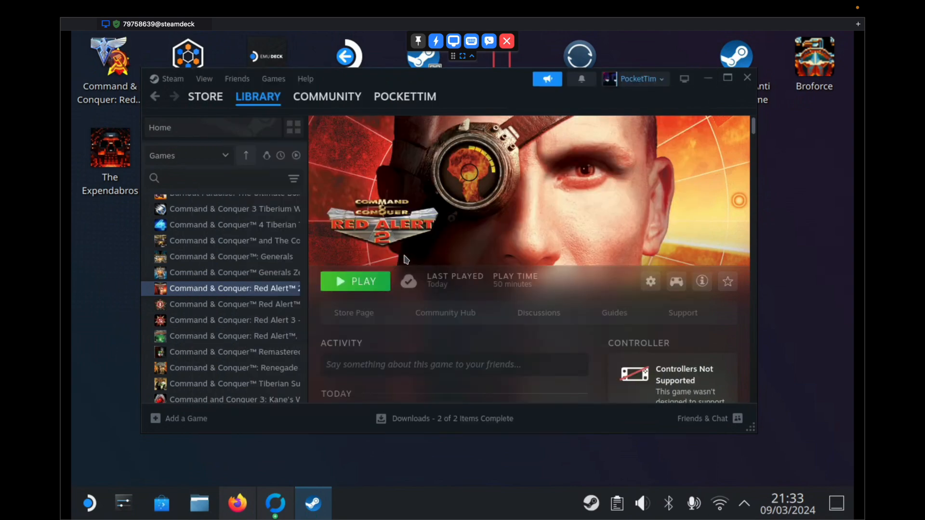
{"action": "mouse_move", "coordinate": [362, 286]}
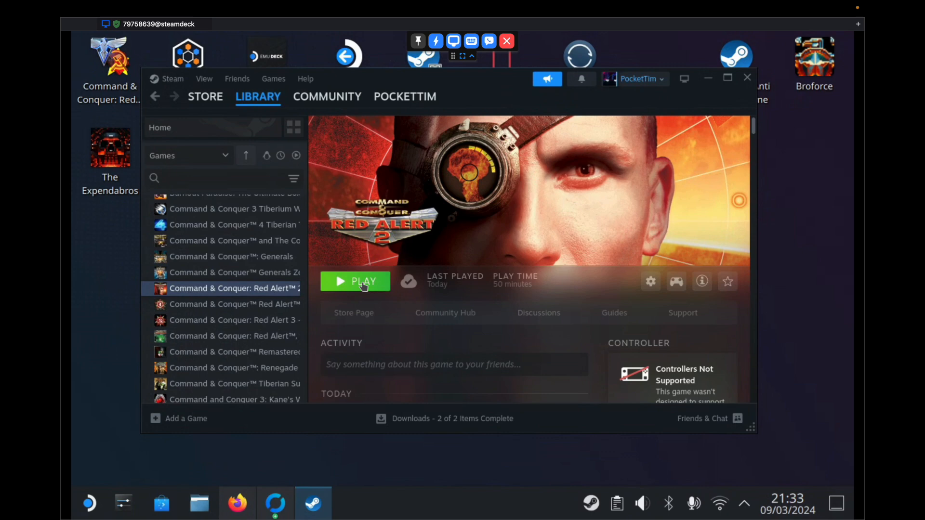
Step: Launch Red Alert 2, browse Movies & Credits, and reach the Options screen from the main menu
{"action": "left_click", "coordinate": [355, 281]}
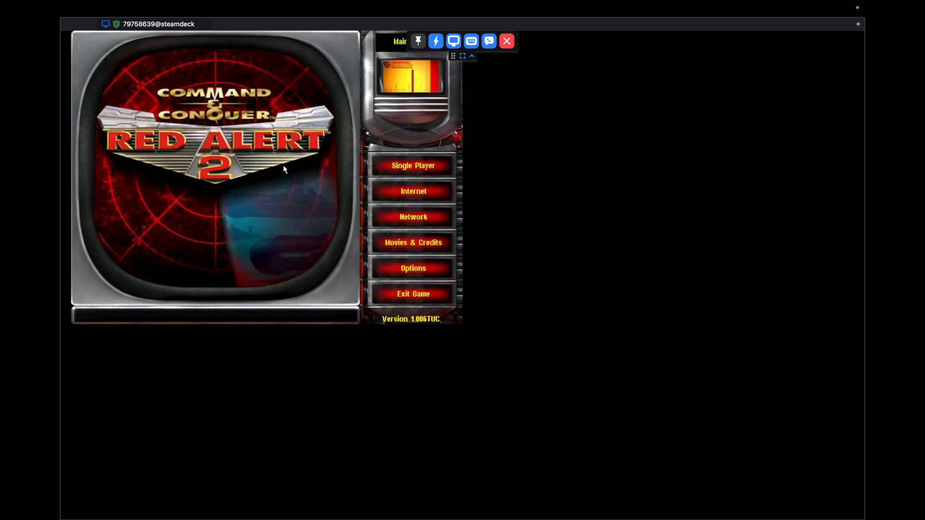
{"action": "mouse_move", "coordinate": [413, 242]}
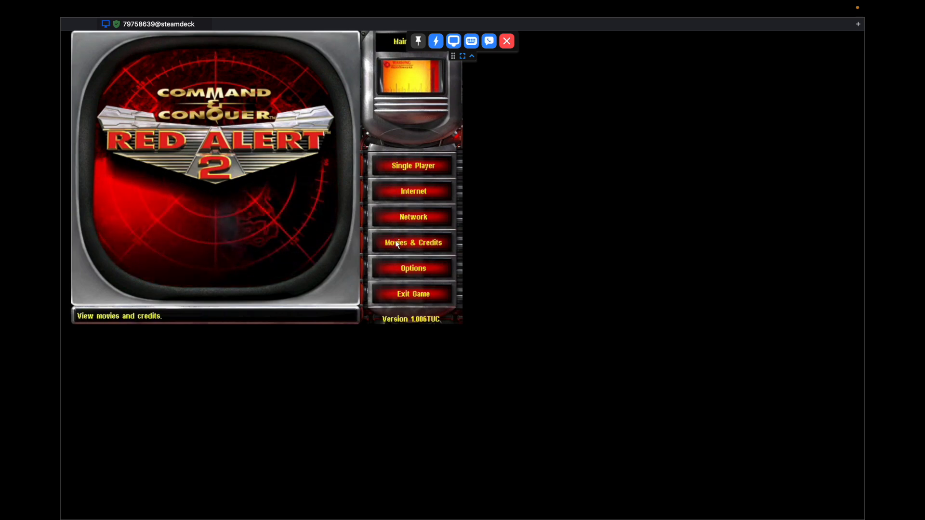
{"action": "left_click", "coordinate": [413, 242]}
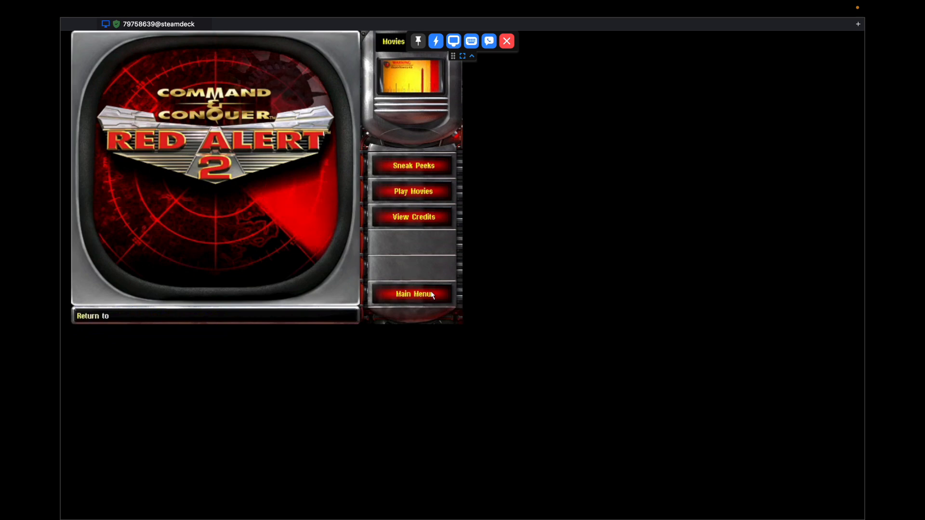
{"action": "left_click", "coordinate": [413, 294]}
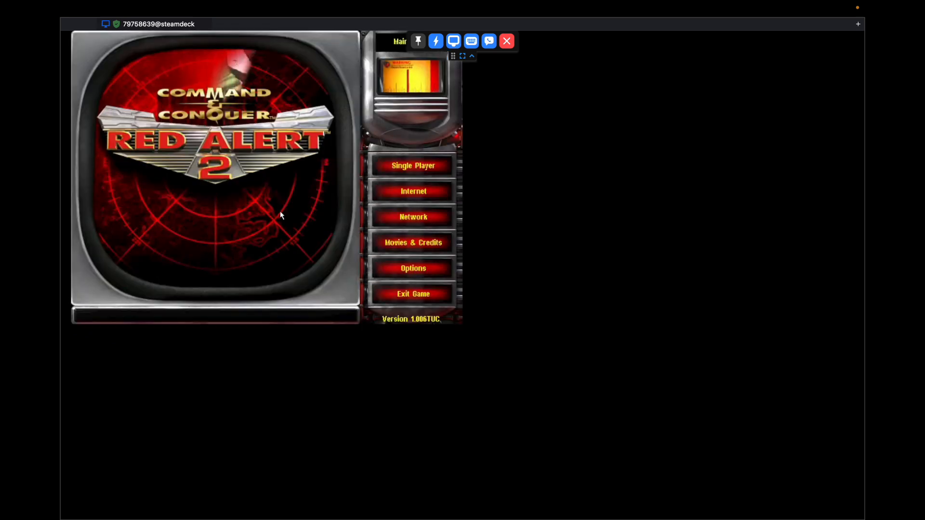
{"action": "mouse_move", "coordinate": [413, 242]}
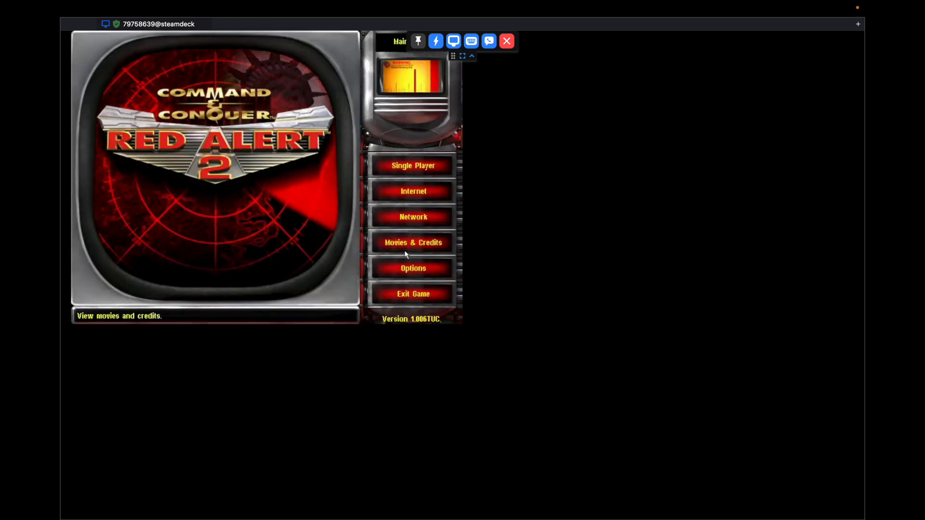
{"action": "left_click", "coordinate": [413, 268]}
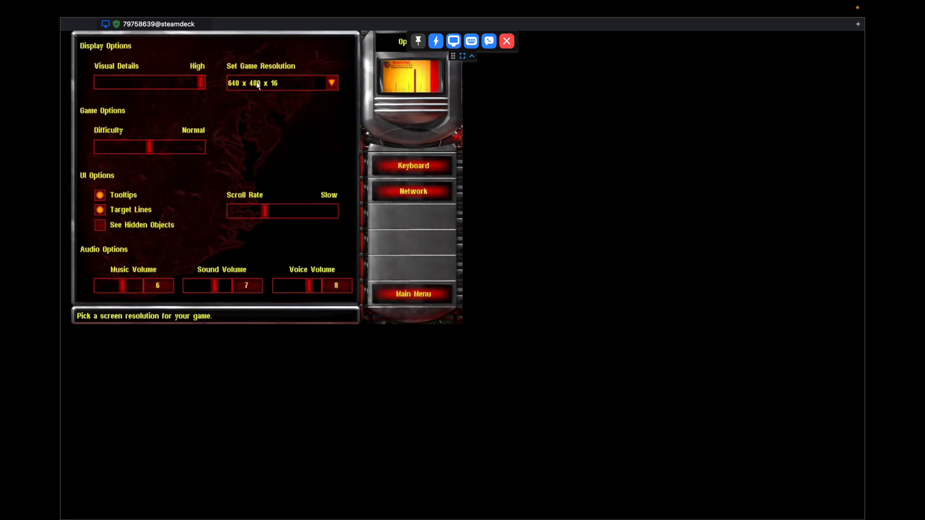
Step: Set the game resolution to 1024 x 600 x 16, keep the new display mode, and return to the main menu
{"action": "left_click", "coordinate": [331, 82]}
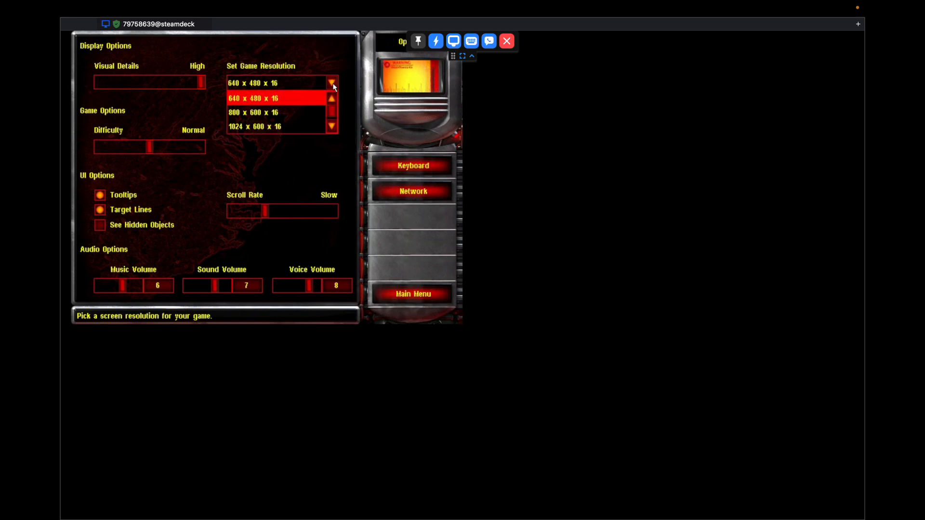
{"action": "left_click", "coordinate": [331, 127]}
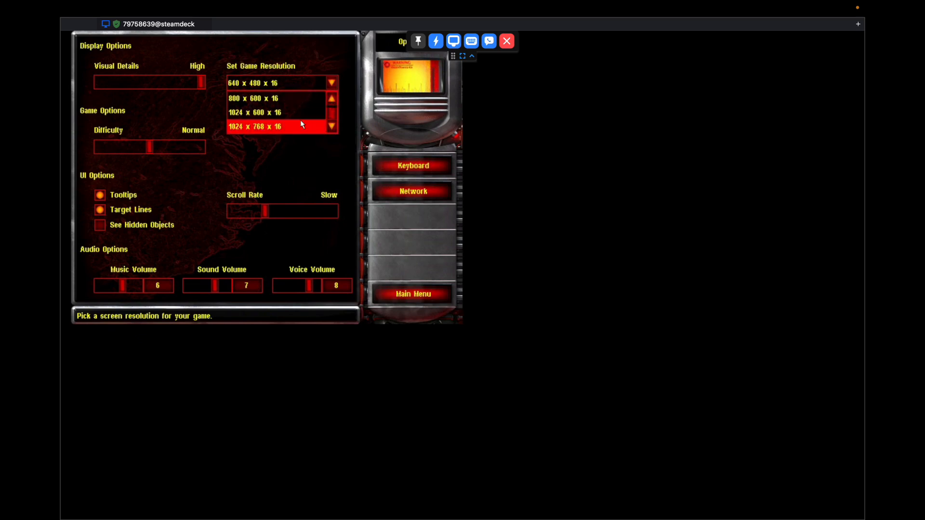
{"action": "left_click", "coordinate": [254, 112]}
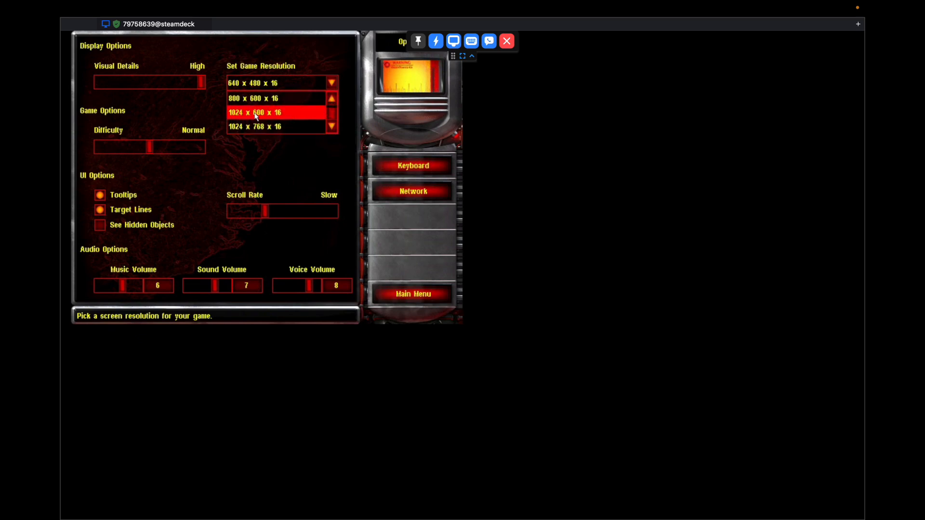
{"action": "left_click", "coordinate": [257, 112]}
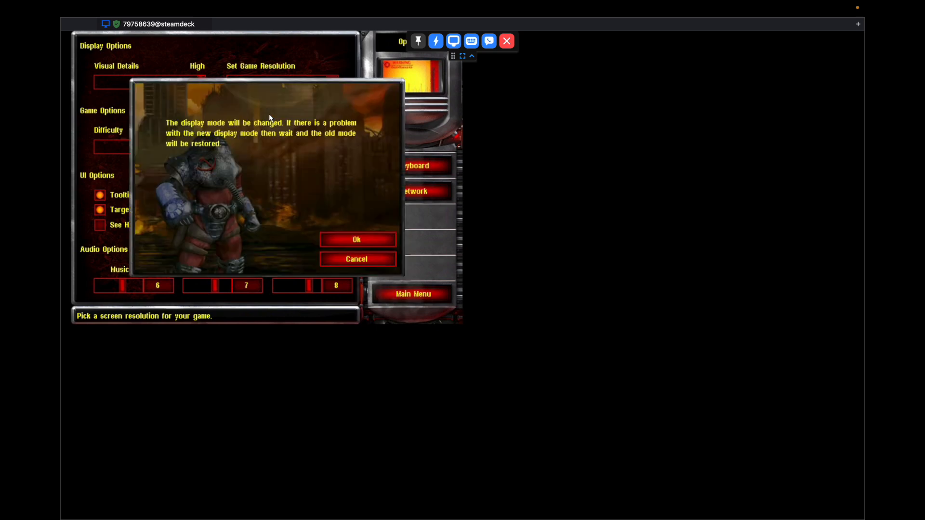
{"action": "left_click", "coordinate": [357, 239]}
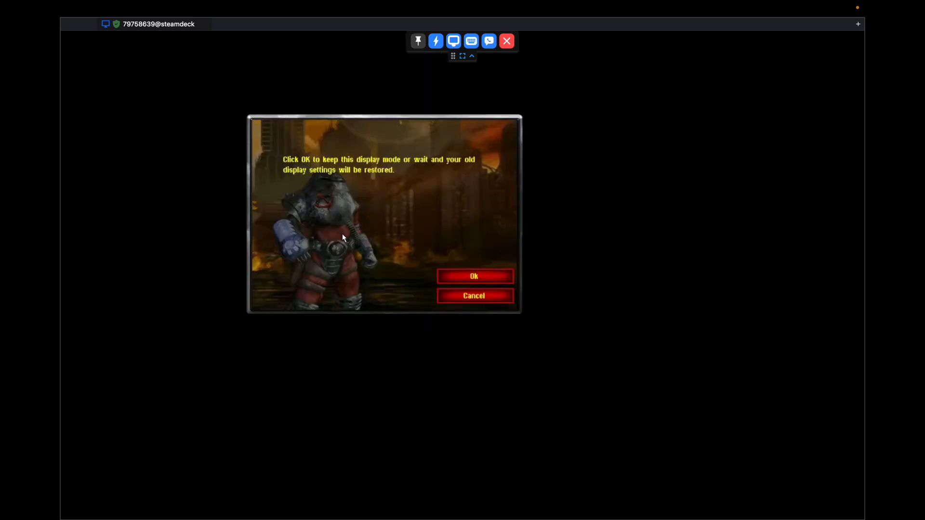
{"action": "left_click", "coordinate": [473, 276]}
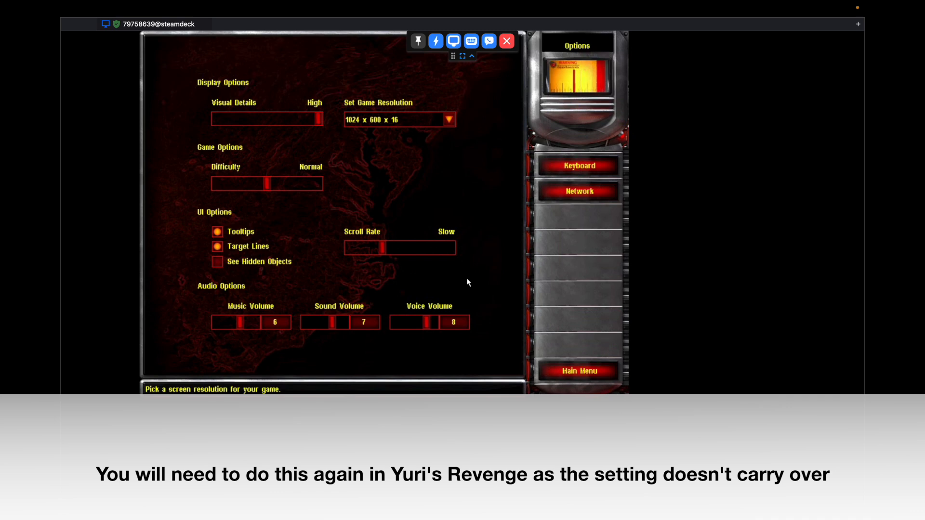
{"action": "mouse_move", "coordinate": [389, 239]}
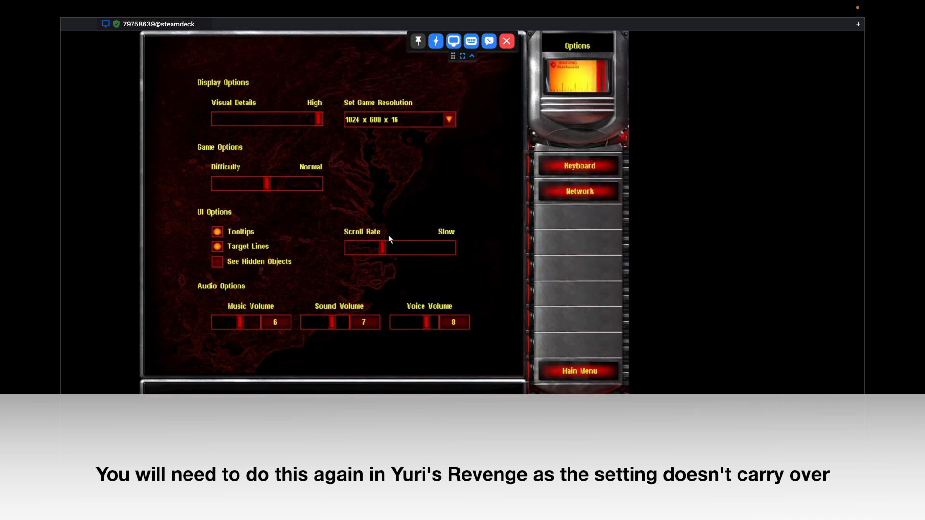
{"action": "mouse_move", "coordinate": [579, 371]}
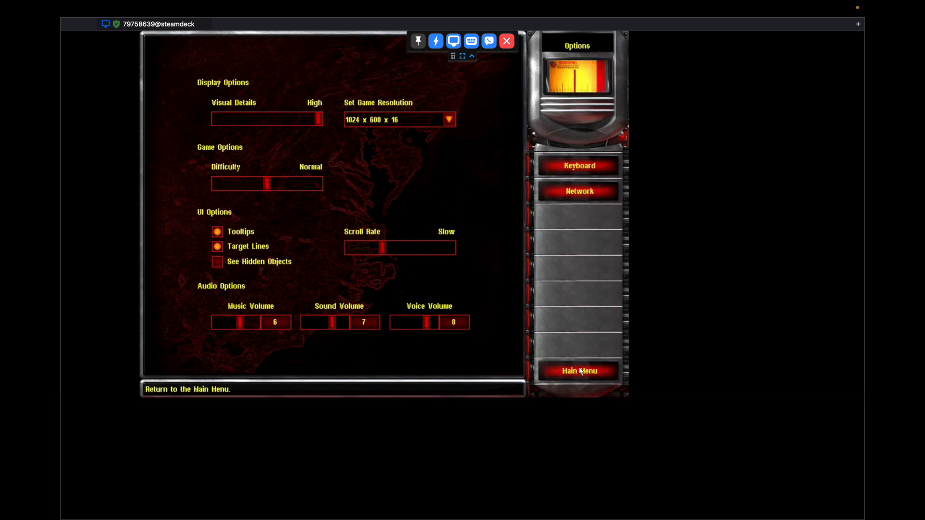
{"action": "left_click", "coordinate": [579, 371]}
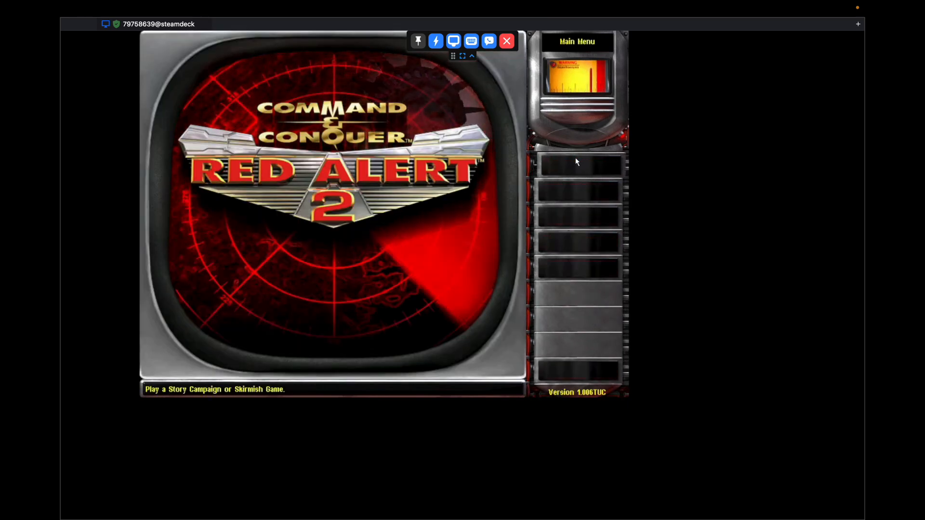
Step: Start a Single Player skirmish on Isle of War with game speed 3
{"action": "left_click", "coordinate": [577, 165]}
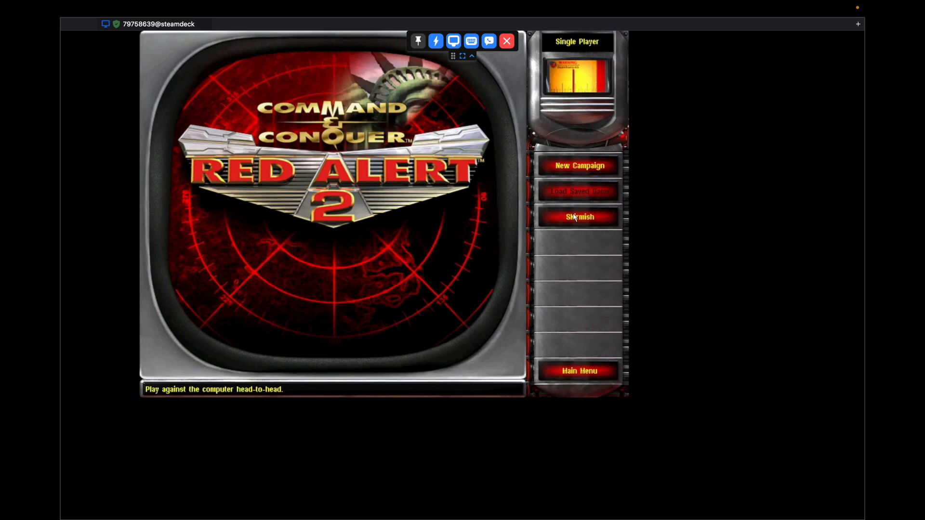
{"action": "left_click", "coordinate": [578, 217]}
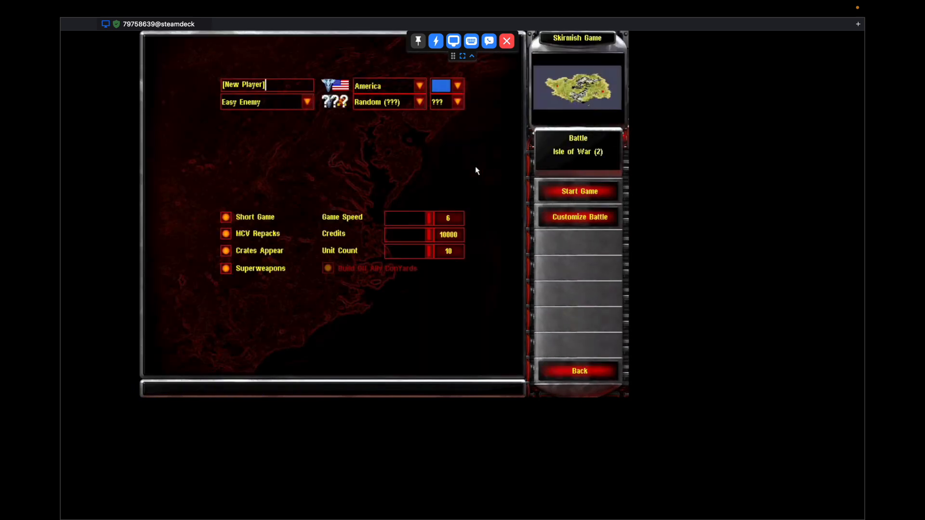
{"action": "mouse_move", "coordinate": [394, 218]}
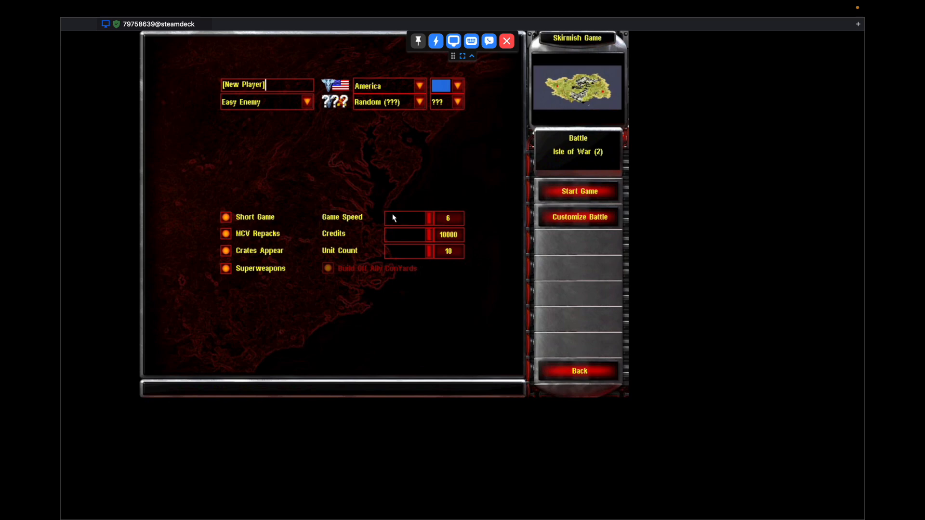
{"action": "mouse_move", "coordinate": [442, 225]}
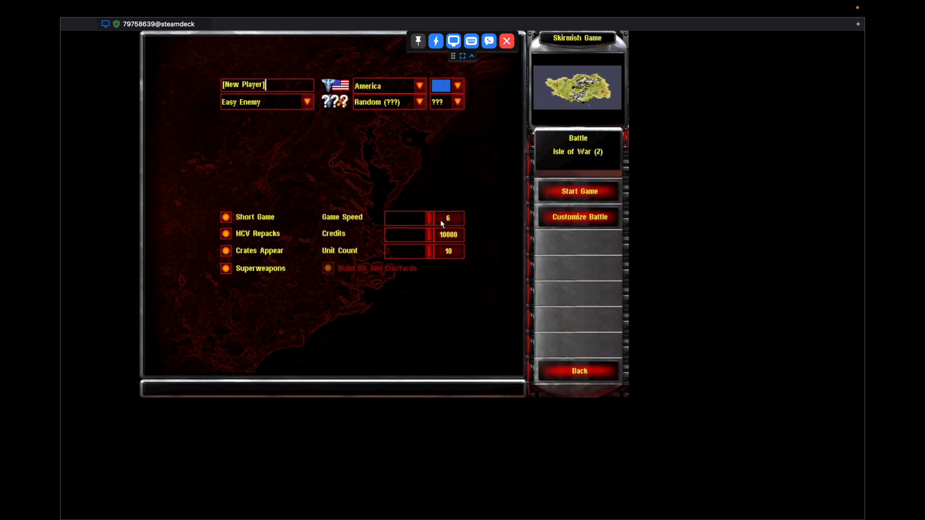
{"action": "mouse_move", "coordinate": [417, 226]}
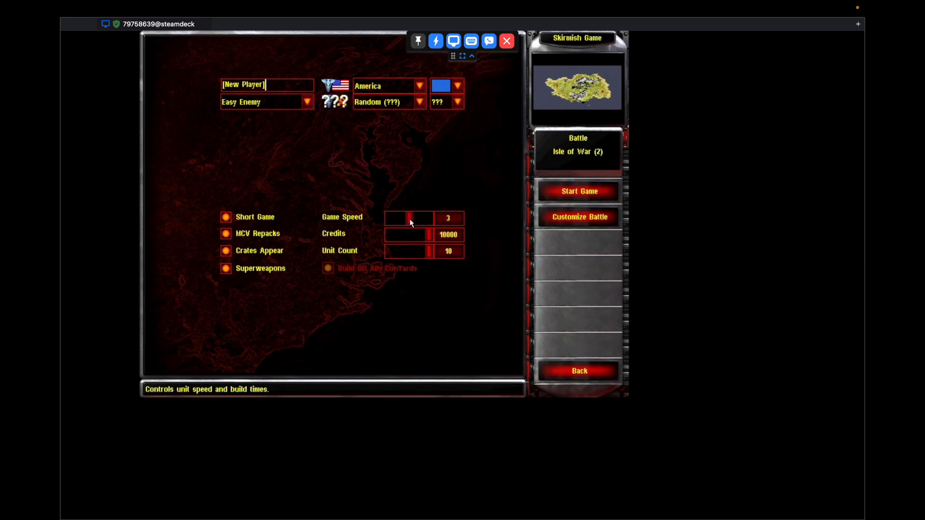
{"action": "mouse_move", "coordinate": [566, 193]}
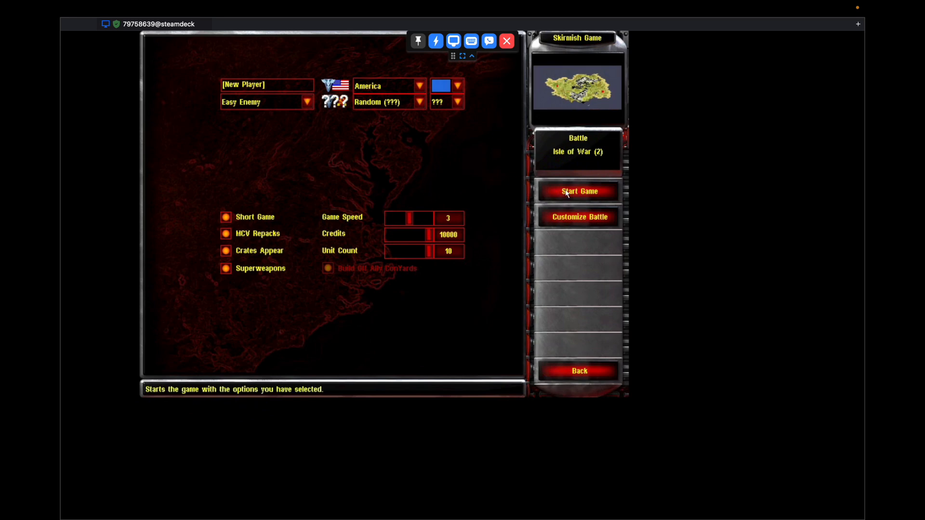
{"action": "left_click", "coordinate": [578, 191]}
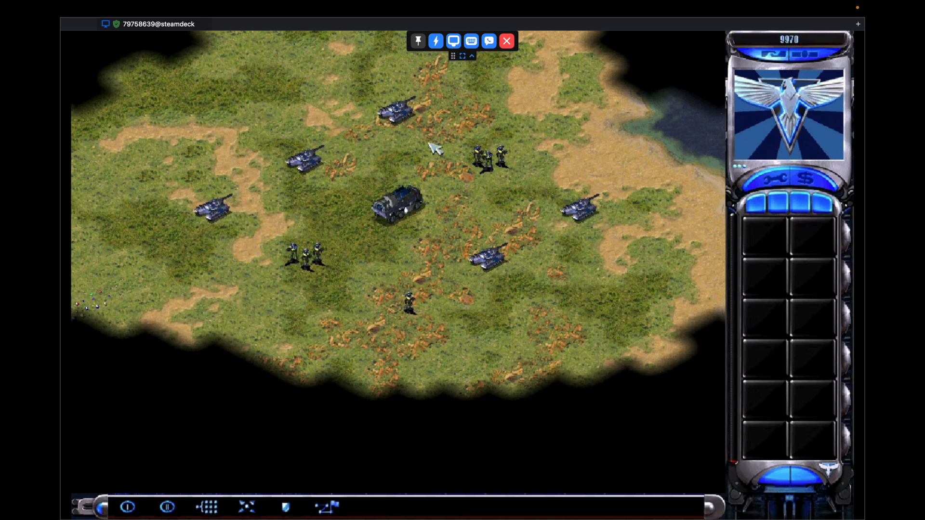
{"action": "mouse_move", "coordinate": [418, 334]}
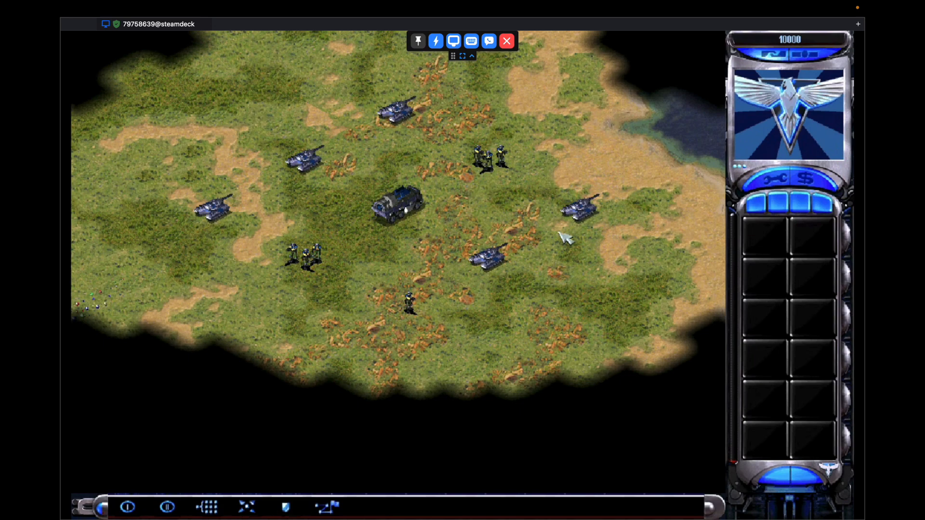
{"action": "mouse_move", "coordinate": [197, 171]}
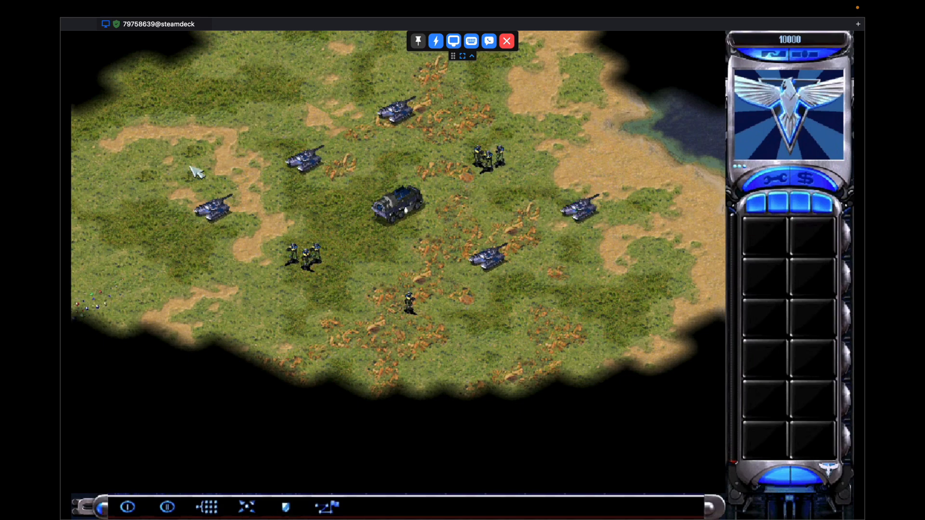
Step: Deploy the MCV into a construction yard and order units north and south across the map
{"action": "left_click", "coordinate": [397, 207]}
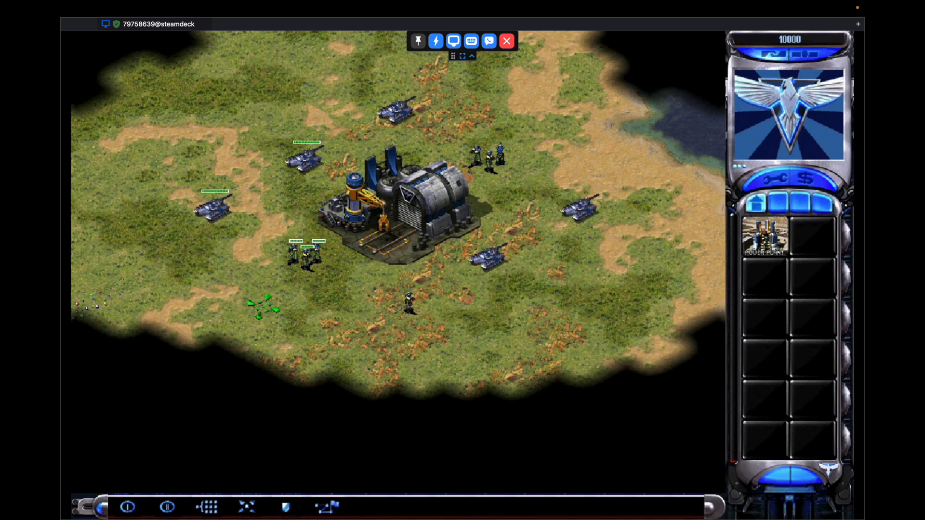
{"action": "left_click", "coordinate": [201, 322]}
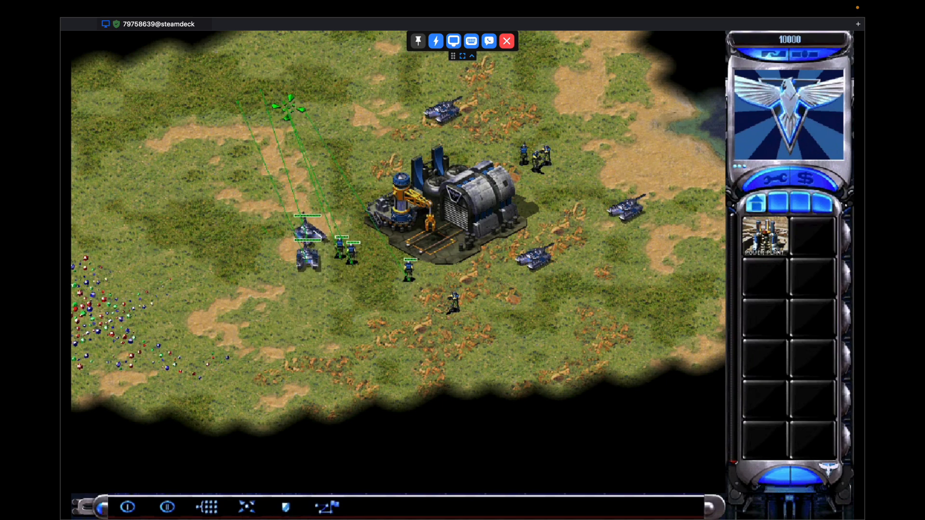
{"action": "left_click", "coordinate": [372, 310]}
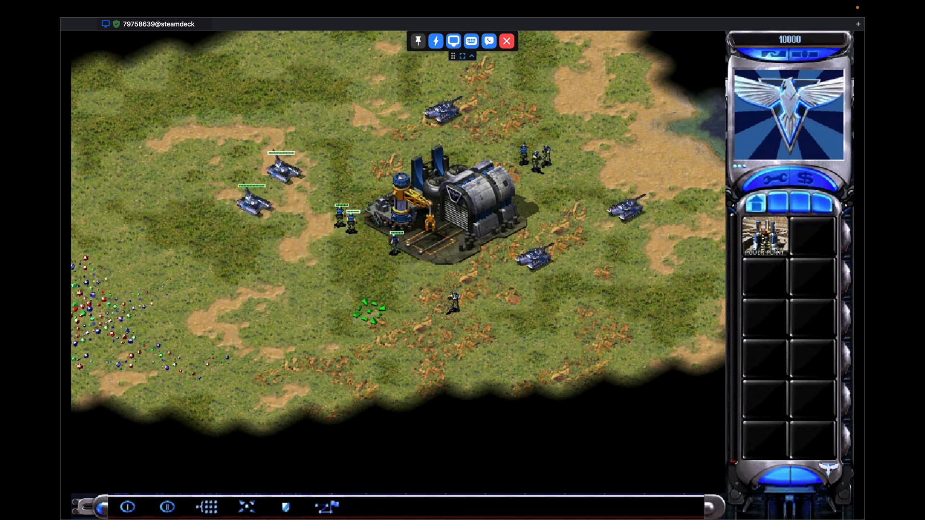